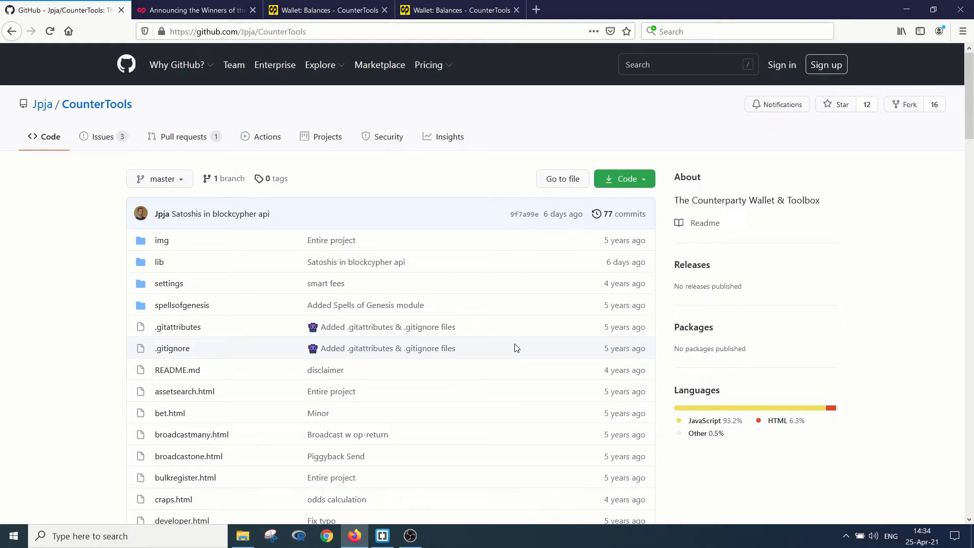
# - Show the Devparty winners article and scroll to the prizes, where CounterTools wins 6,000 XCP
pyautogui.click(195, 10)
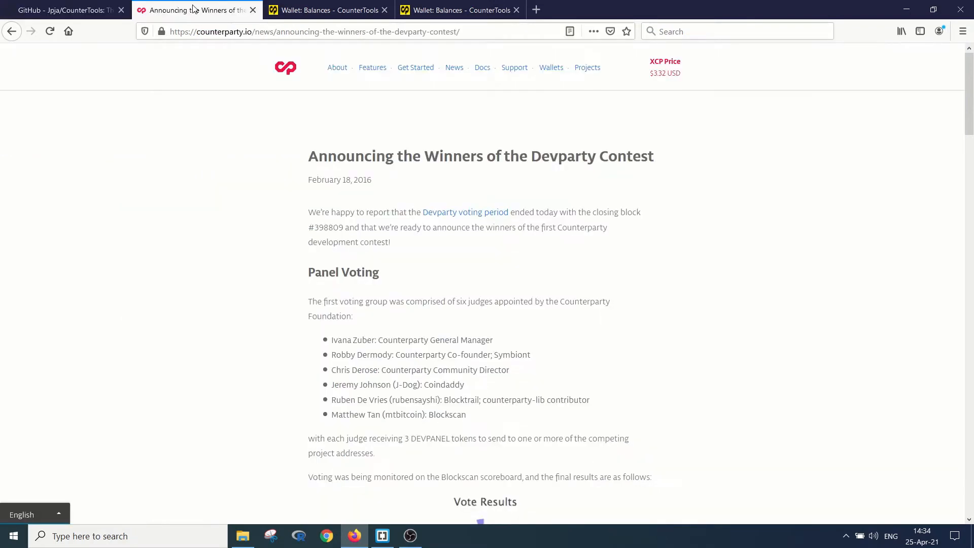
pyautogui.moveTo(424, 222)
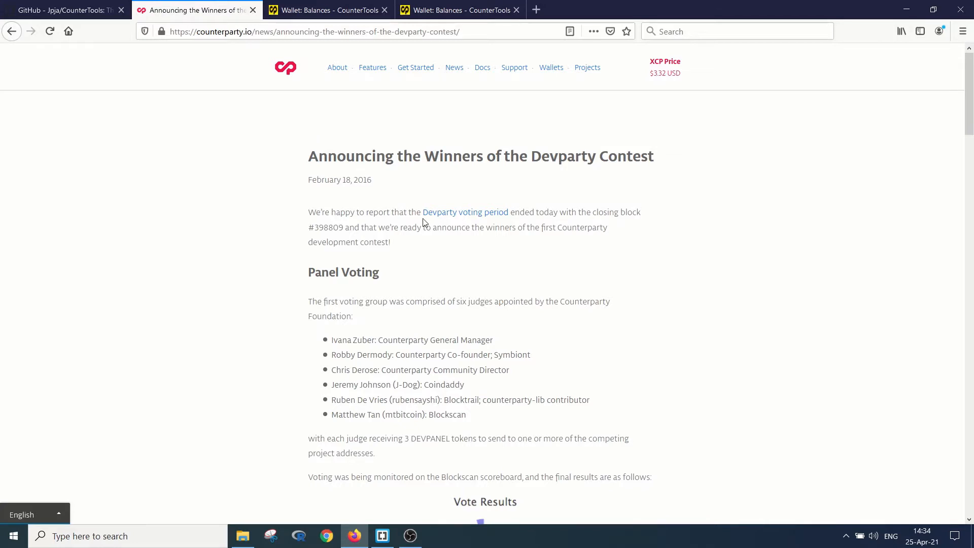
pyautogui.scroll(-3)
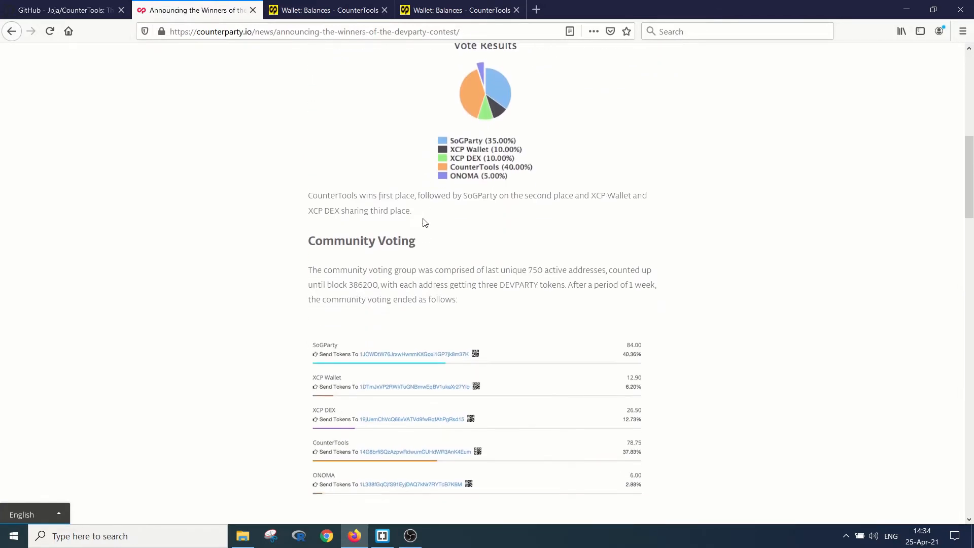
pyautogui.scroll(-3)
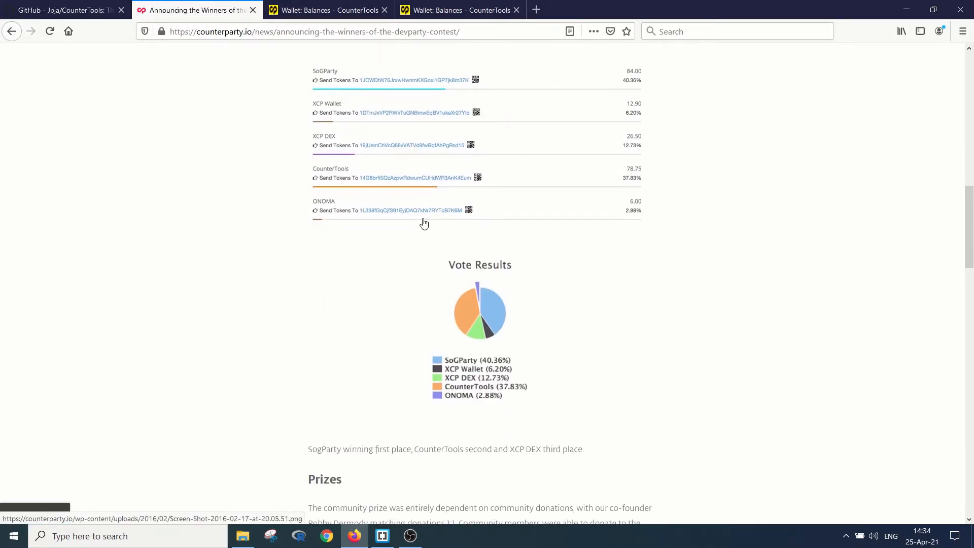
pyautogui.scroll(-3)
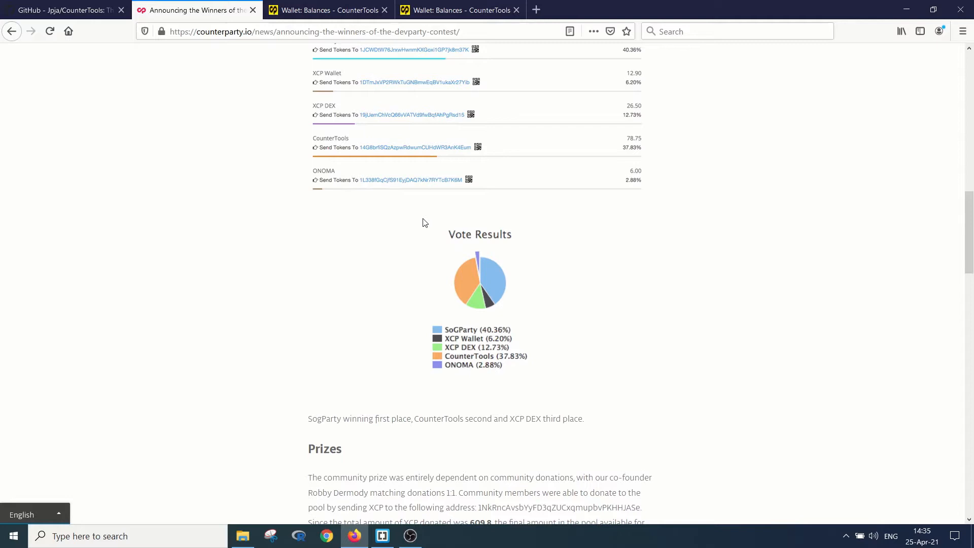
pyautogui.scroll(-3)
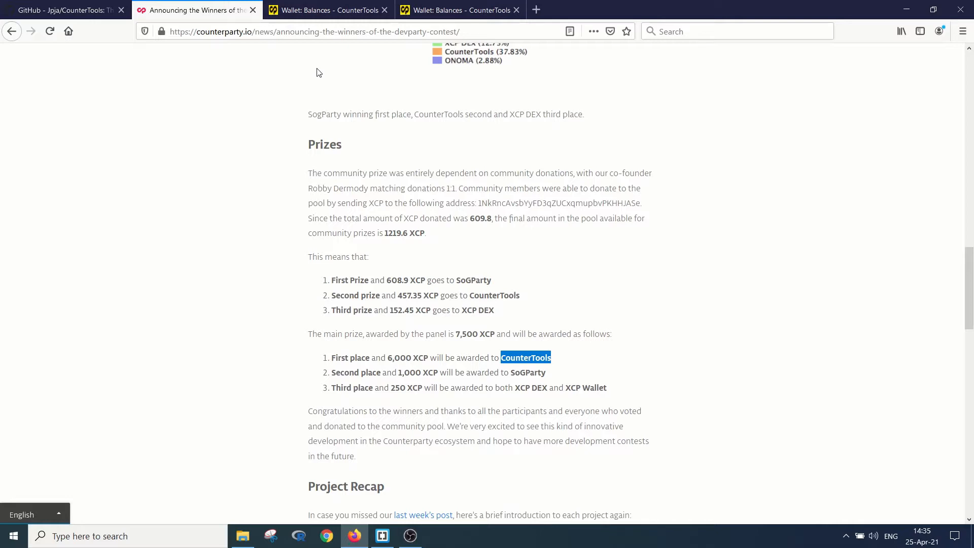
# - Show the demo wallet's My Address Balances page listing BTC and XCP per address
pyautogui.click(328, 10)
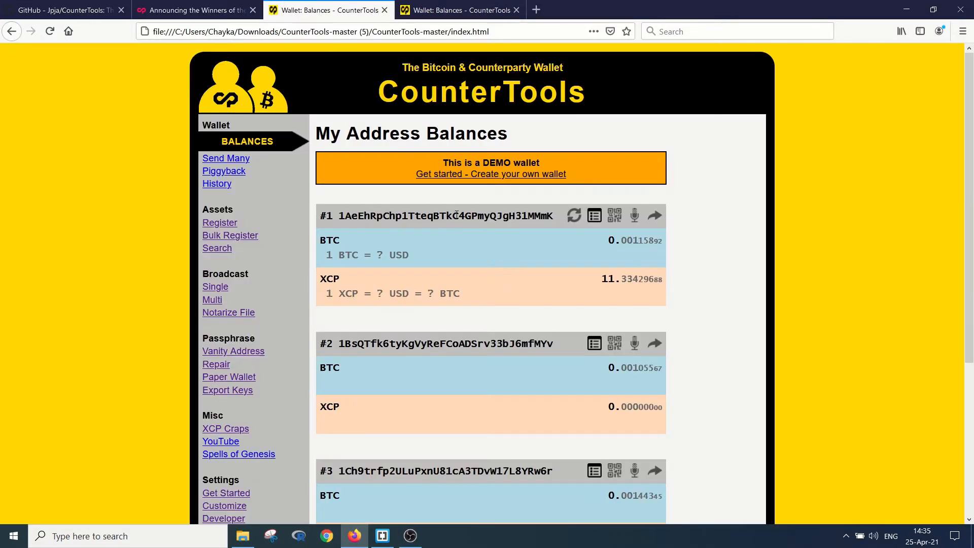
pyautogui.moveTo(633, 243)
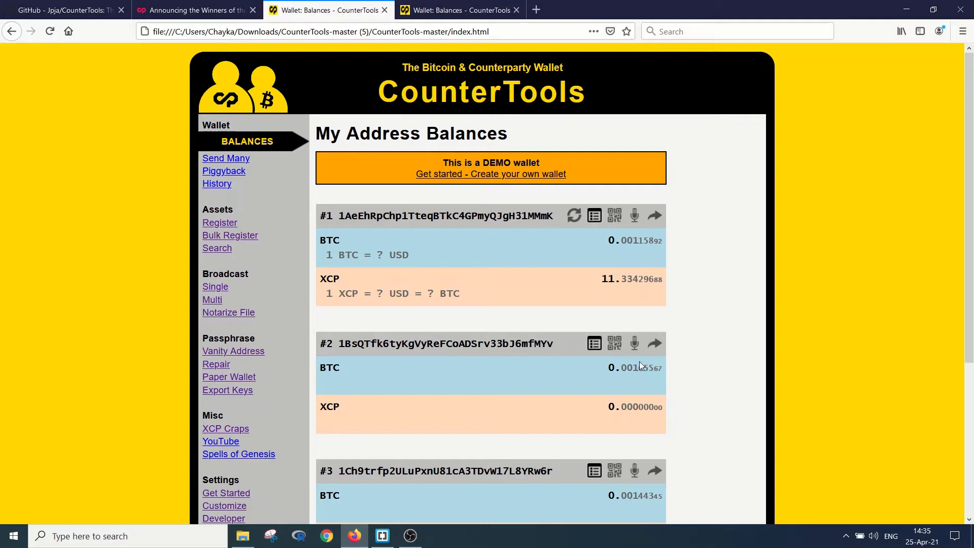
pyautogui.scroll(-3)
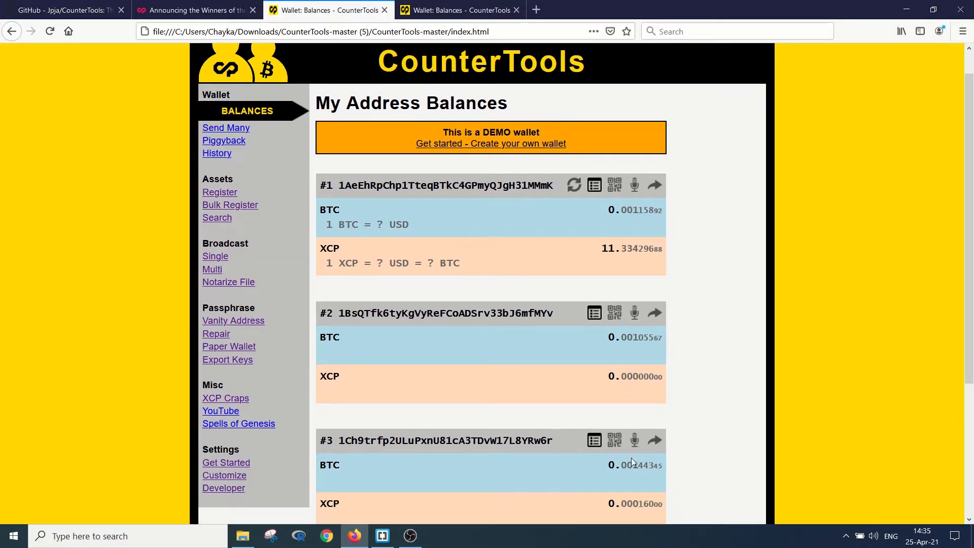
pyautogui.moveTo(644, 233)
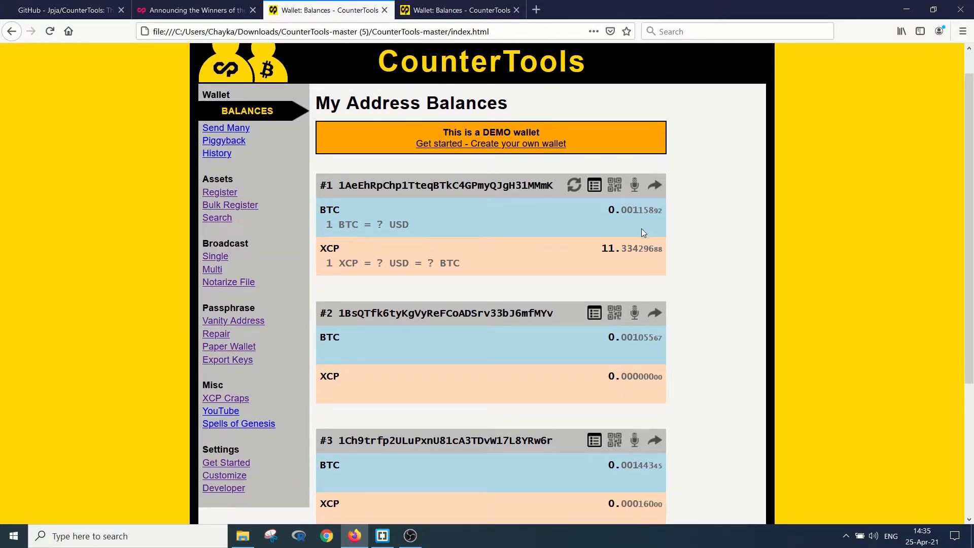
pyautogui.moveTo(645, 226)
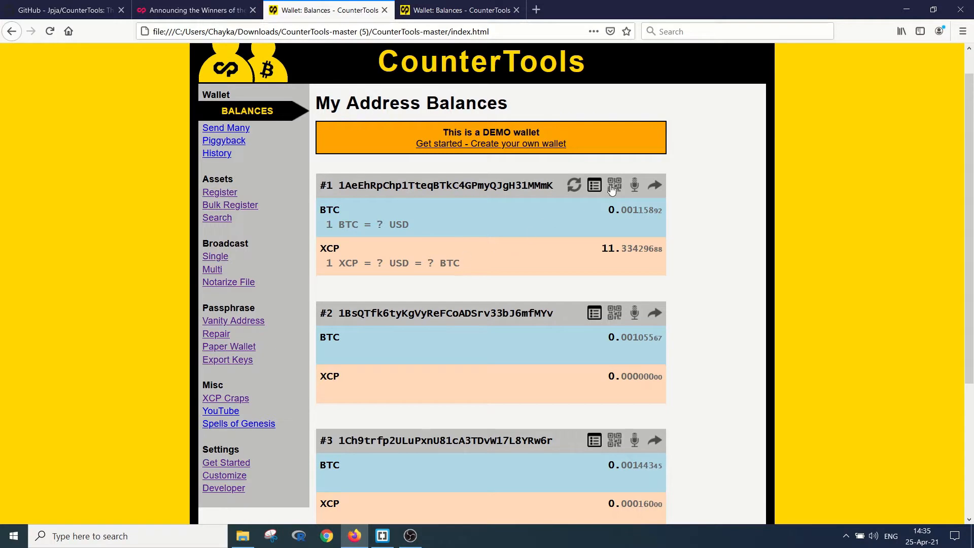
# - Reveal address #1's QR code and explorer links, check its Xchain.io balances, then return
pyautogui.click(614, 185)
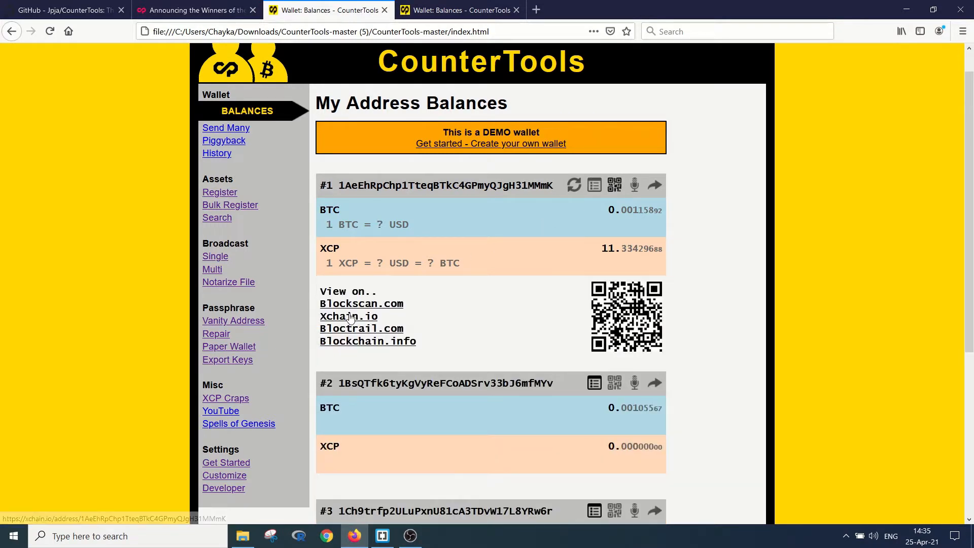
pyautogui.click(348, 317)
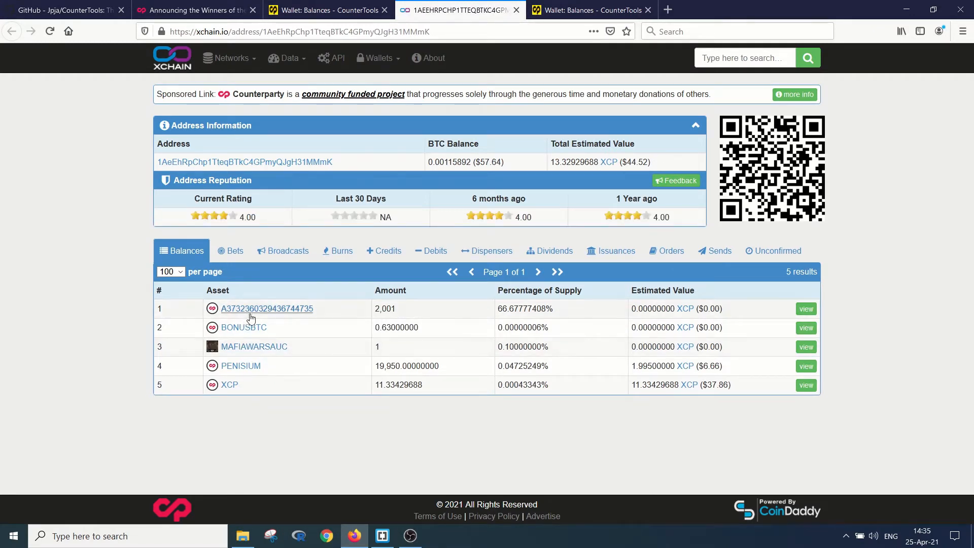
pyautogui.moveTo(241, 403)
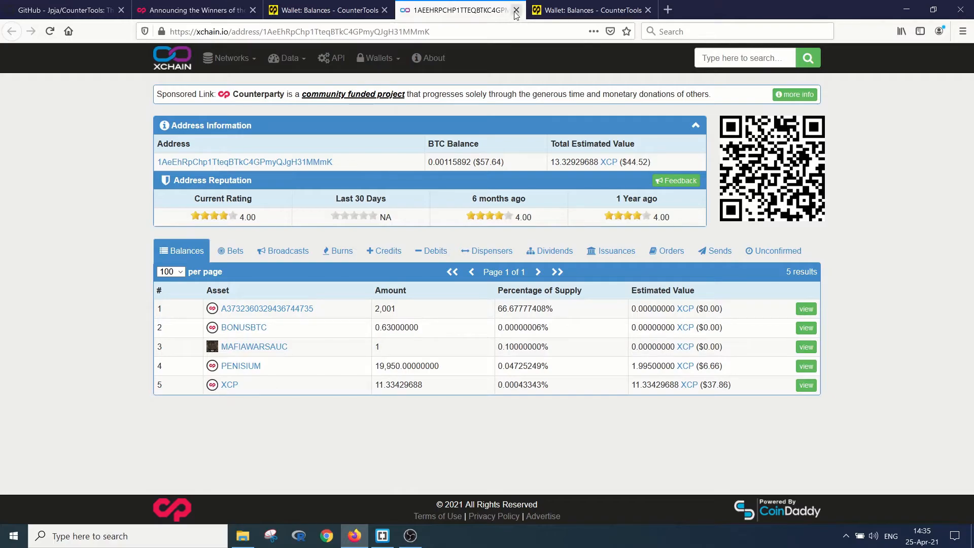
pyautogui.click(516, 11)
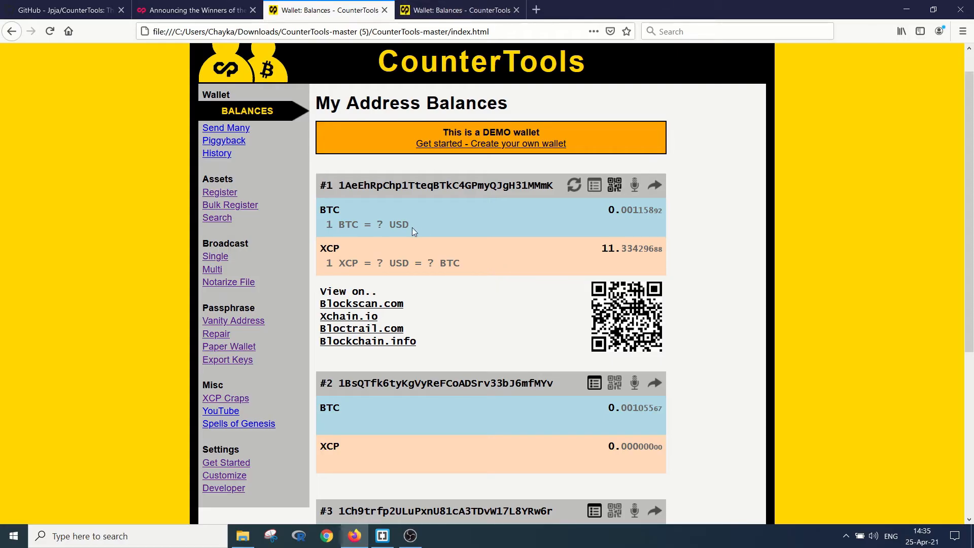
pyautogui.moveTo(417, 352)
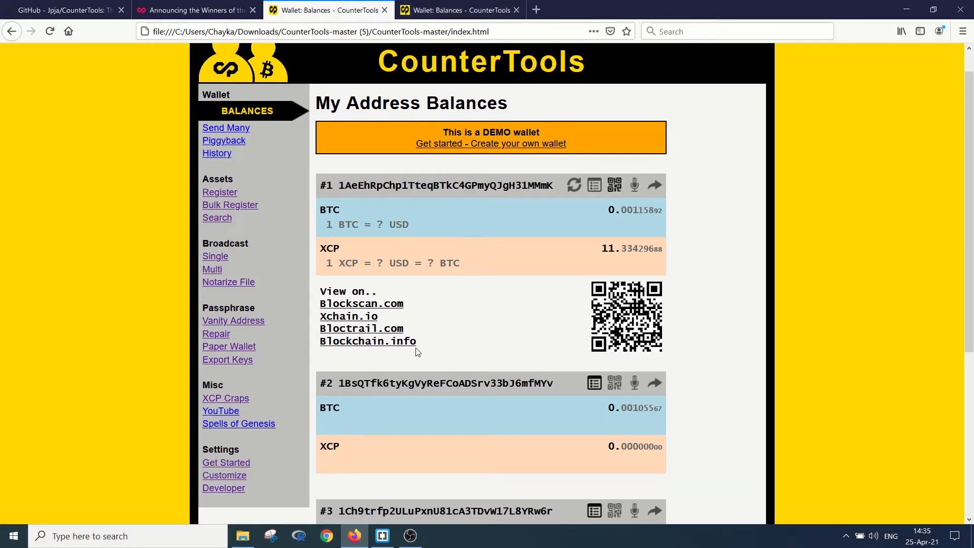
pyautogui.moveTo(249, 459)
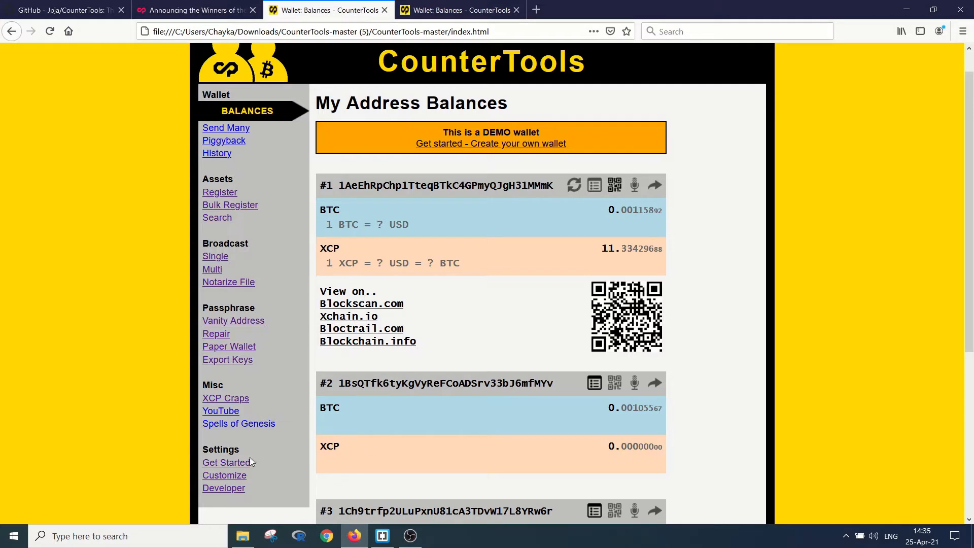
pyautogui.moveTo(226, 463)
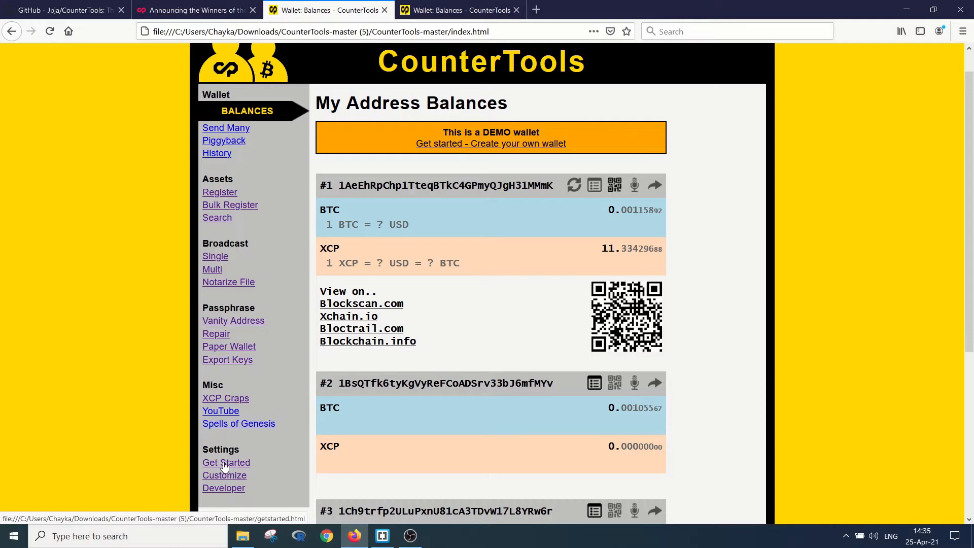
# - Show the Make a New Wallet page with the 12-word passphrase, suggested password and risk warnings
pyautogui.click(226, 463)
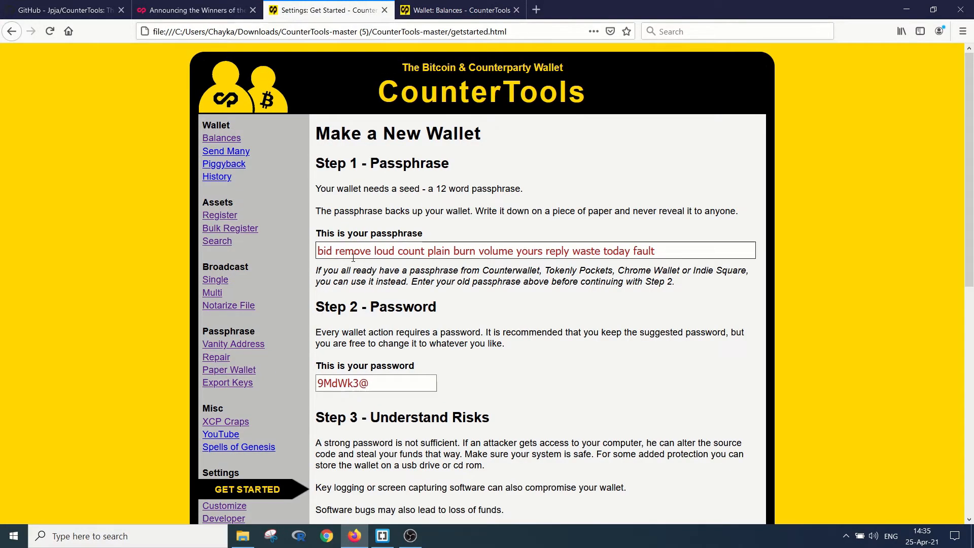
pyautogui.moveTo(410, 251)
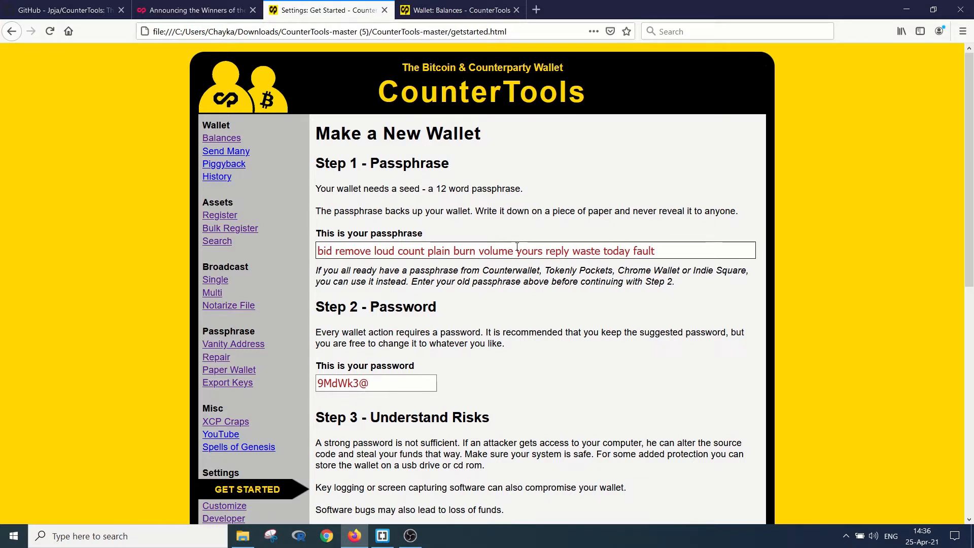
pyautogui.moveTo(491, 270)
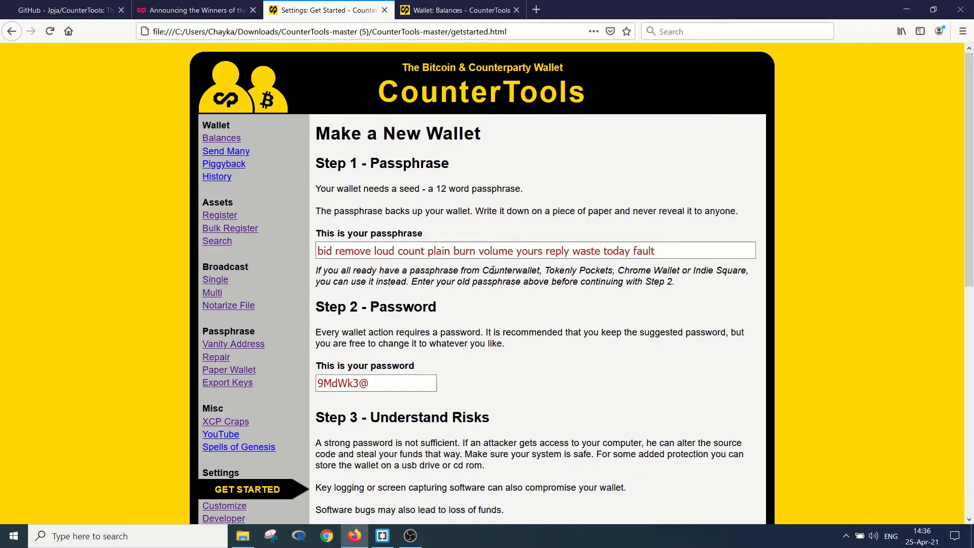
pyautogui.moveTo(492, 303)
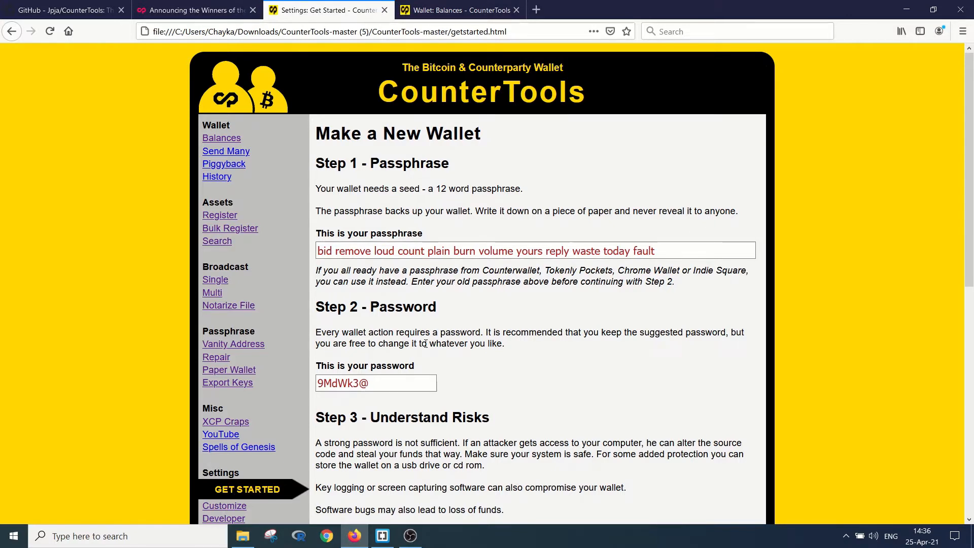
pyautogui.scroll(-3)
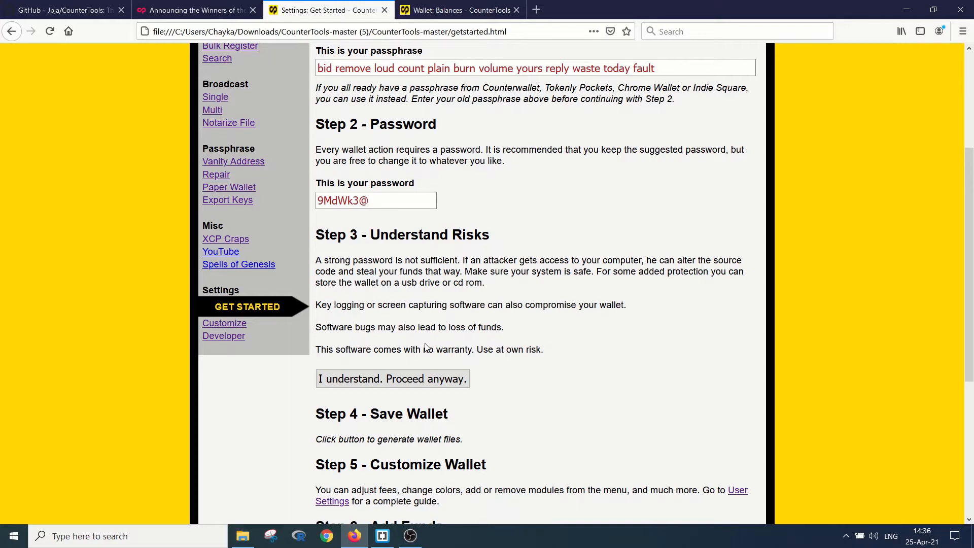
pyautogui.moveTo(426, 348)
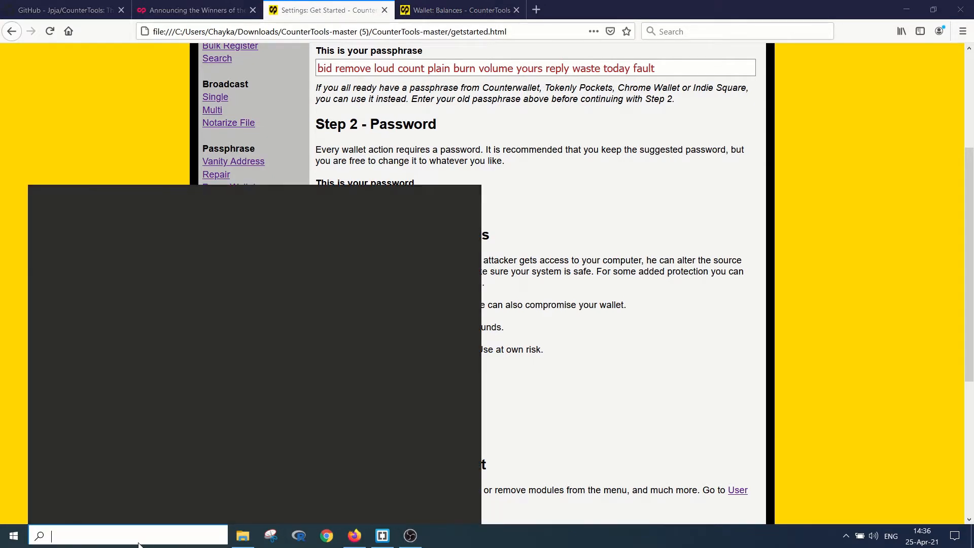
# - Look up the %appdata% folder in Windows Search
pyautogui.write('%a')
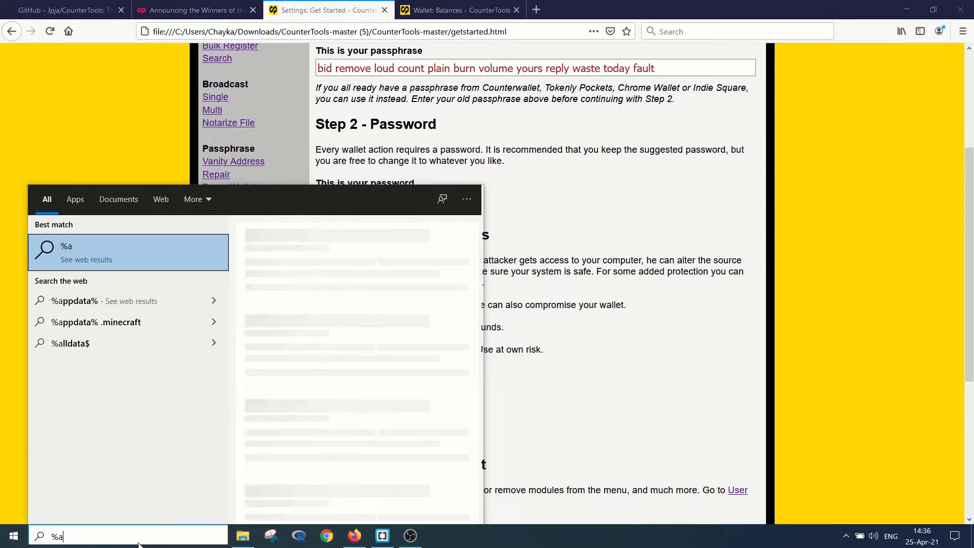
pyautogui.write('ppdata')
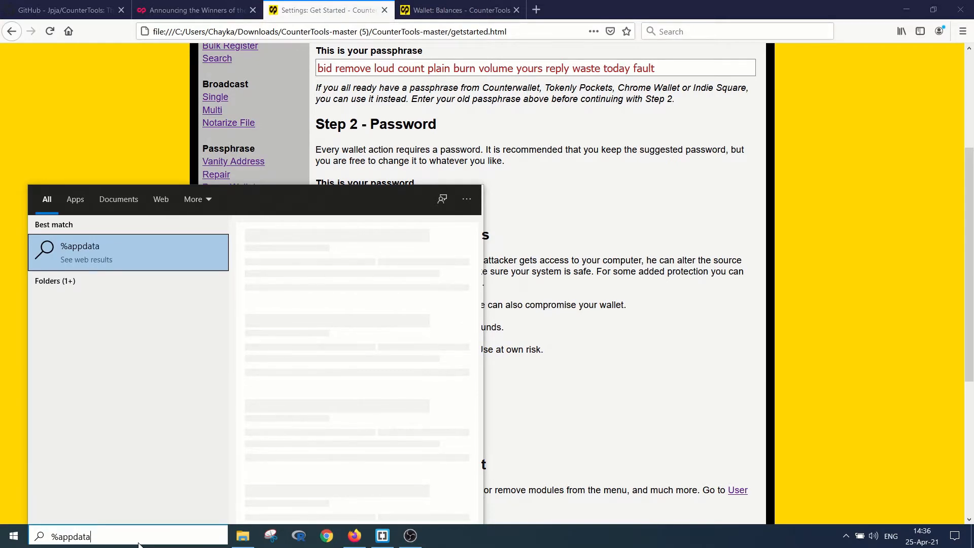
pyautogui.write('%')
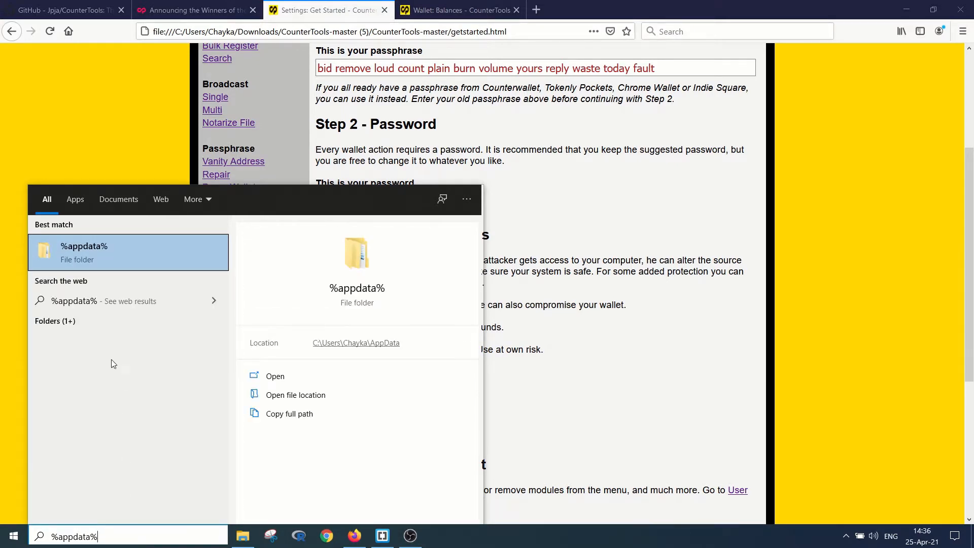
pyautogui.moveTo(131, 255)
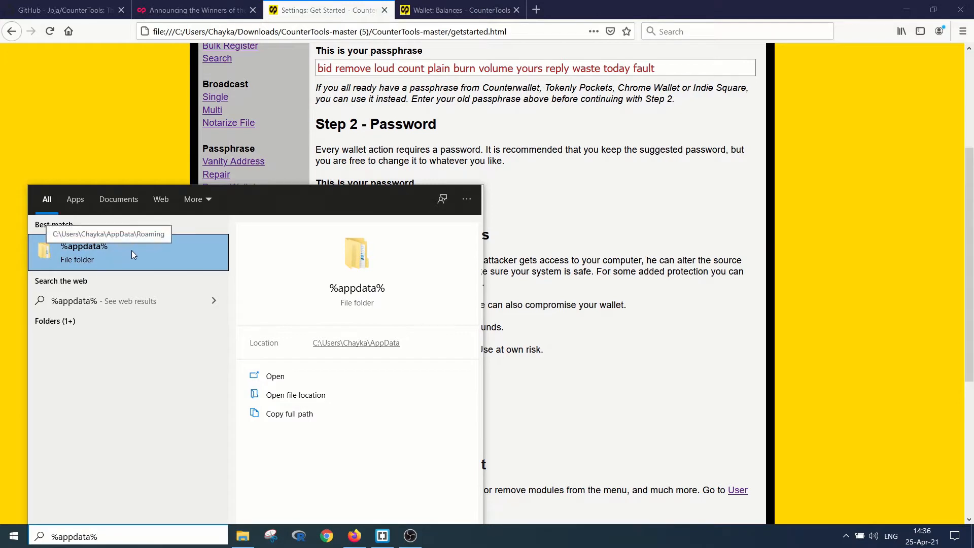
pyautogui.moveTo(585, 261)
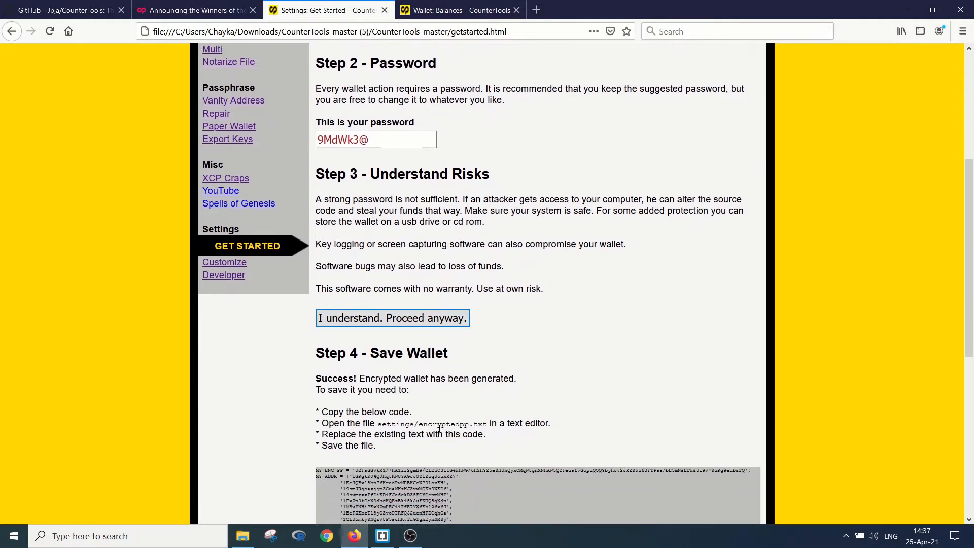
# - Return to CounterTools and bring up the Export Addresses and Keys page
pyautogui.scroll(-3)
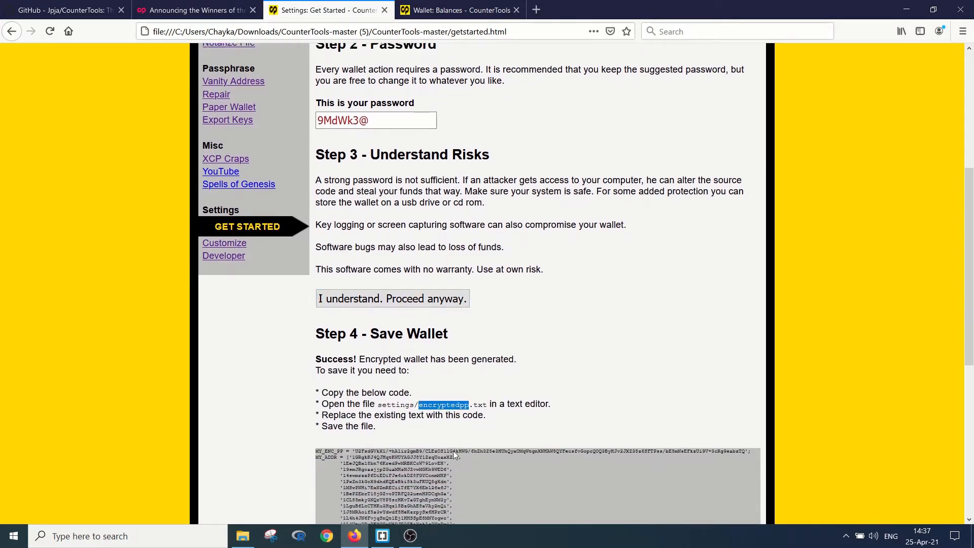
pyautogui.scroll(3)
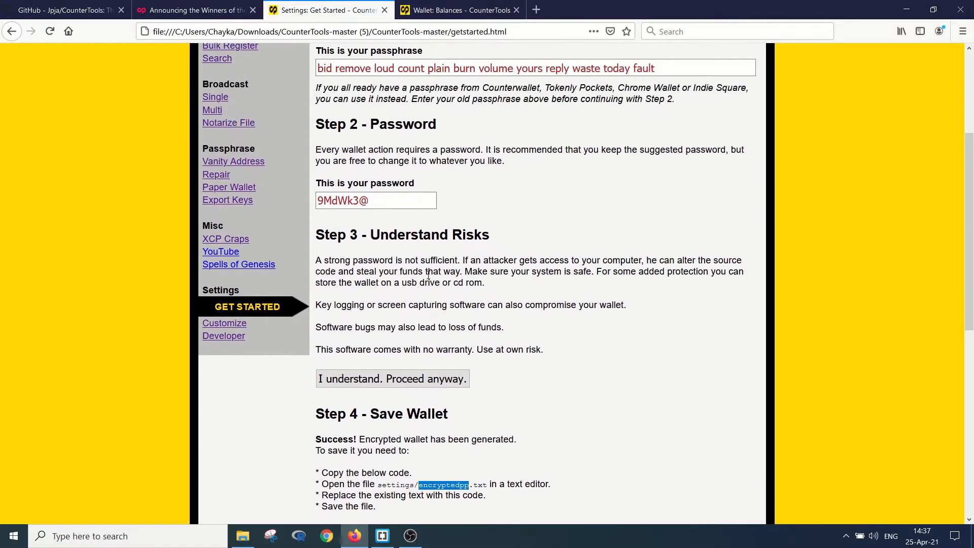
pyautogui.scroll(3)
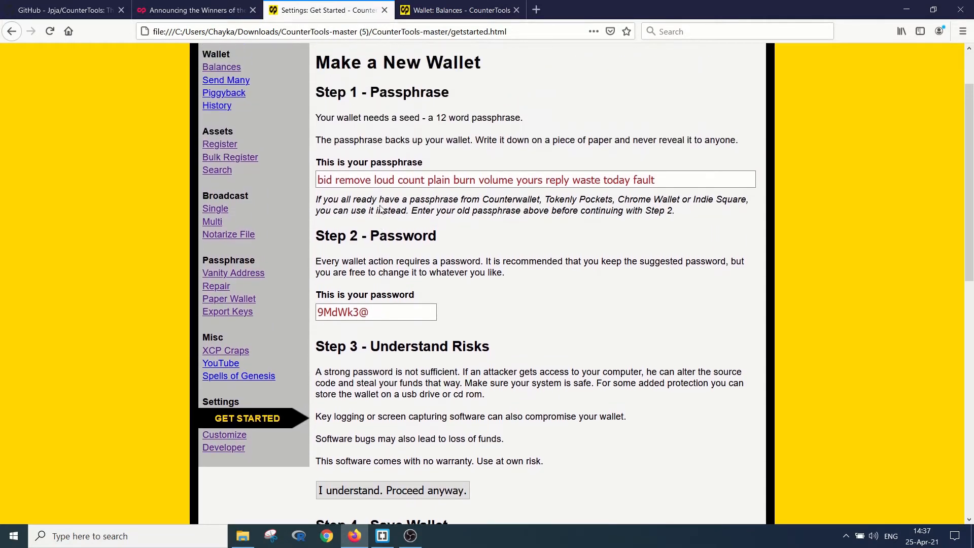
pyautogui.scroll(3)
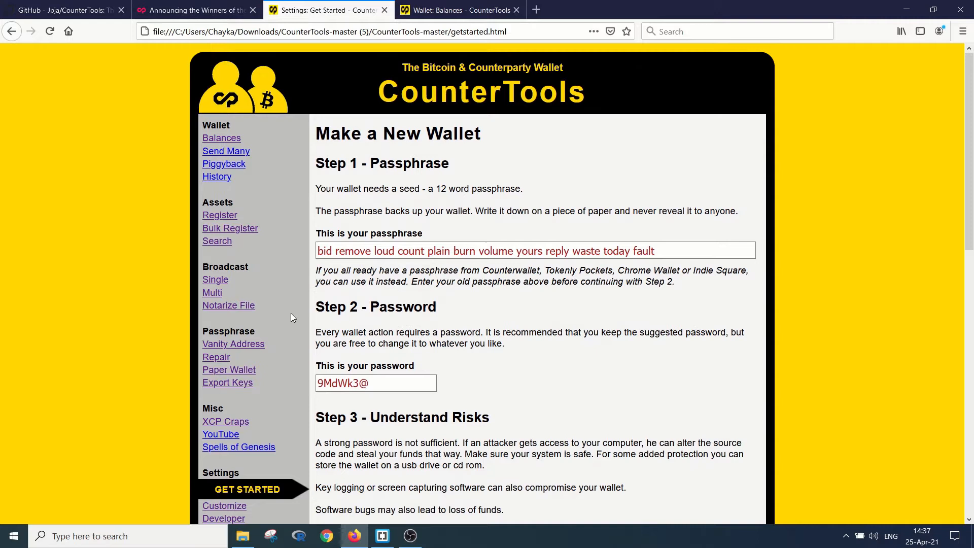
pyautogui.moveTo(227, 382)
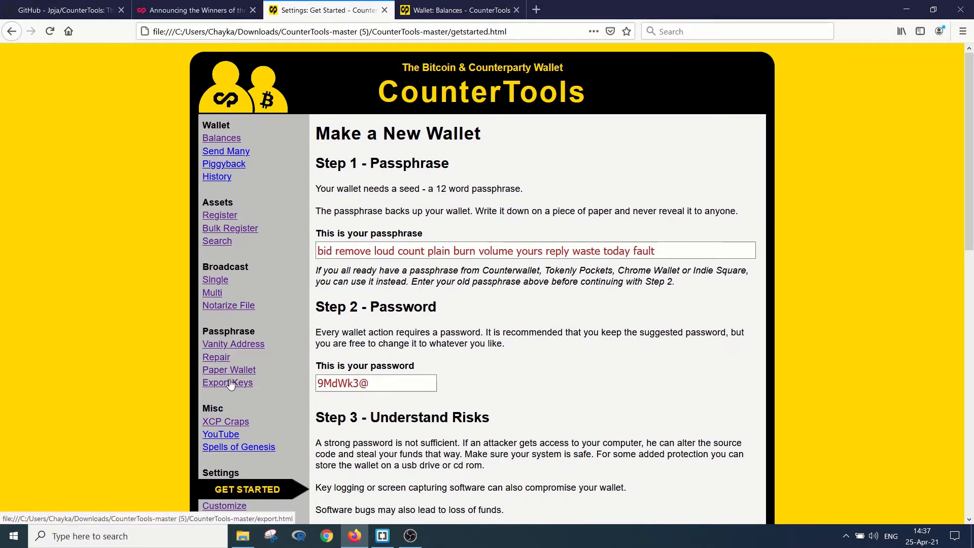
pyautogui.click(227, 382)
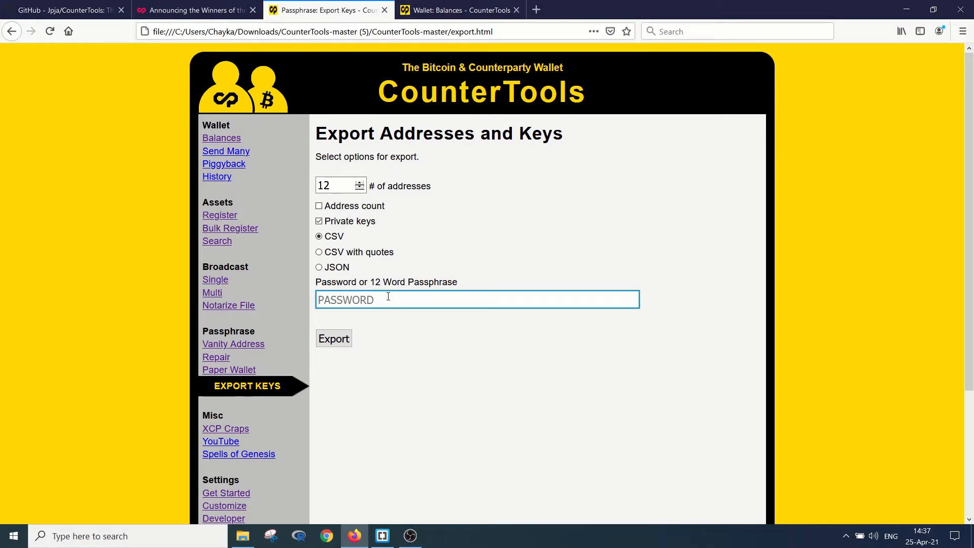
# - Enter 'password' as a guess in the export form, swapping its last character between attempts
pyautogui.write('password')
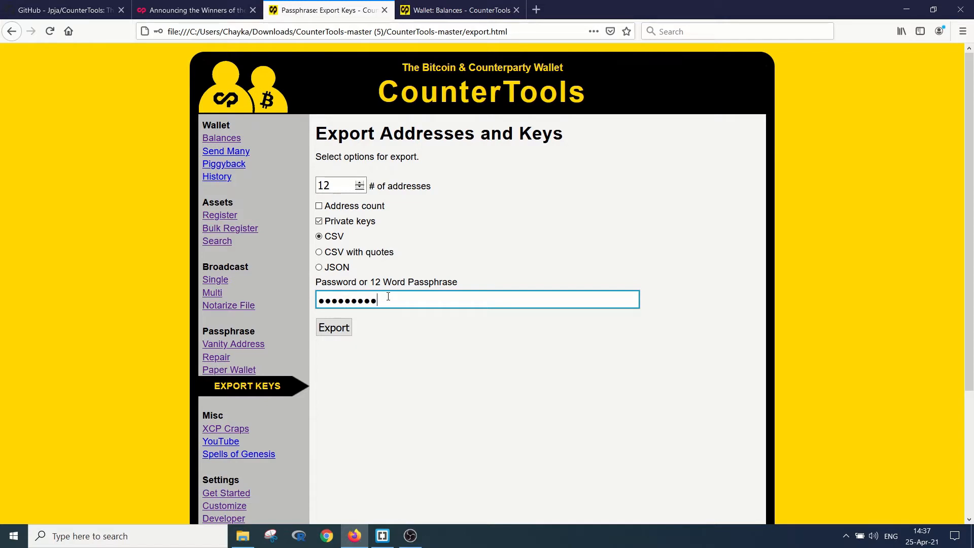
pyautogui.press('BackSpace')
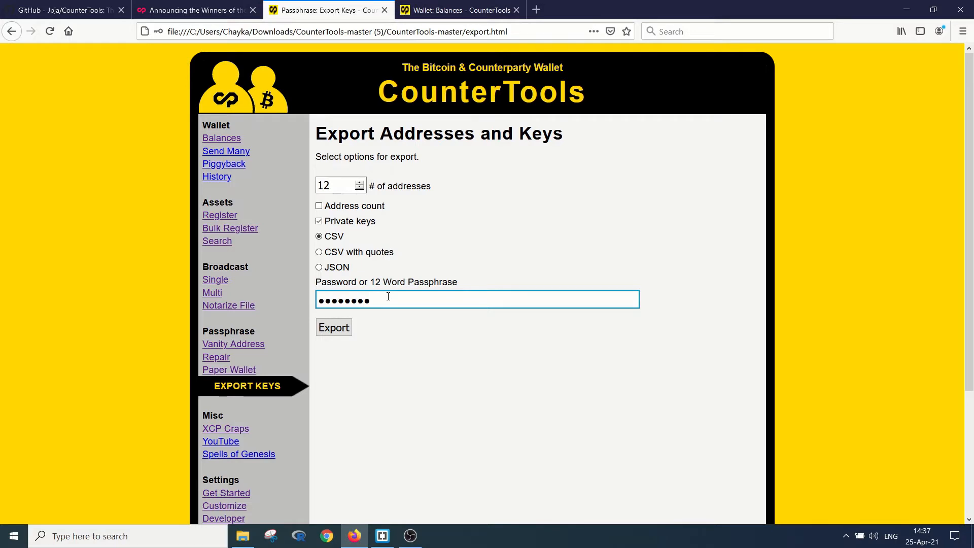
pyautogui.write('•')
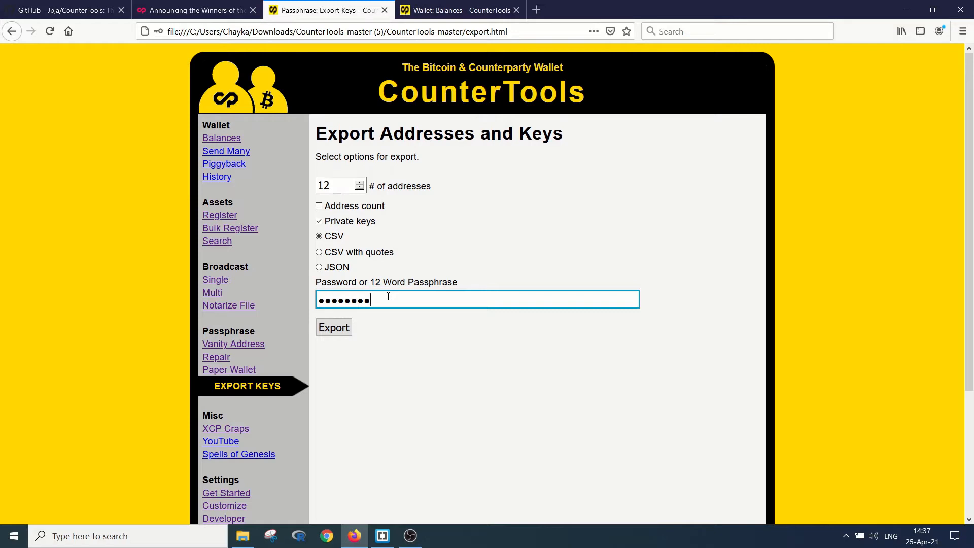
pyautogui.press('Backspace')
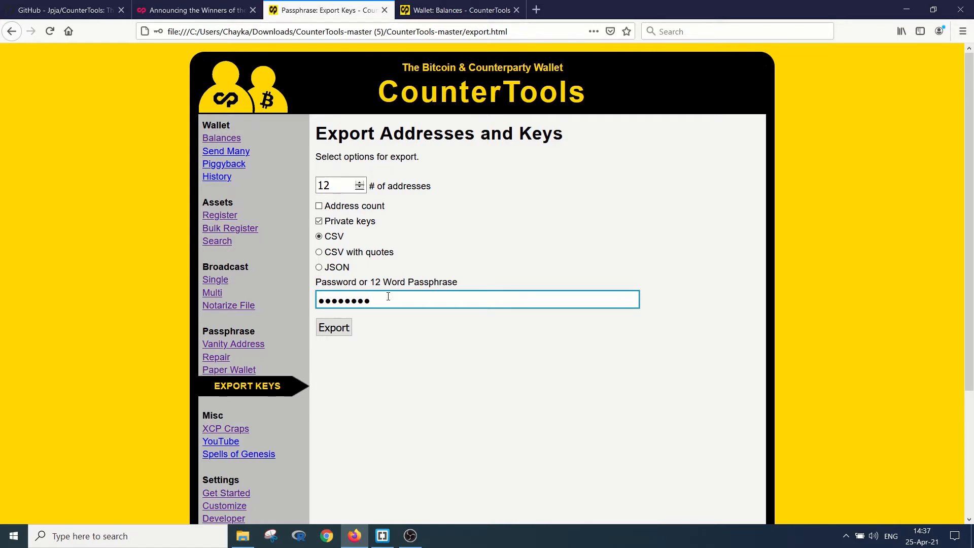
pyautogui.write('•')
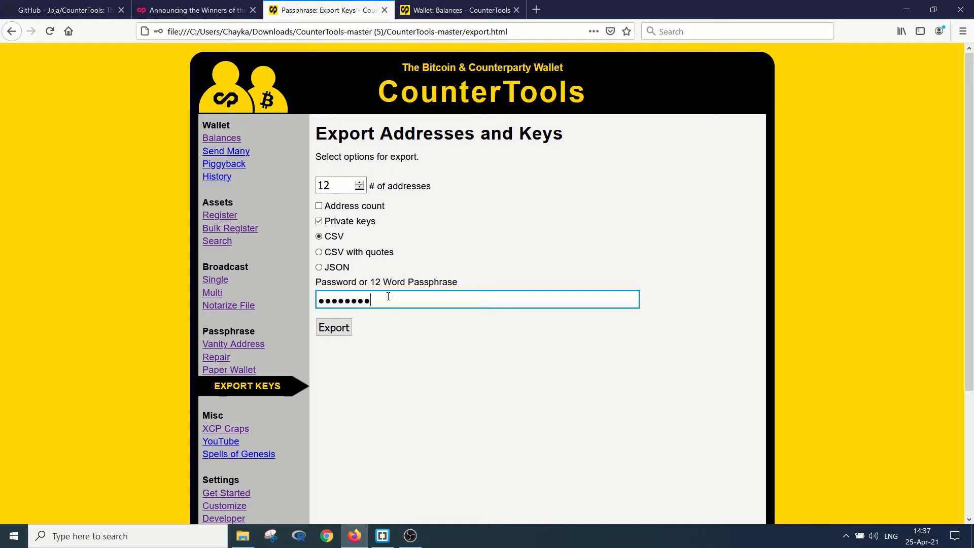
pyautogui.press('Backspace')
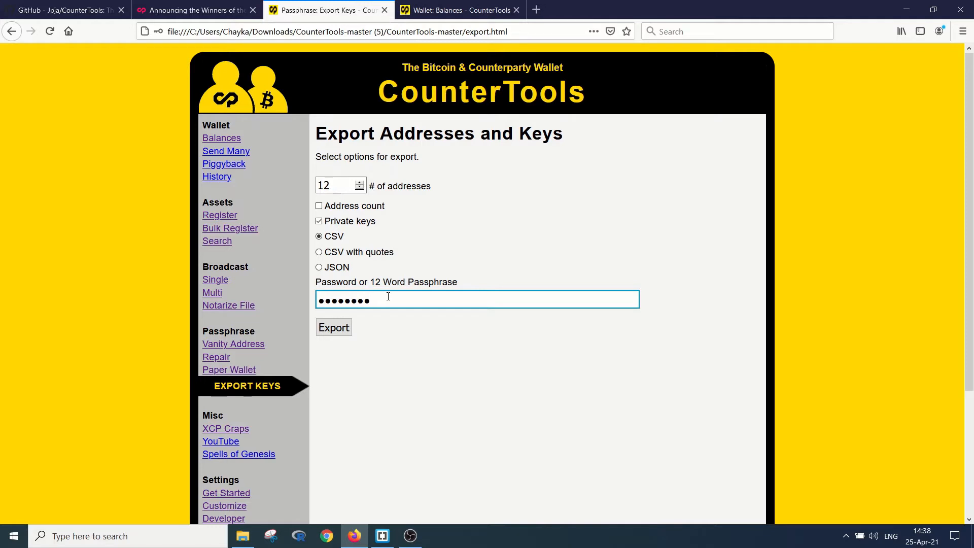
pyautogui.write('•')
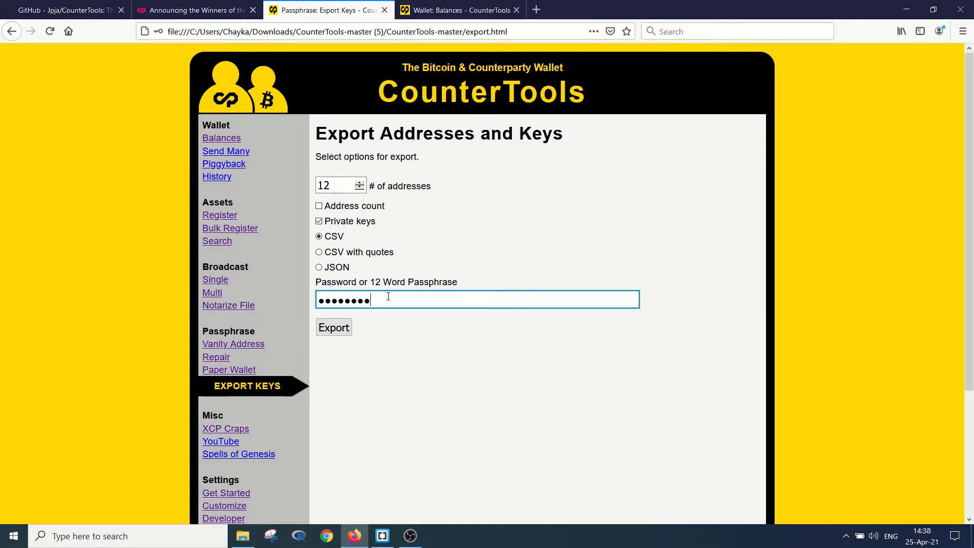
pyautogui.moveTo(389, 390)
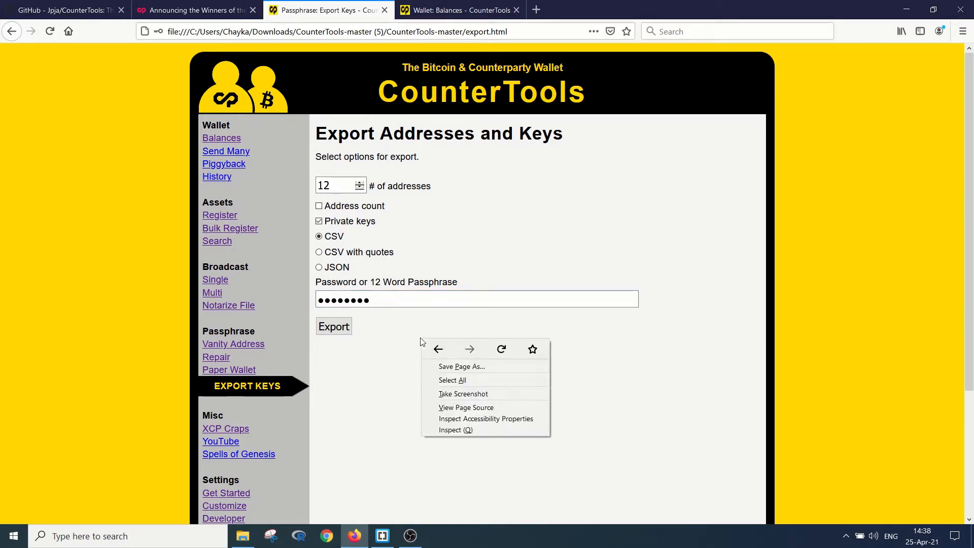
# - Inspect export.html's source, highlighting the decrypt(input, MY_ENC_PP) call and isValidPP check, then move to Brackets
pyautogui.click(466, 407)
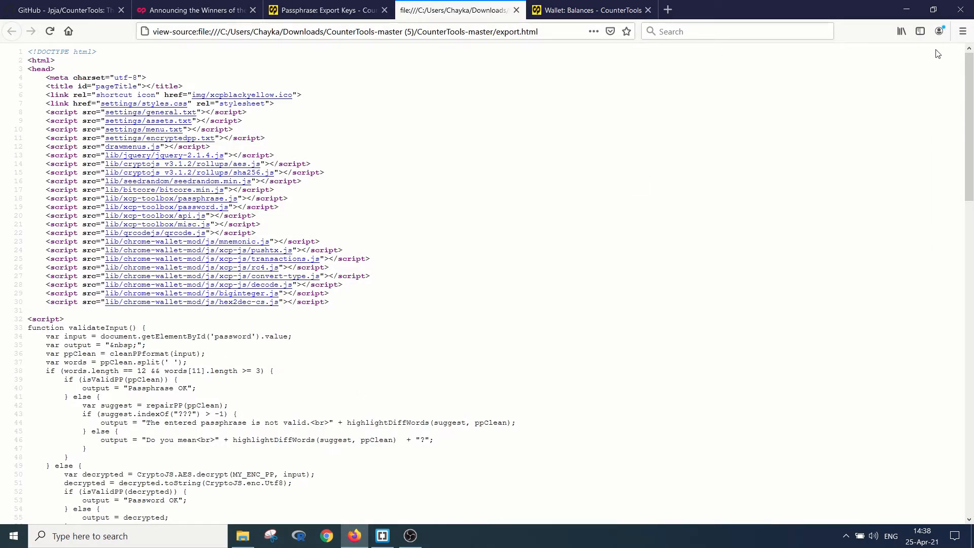
pyautogui.scroll(-3)
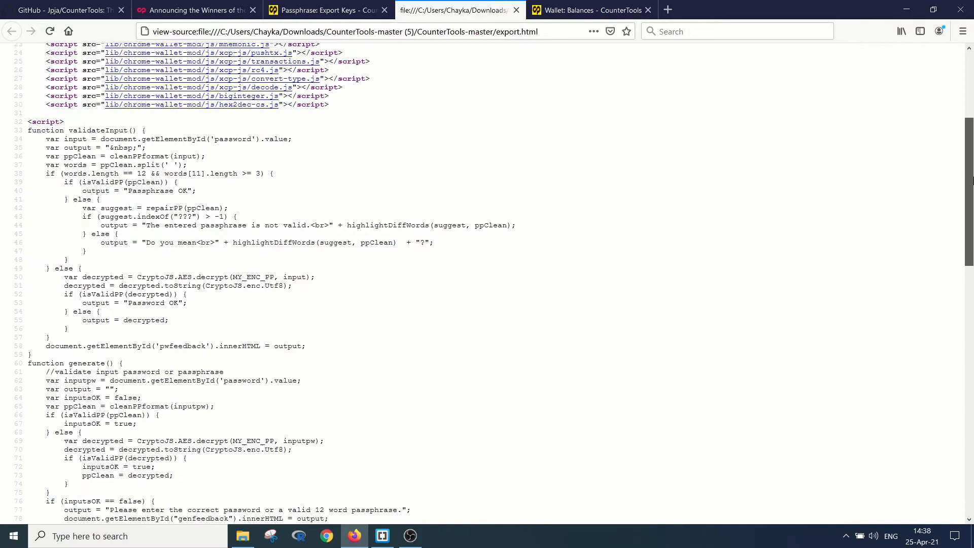
pyautogui.scroll(-3)
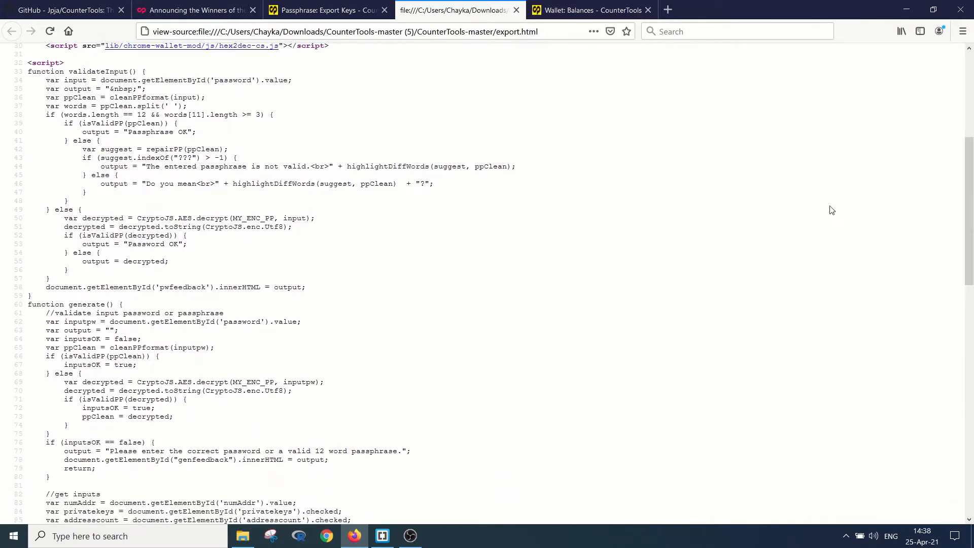
pyautogui.moveTo(162, 219)
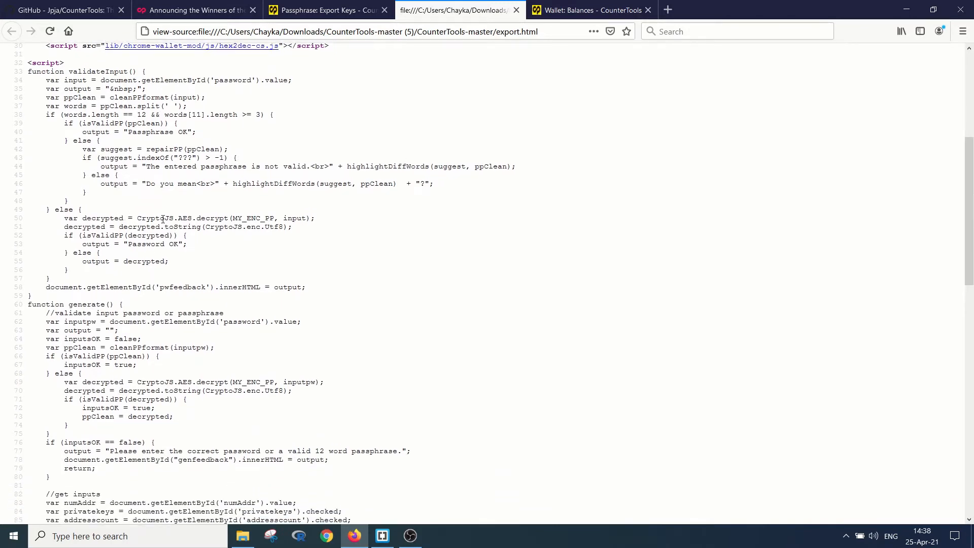
pyautogui.doubleClick(295, 218)
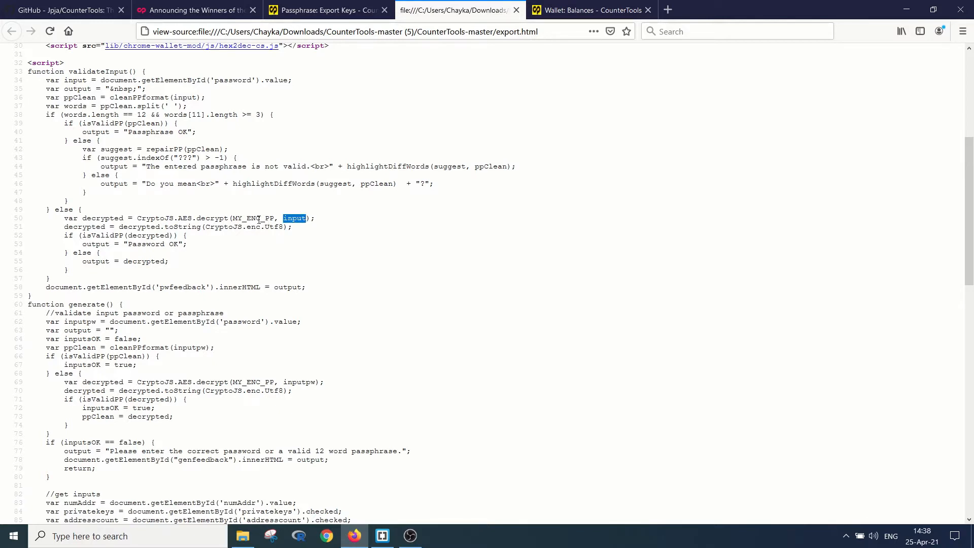
pyautogui.doubleClick(251, 219)
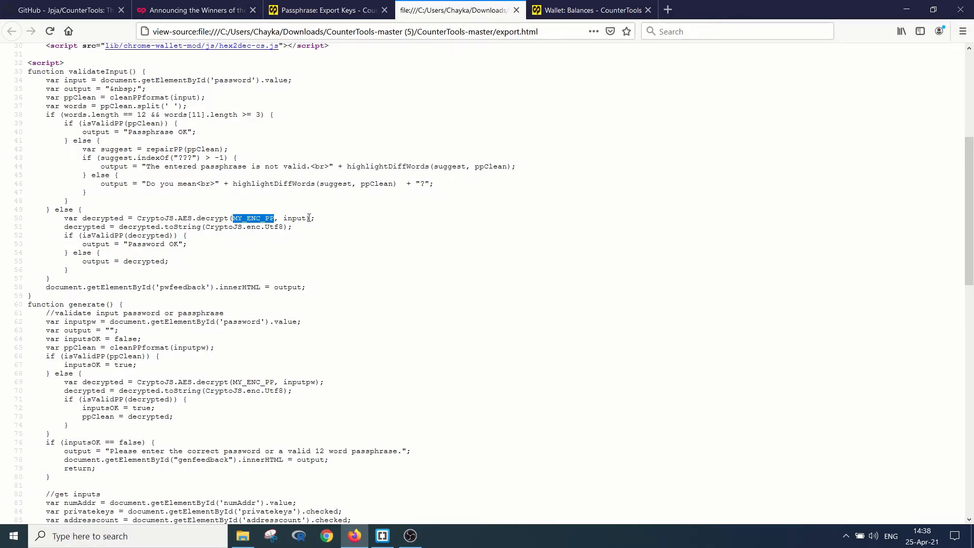
pyautogui.moveTo(99, 237)
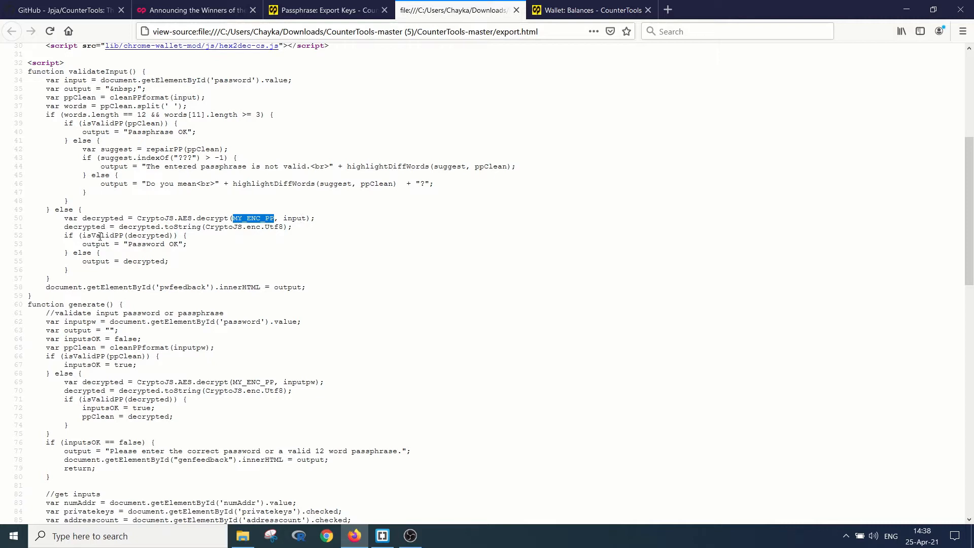
pyautogui.doubleClick(102, 235)
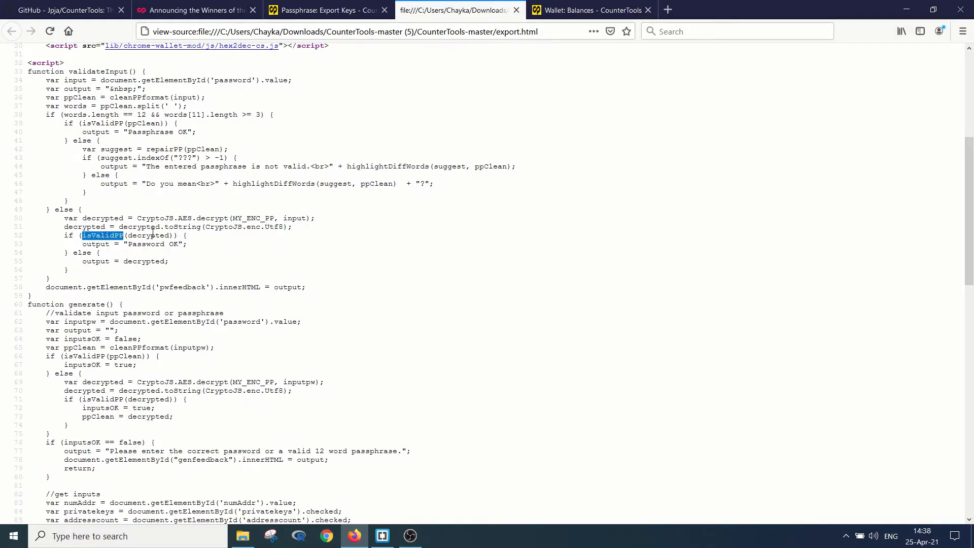
pyautogui.moveTo(159, 243)
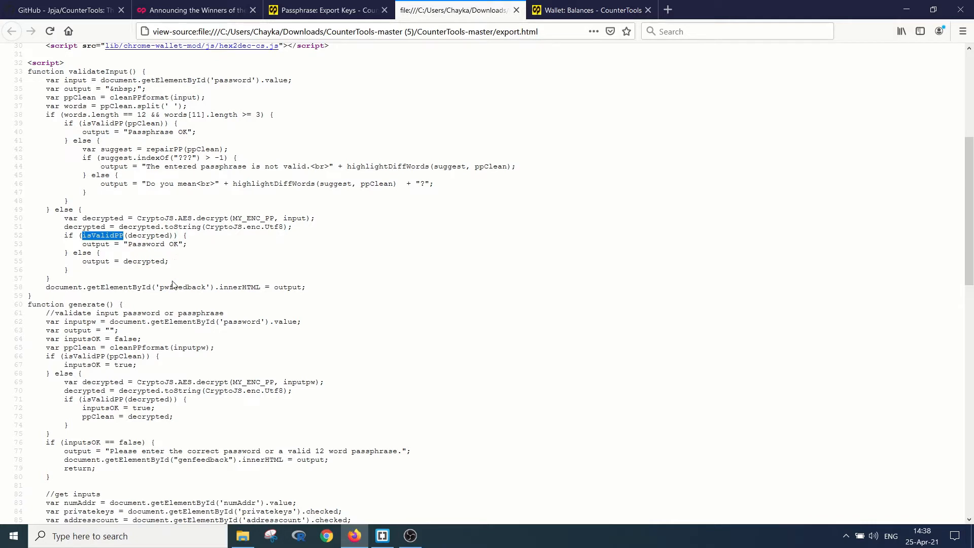
pyautogui.moveTo(348, 489)
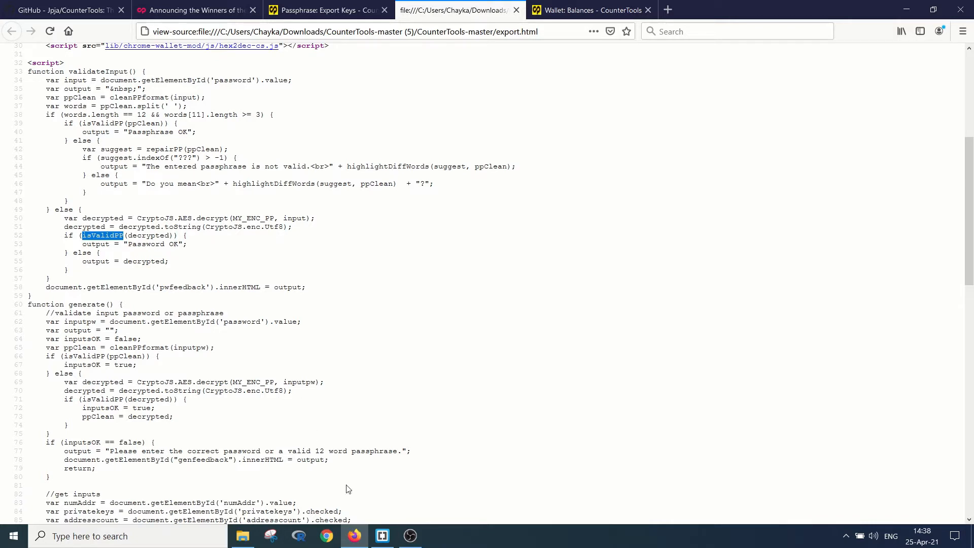
pyautogui.moveTo(375, 523)
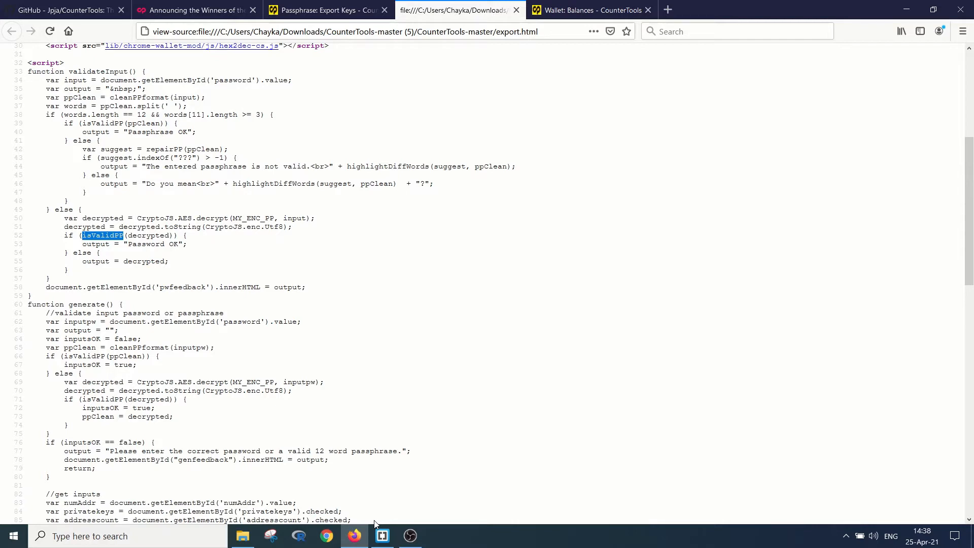
pyautogui.moveTo(382, 536)
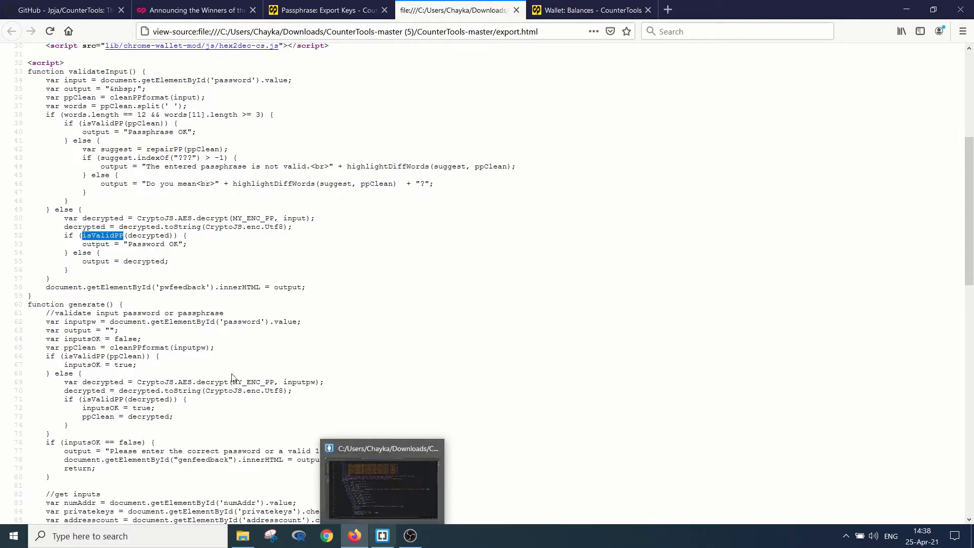
pyautogui.moveTo(383, 536)
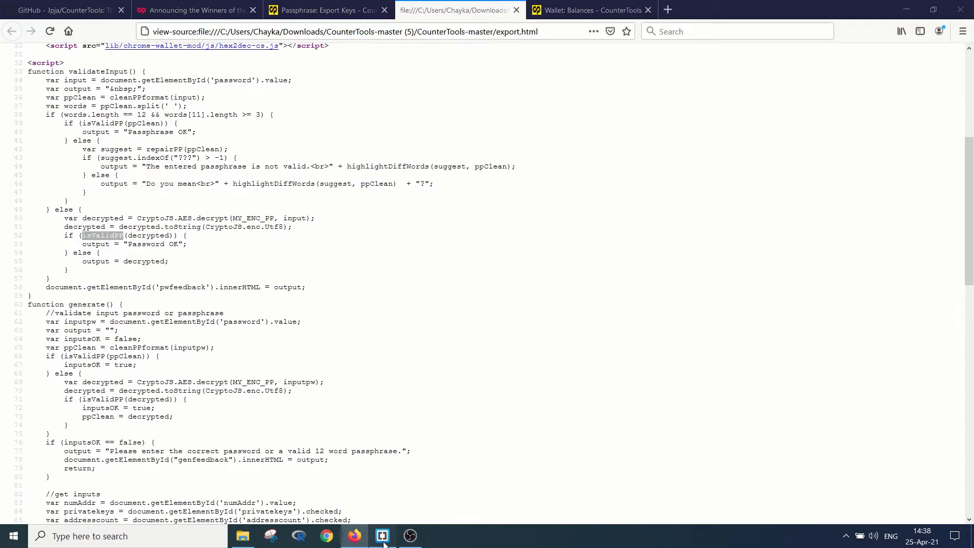
pyautogui.click(382, 536)
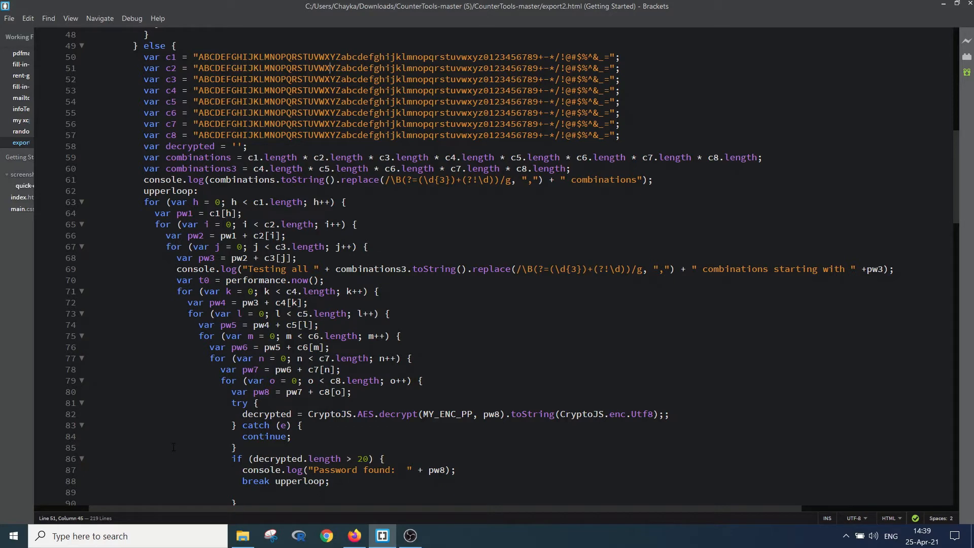
# - Highlight the c1 character-set string in export2.html's brute-force loop to gauge its length
pyautogui.click(174, 45)
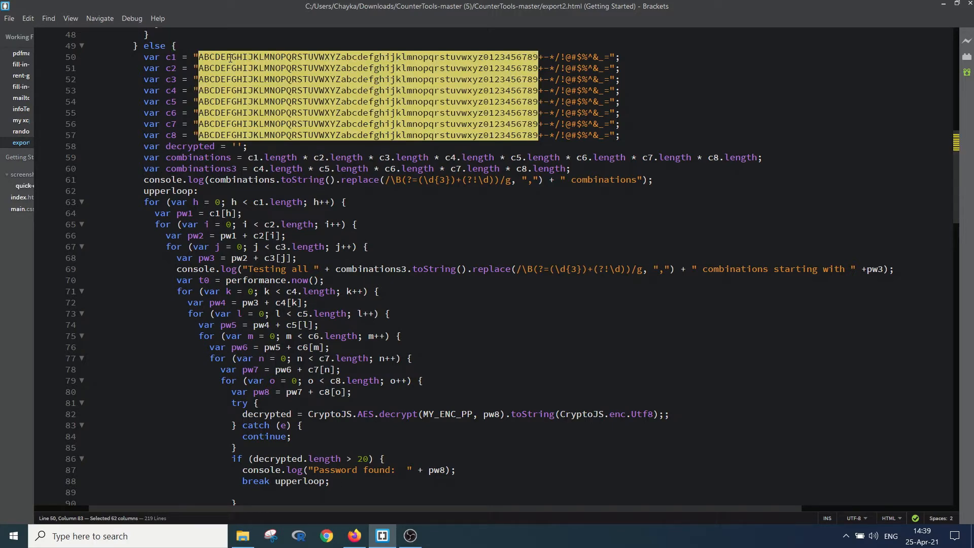
pyautogui.doubleClick(170, 57)
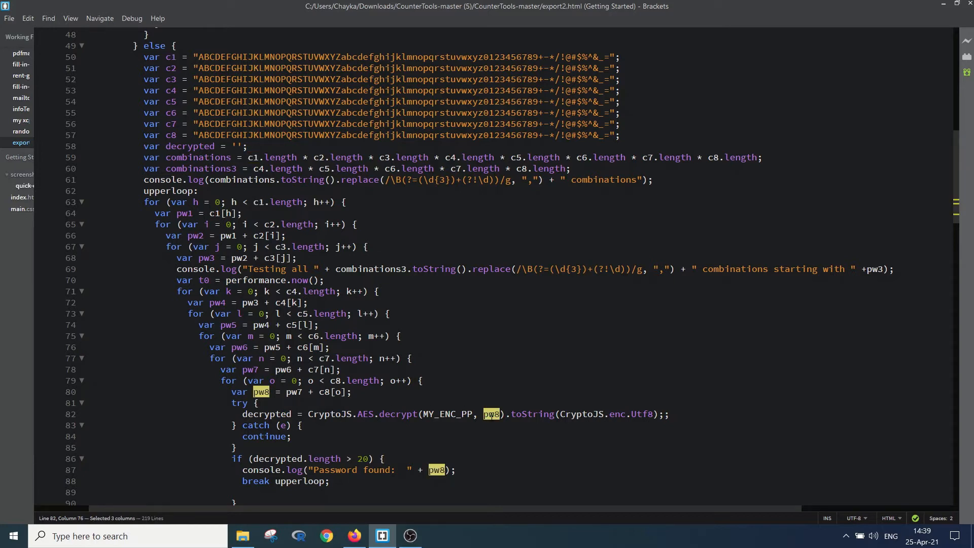
pyautogui.doubleClick(447, 414)
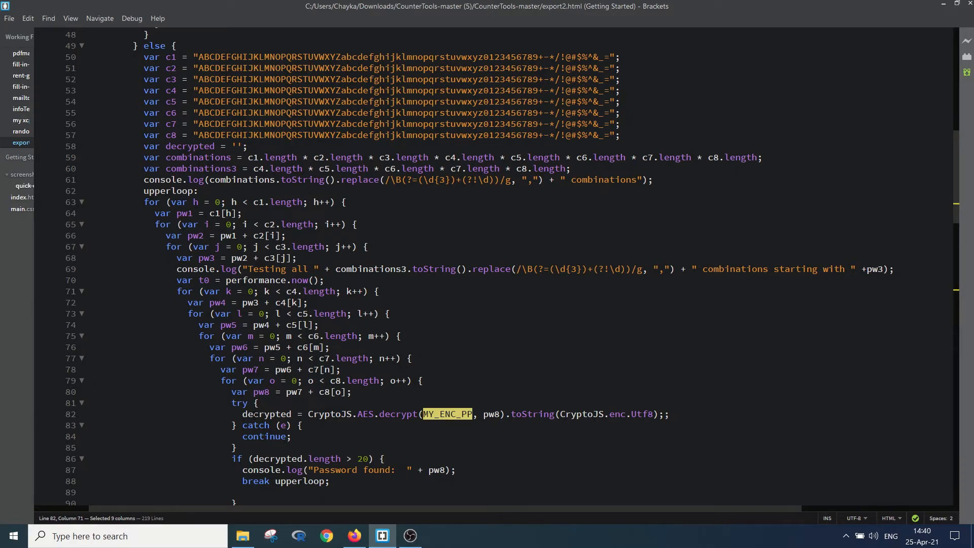
pyautogui.doubleClick(266, 414)
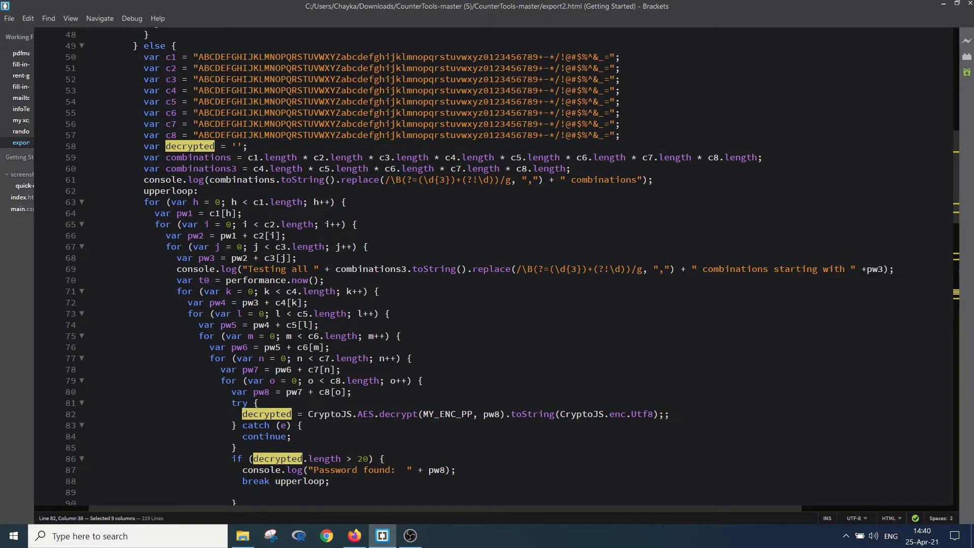
pyautogui.doubleClick(329, 414)
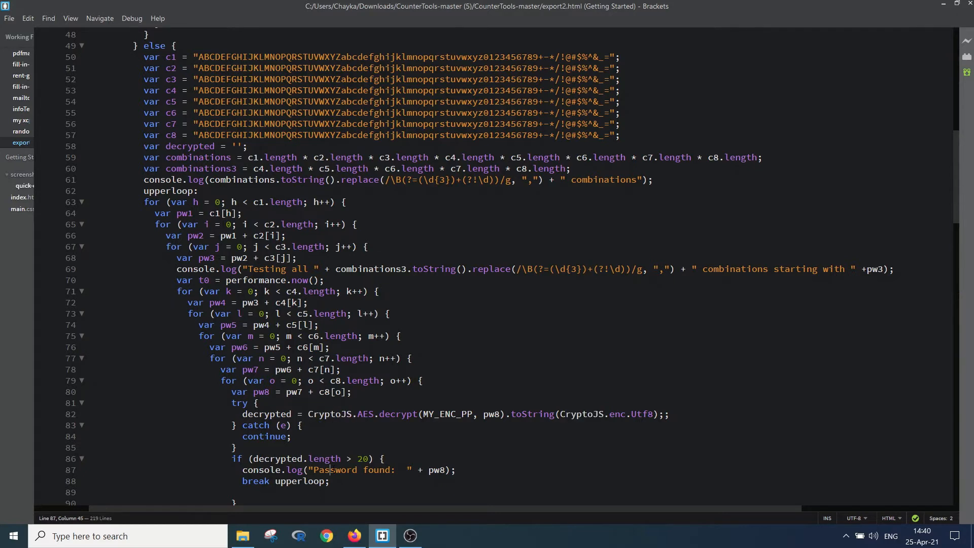
pyautogui.doubleClick(377, 470)
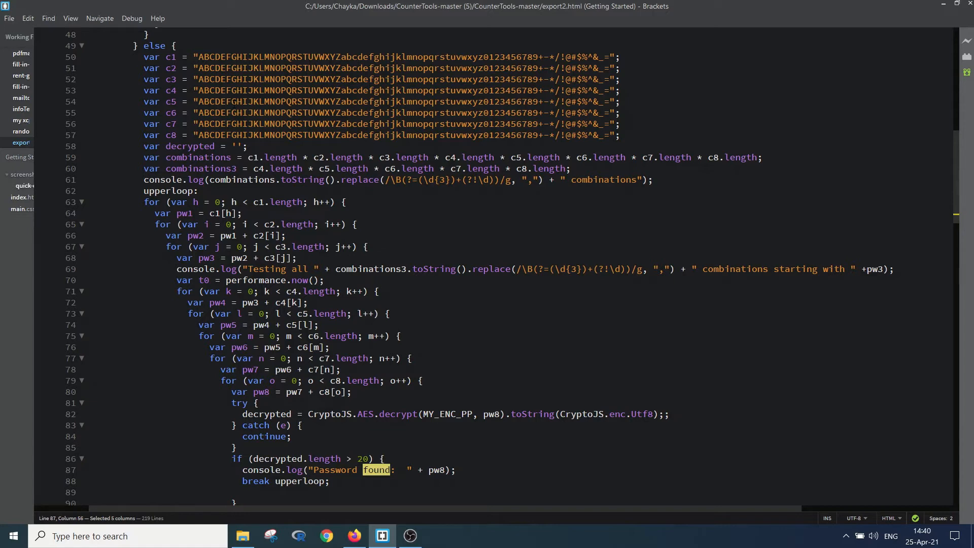
pyautogui.click(199, 57)
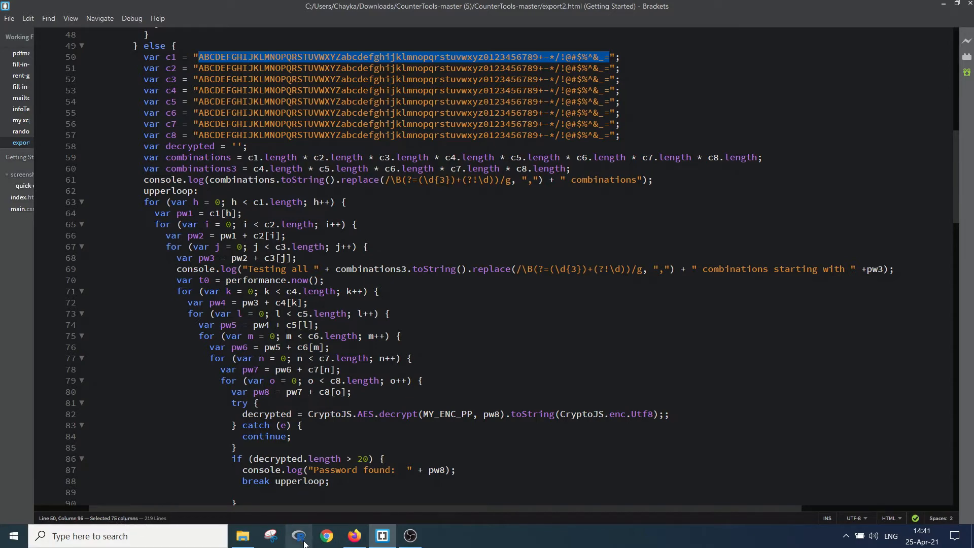
# - Evaluate 75^8 in the R console, giving about 1.001129e+15 combinations
pyautogui.click(298, 536)
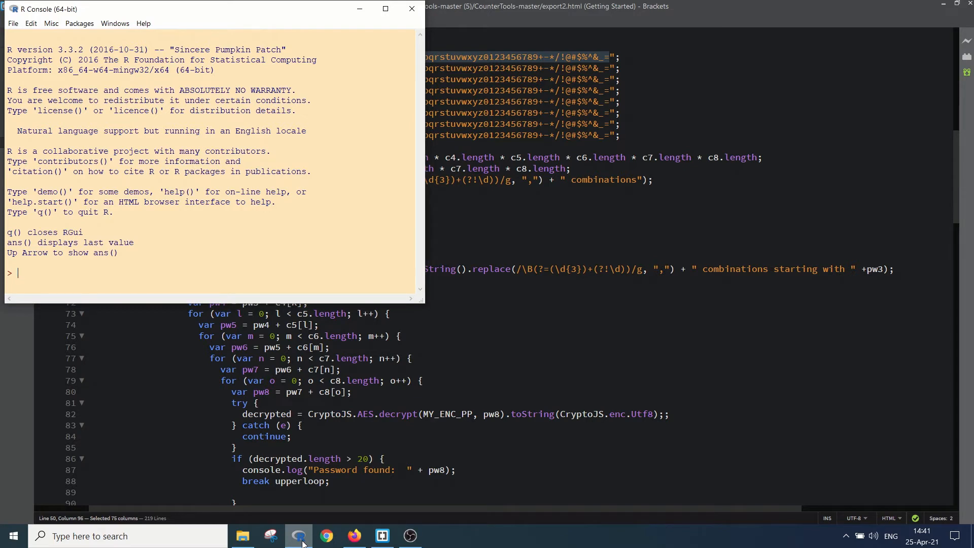
pyautogui.write('75')
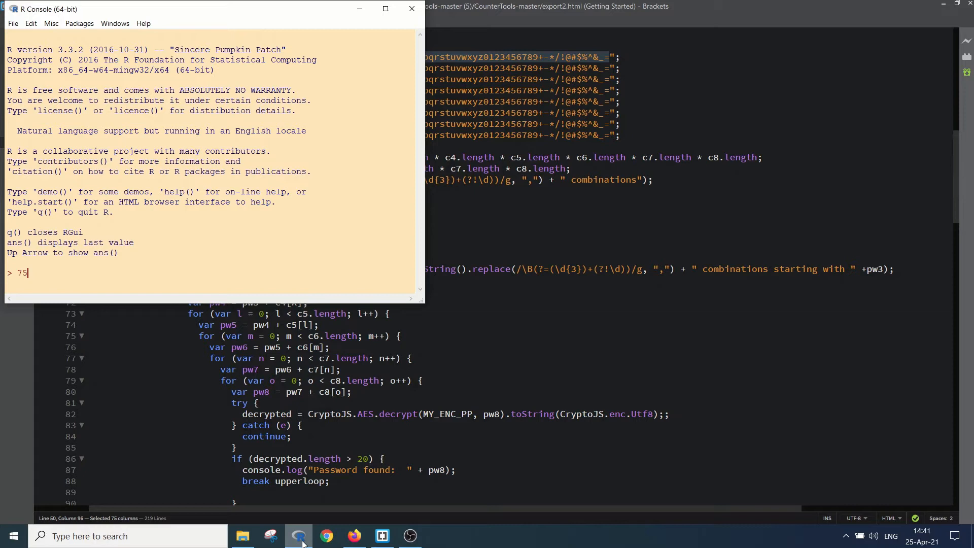
pyautogui.write('^8')
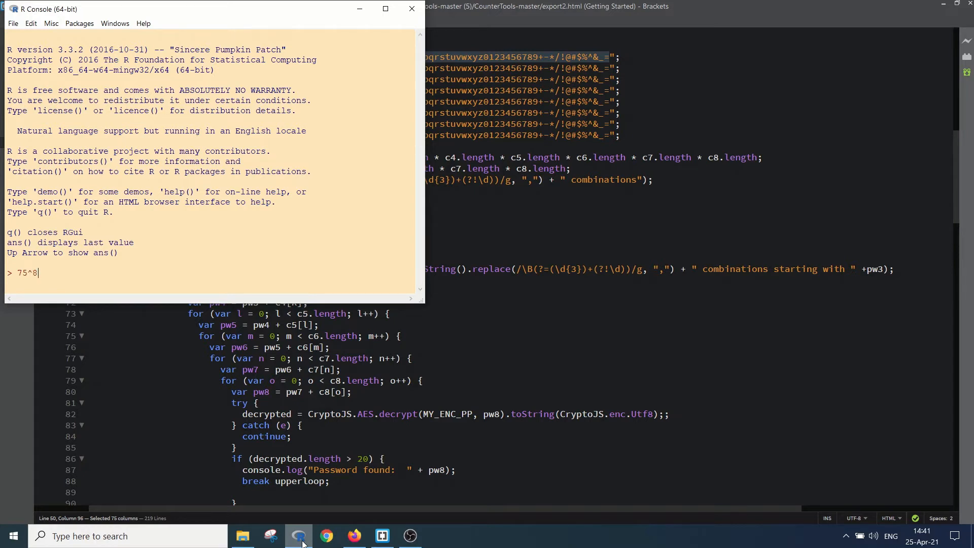
pyautogui.press('Return')
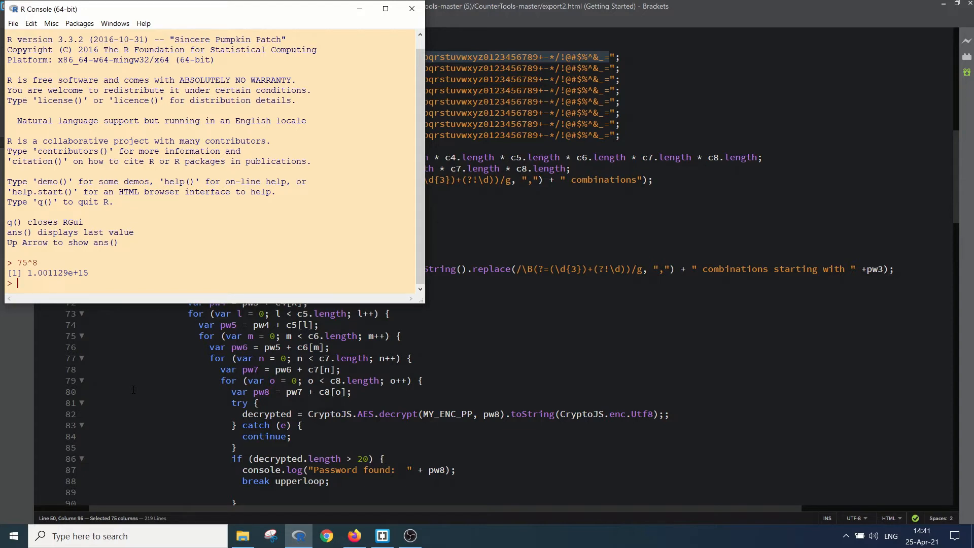
# - Compute 75^8/15000/3600/24/365, about 2,116 years at 15,000 tries per second
pyautogui.write('75^8')
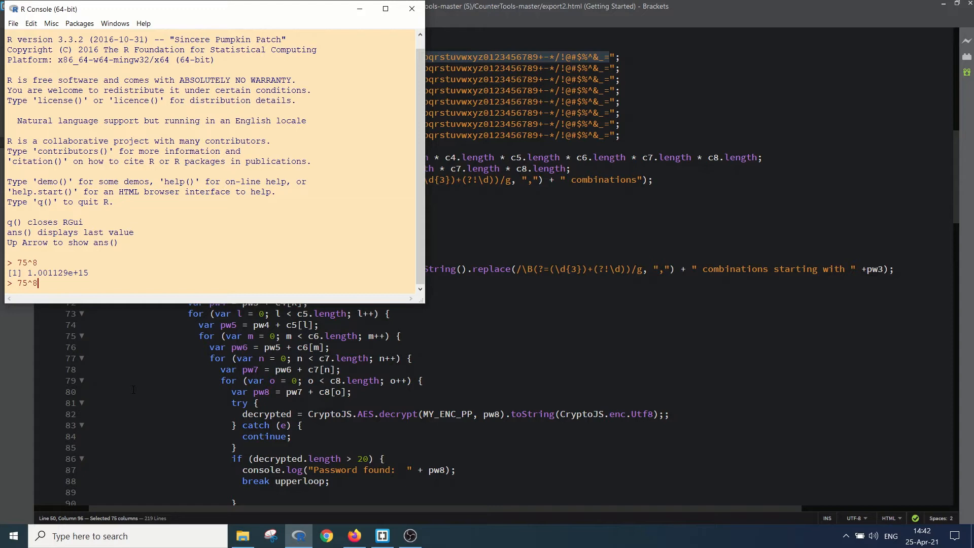
pyautogui.write('/15')
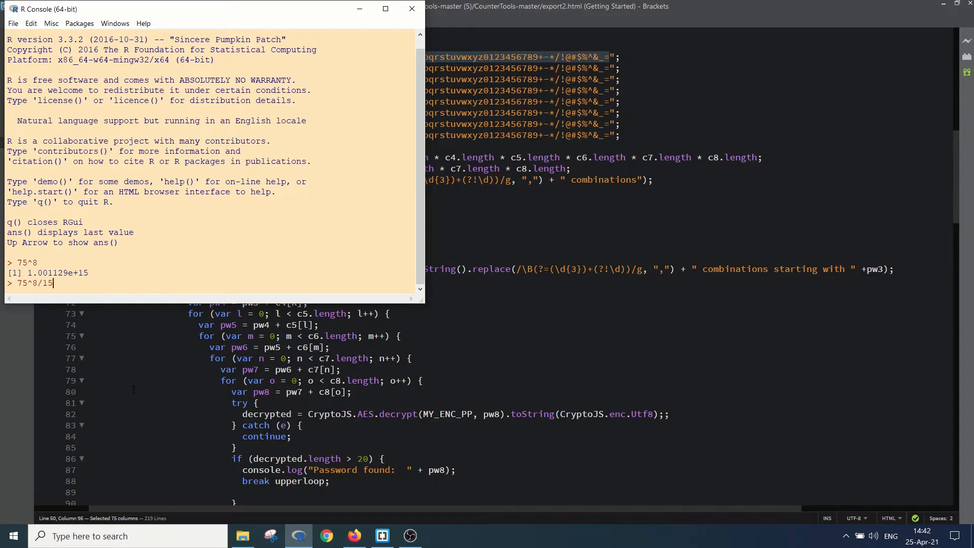
pyautogui.write('000')
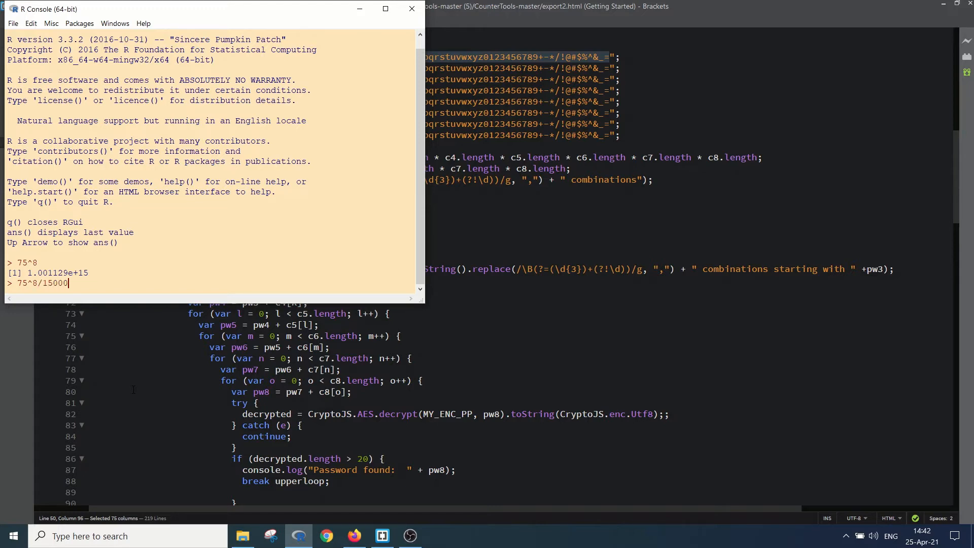
pyautogui.write('/3')
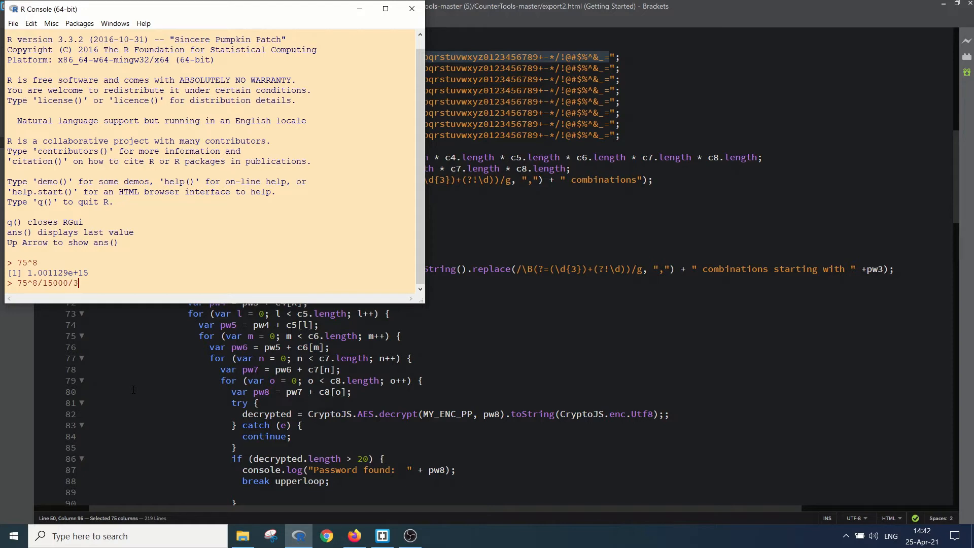
pyautogui.write('600')
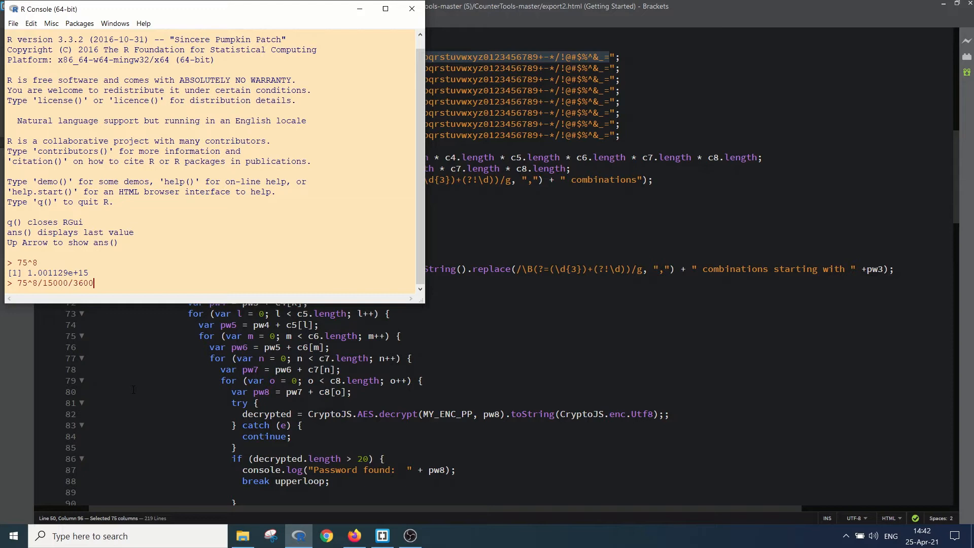
pyautogui.write('/2')
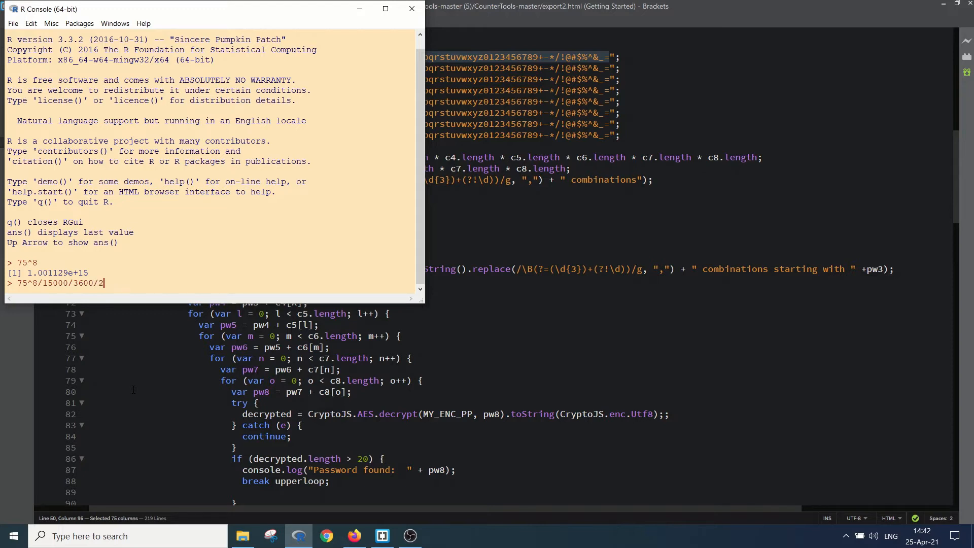
pyautogui.write('4')
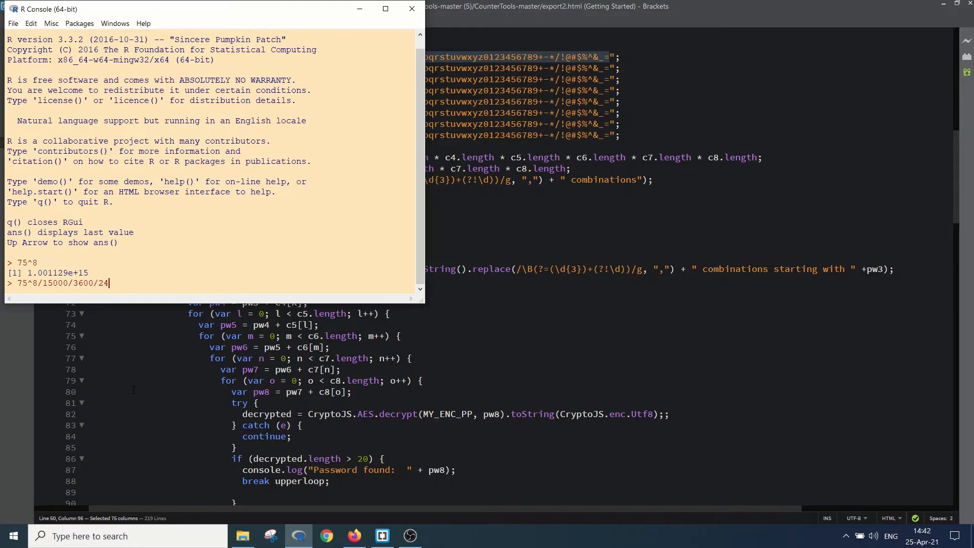
pyautogui.write('/36')
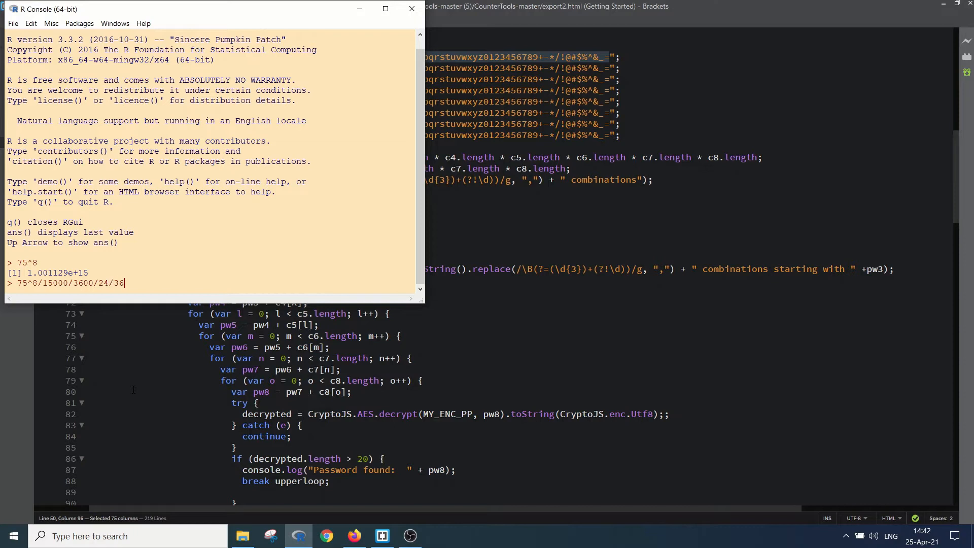
pyautogui.write('5')
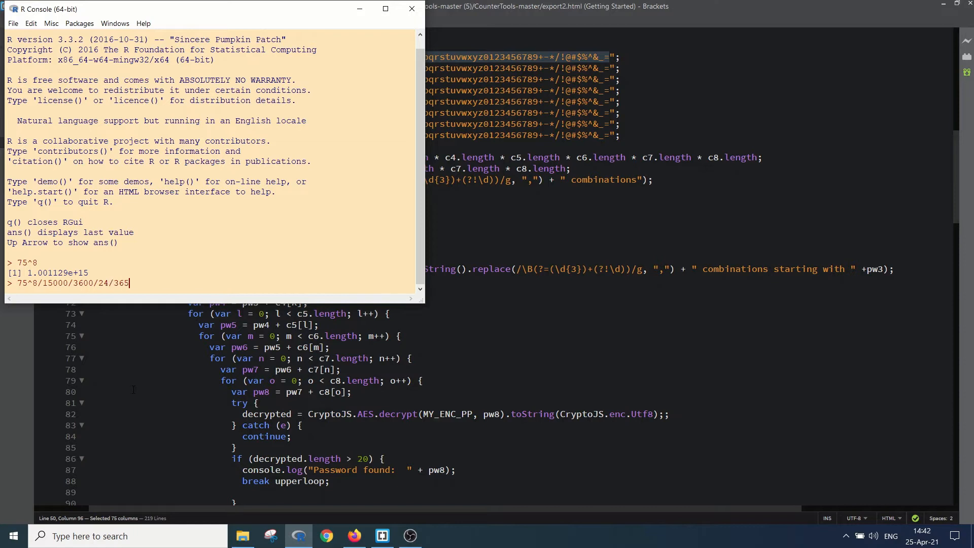
pyautogui.press('Return')
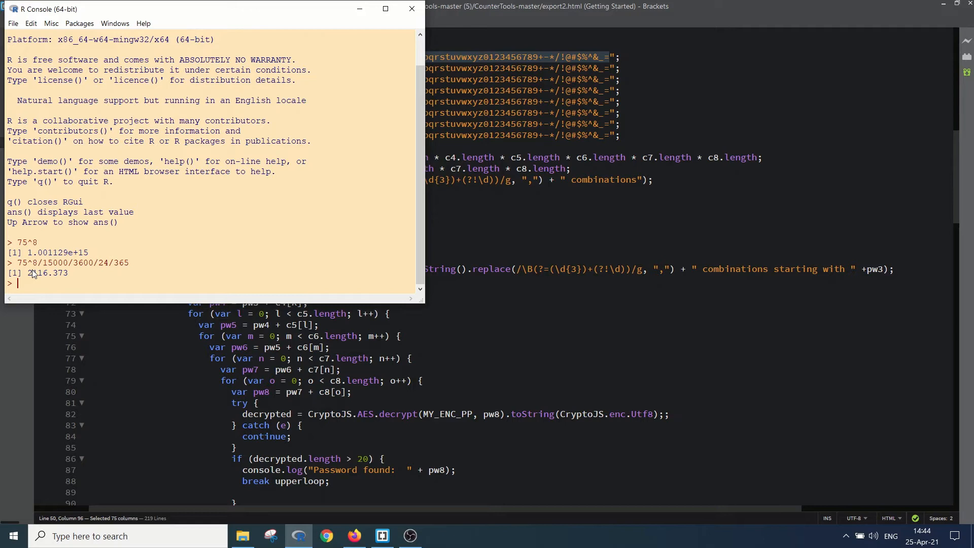
pyautogui.moveTo(61, 291)
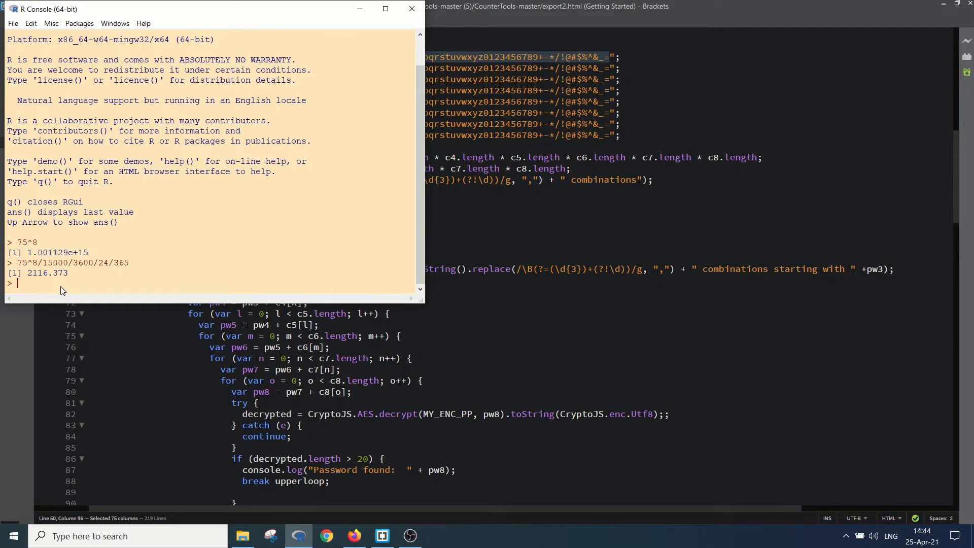
pyautogui.moveTo(50, 288)
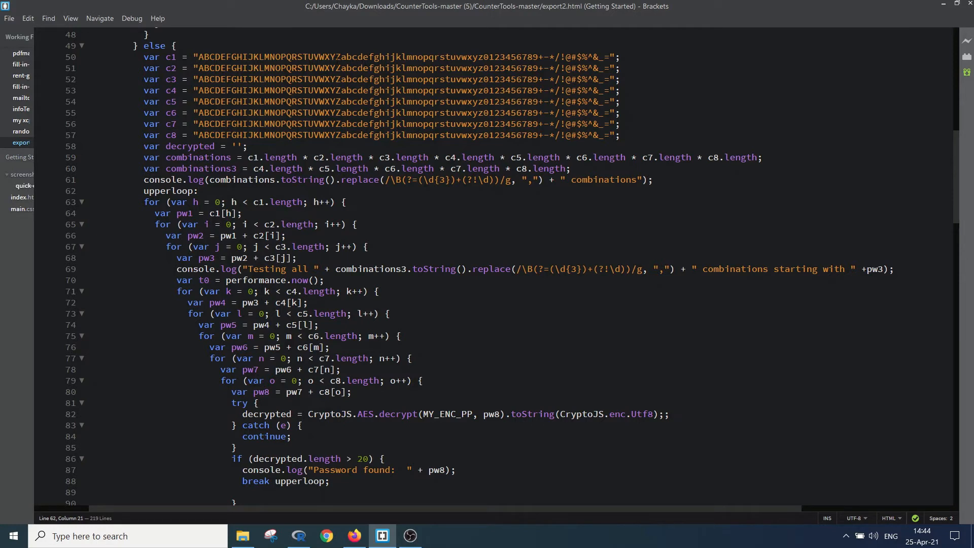
# - Cut c1 down to lowercase letters, digits and '+', deleting its uppercase letters and trailing symbols
pyautogui.moveTo(247, 56); pyautogui.dragTo(341, 57)
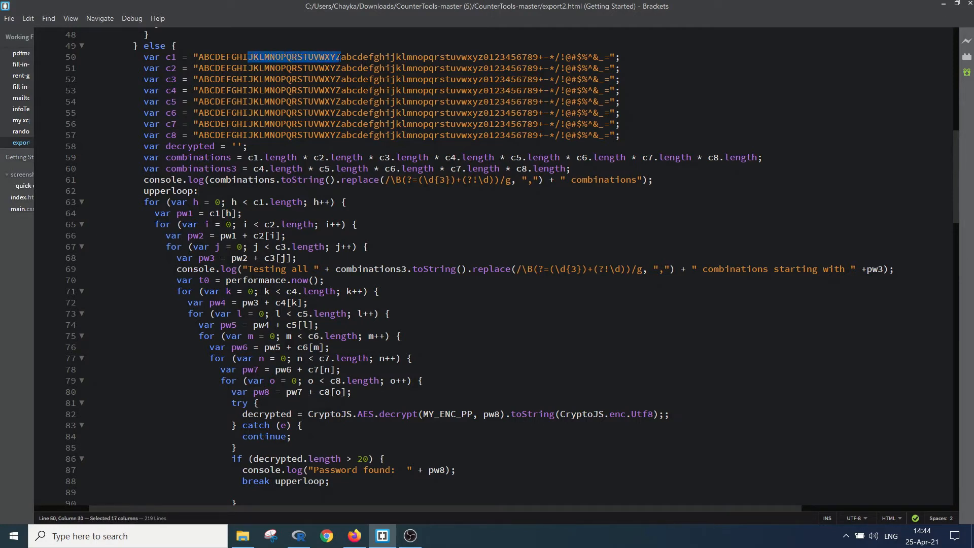
pyautogui.moveTo(248, 57); pyautogui.dragTo(198, 57)
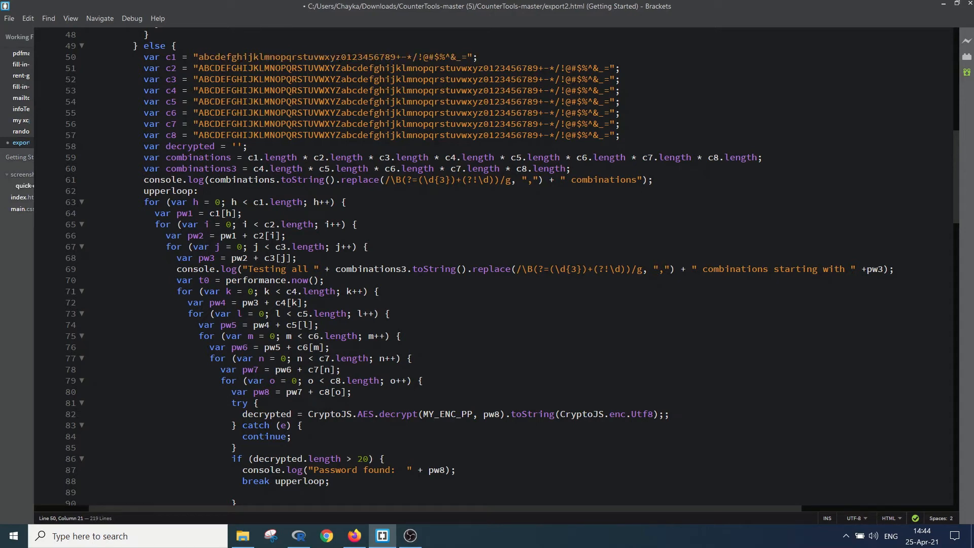
pyautogui.click(197, 57)
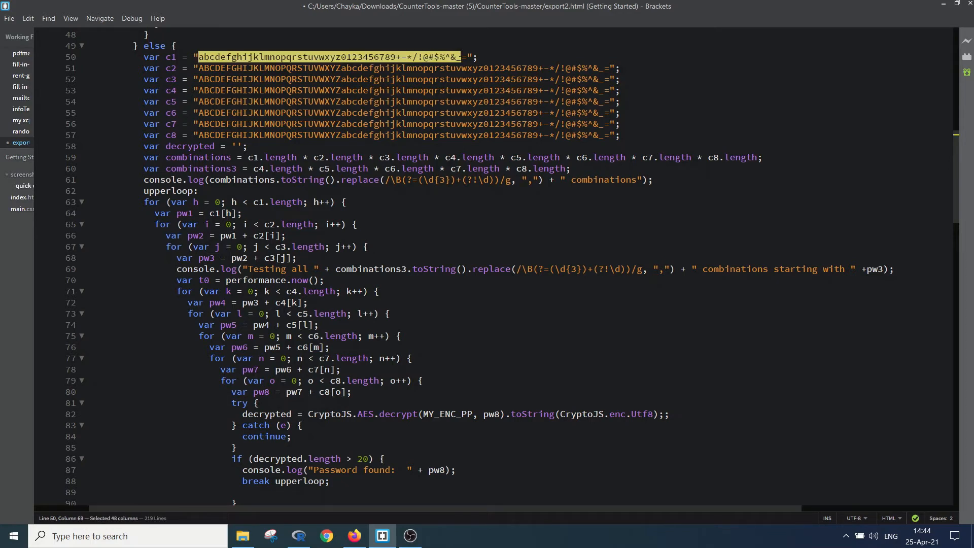
pyautogui.press('shift+Right')
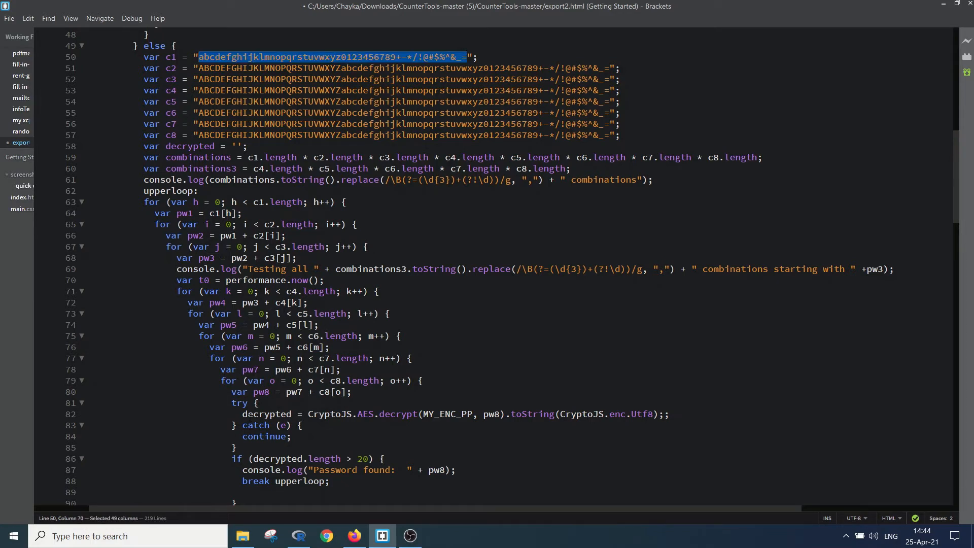
pyautogui.moveTo(112, 525)
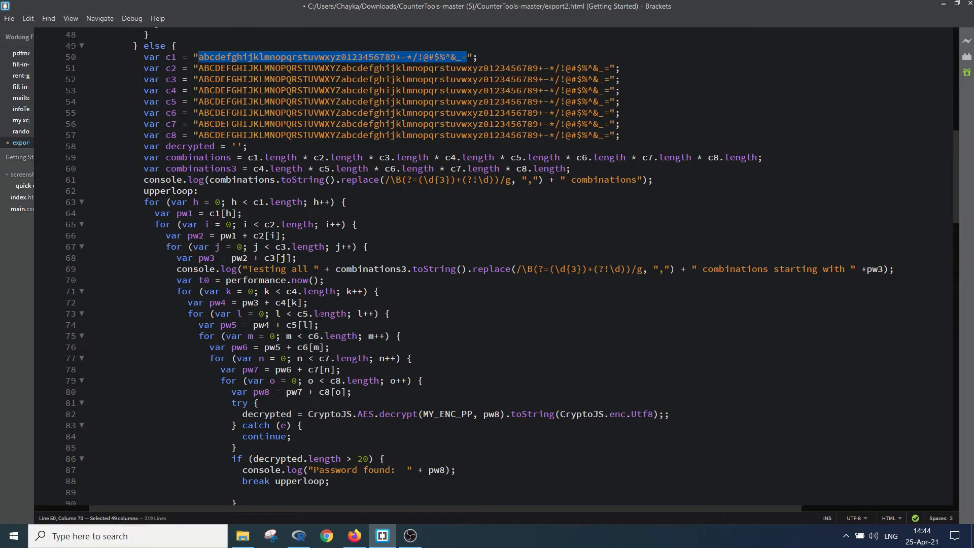
pyautogui.click(443, 101)
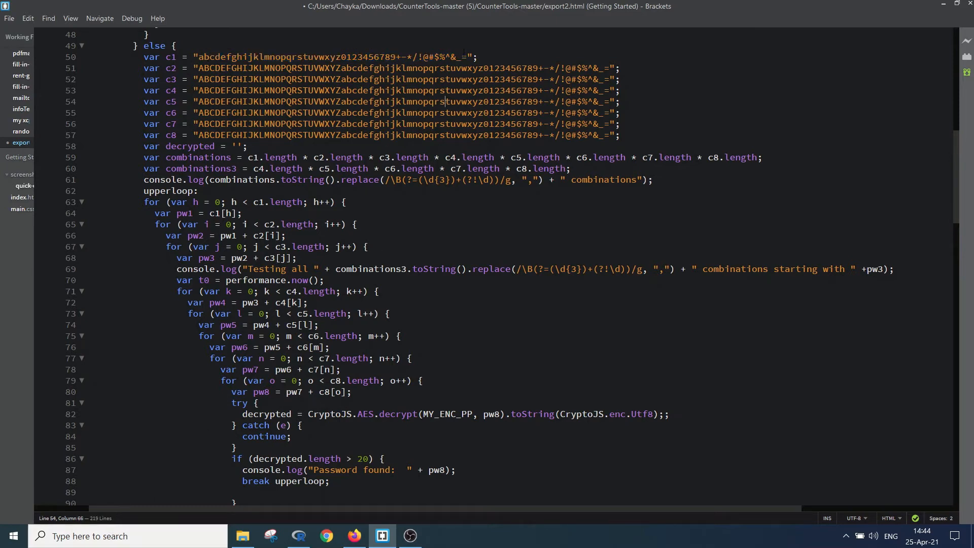
pyautogui.click(465, 57)
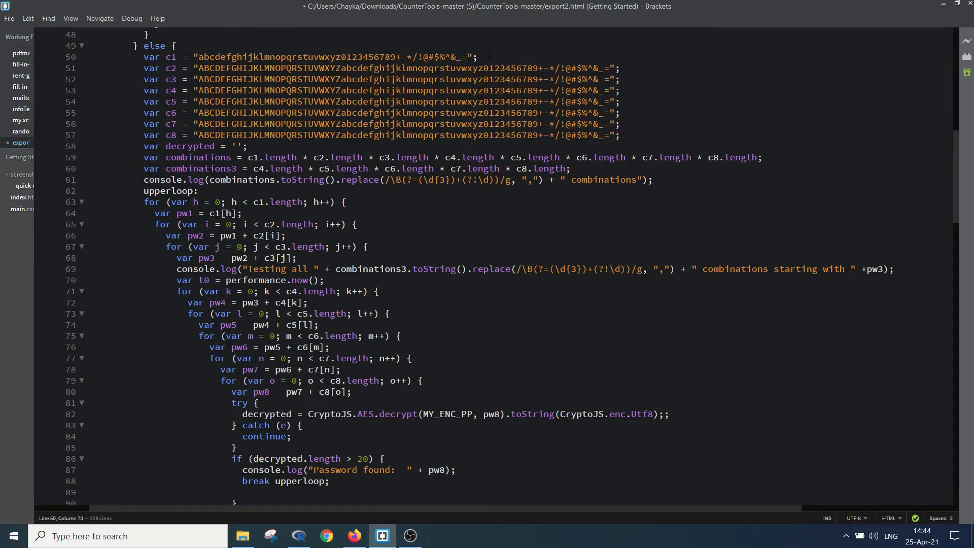
pyautogui.press('BackSpace')
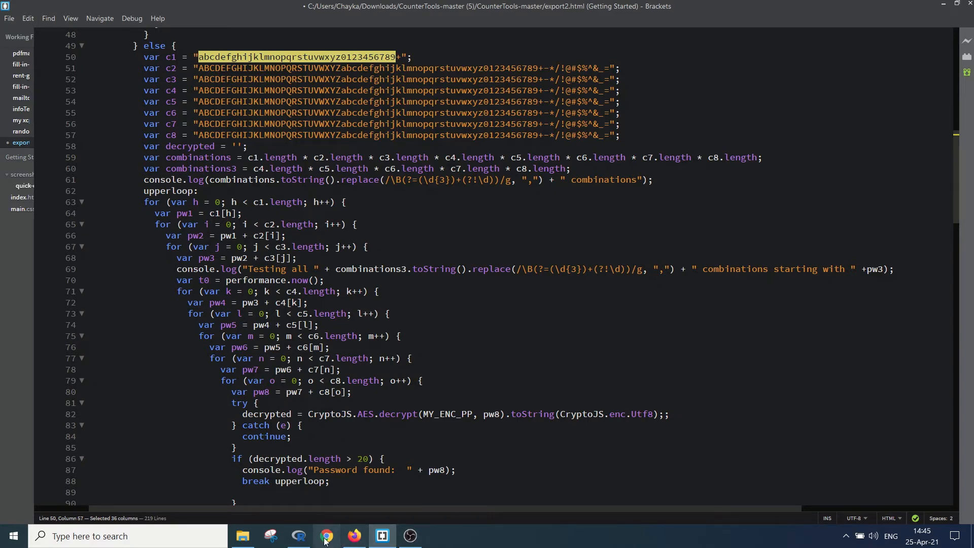
# - Evaluate 36^8 (≈2.82e+12 combinations) and the years-to-crack expression 36^8/15000/3600/24/365
pyautogui.click(299, 536)
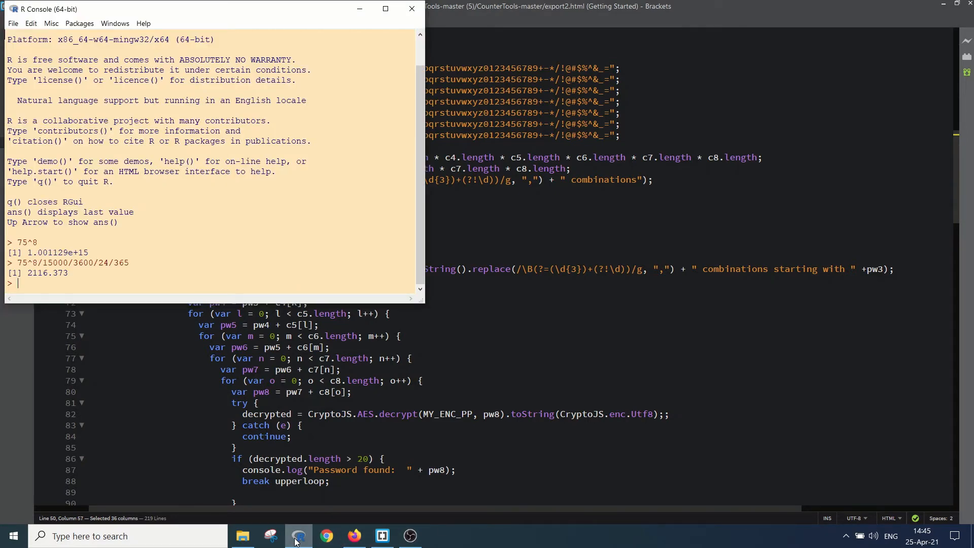
pyautogui.write('36')
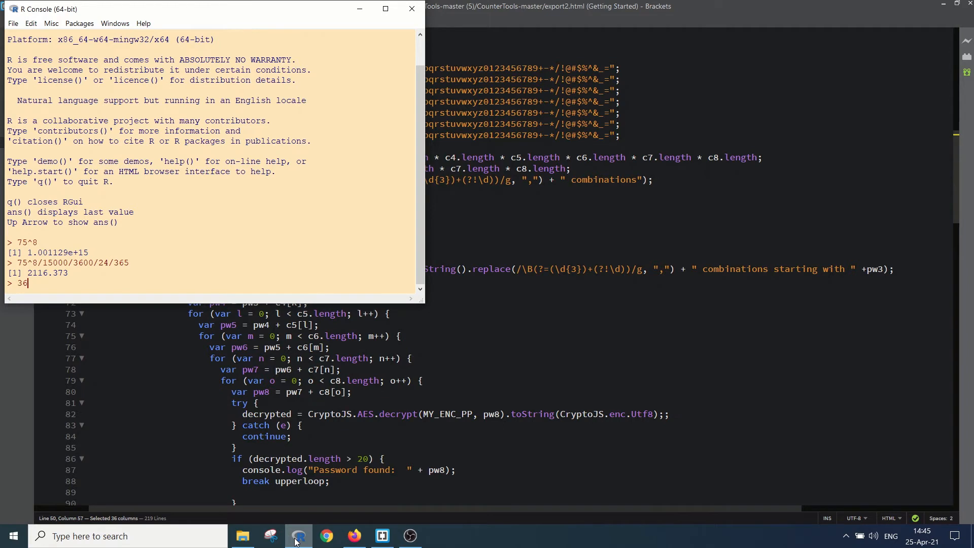
pyautogui.write('^8')
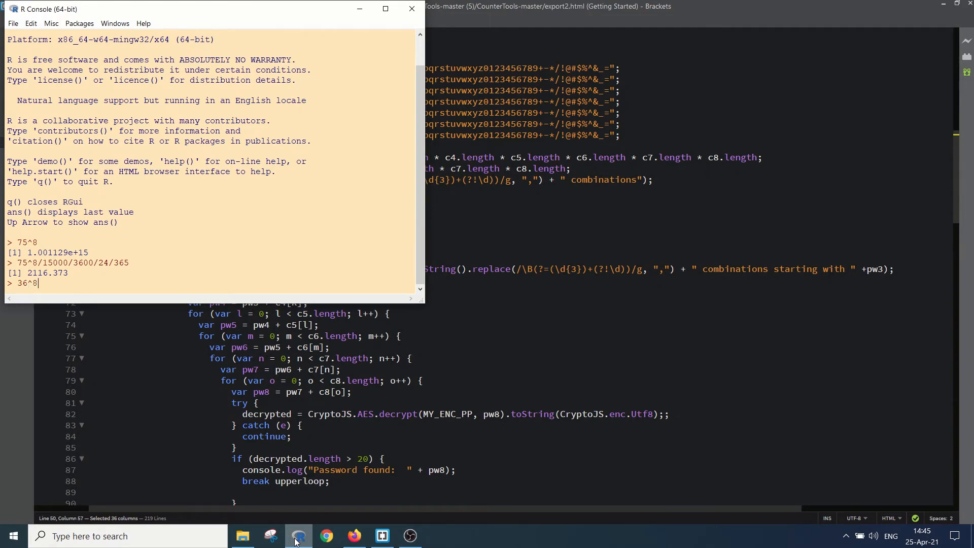
pyautogui.press('Return')
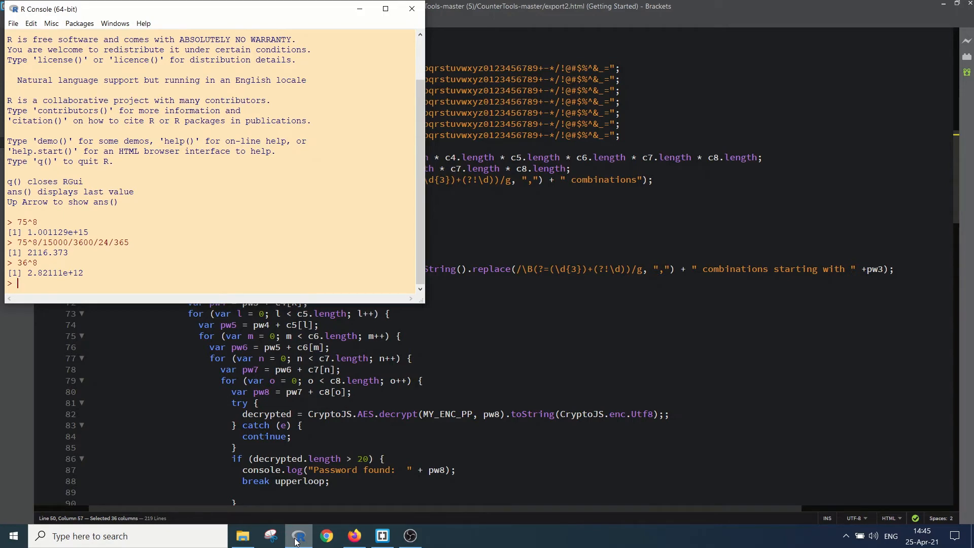
pyautogui.write('36^8')
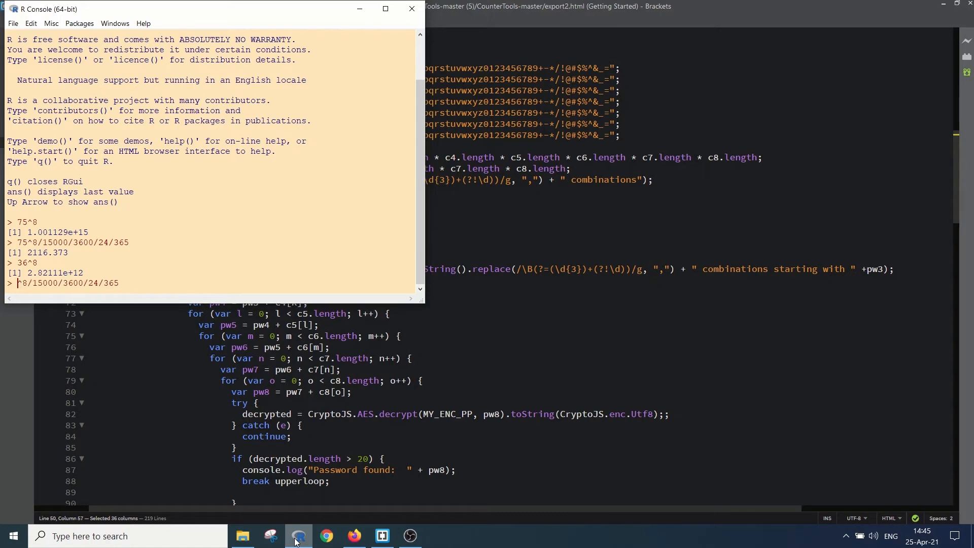
pyautogui.press('Return')
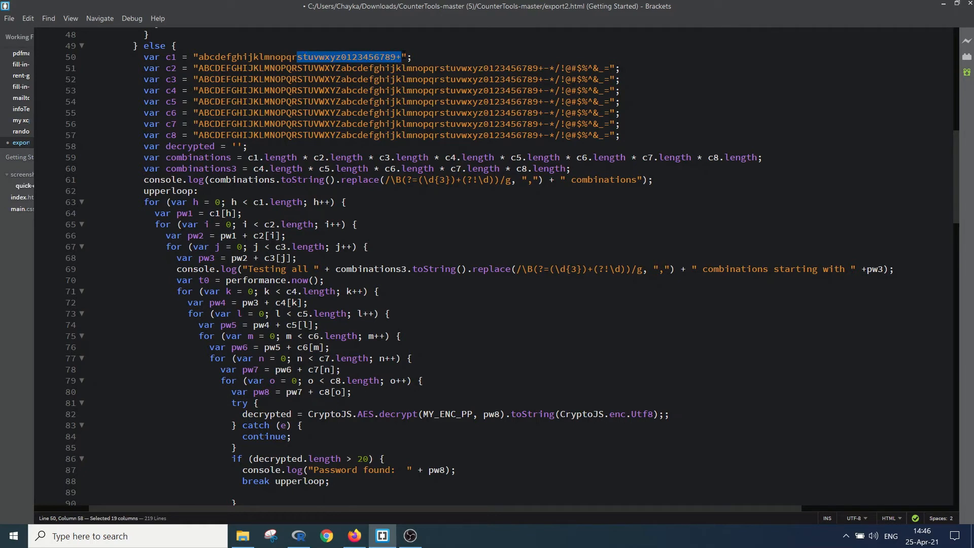
# - Trim the c1 string and copy its character set into c2
pyautogui.press('Delete')
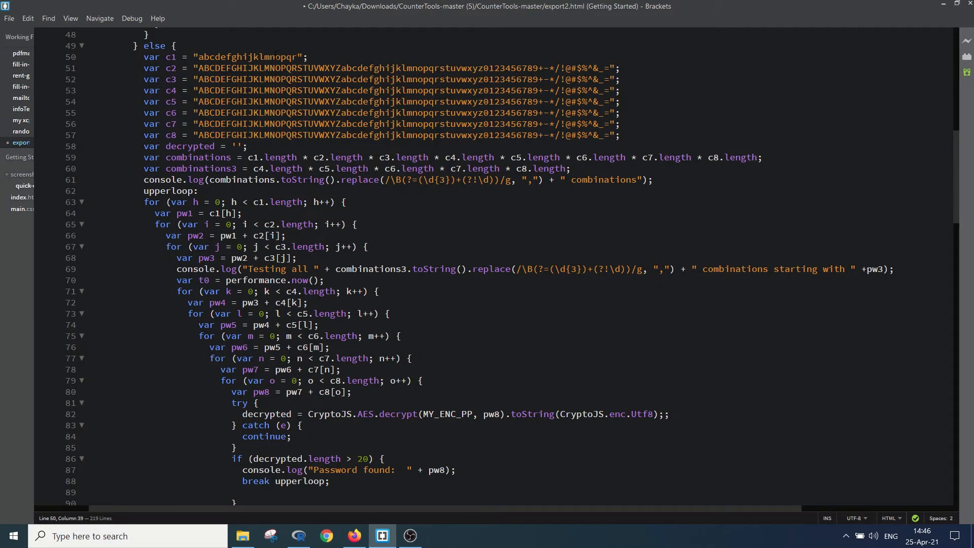
pyautogui.doubleClick(246, 57)
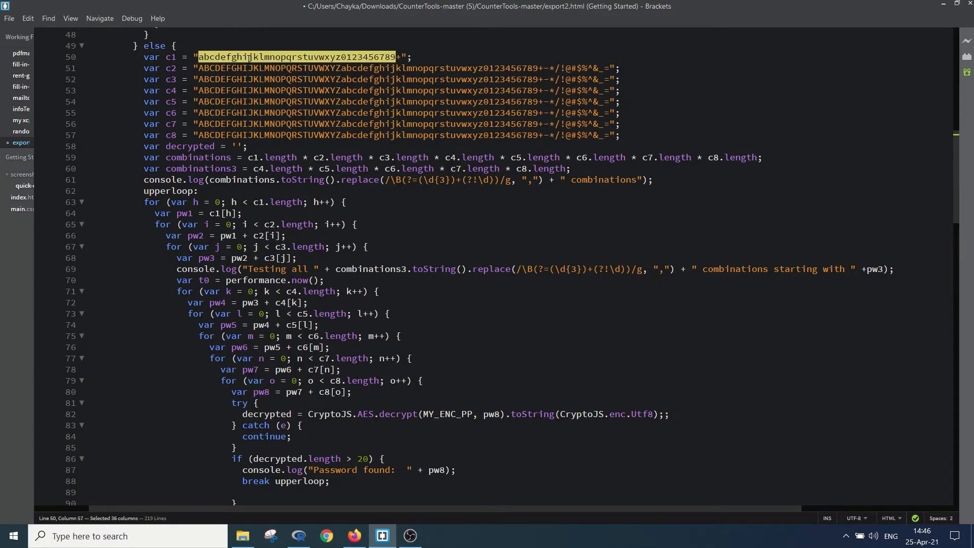
pyautogui.press('shift+Right')
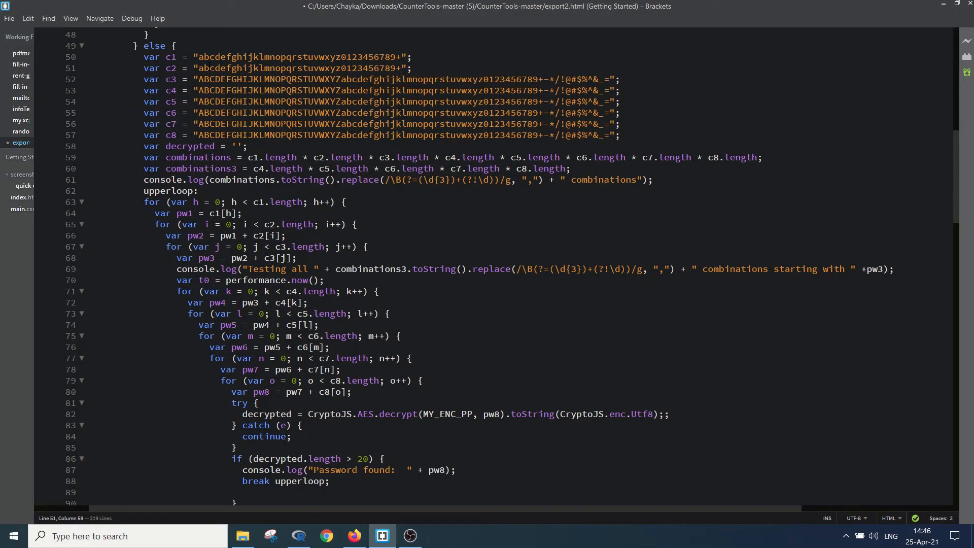
pyautogui.click(402, 68)
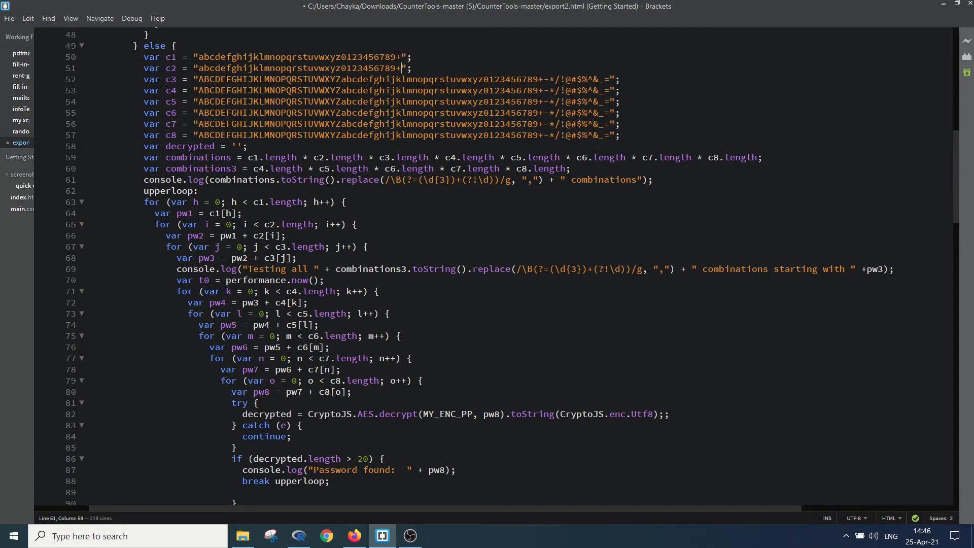
# - Remove the digits and plus sign so c1 keeps only lowercase letters
pyautogui.click(395, 56)
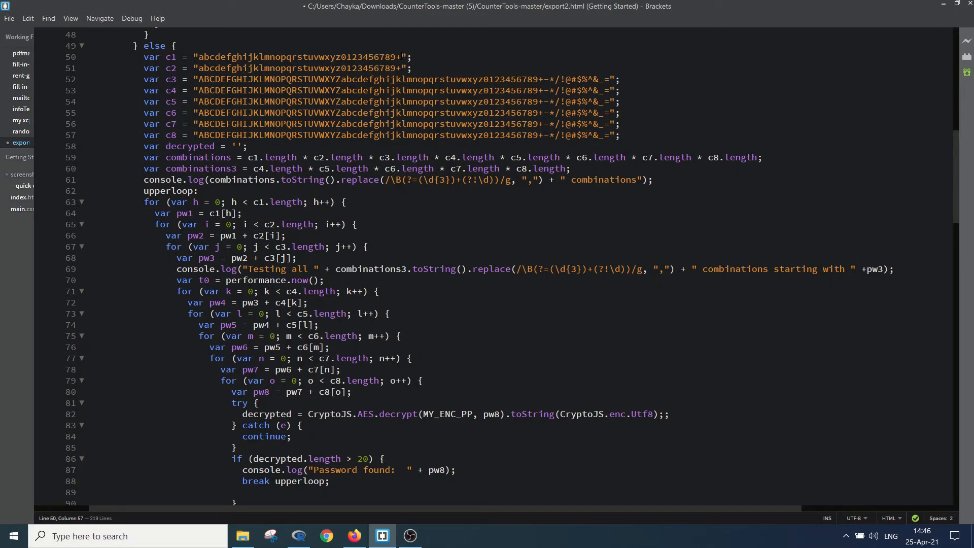
pyautogui.click(395, 57)
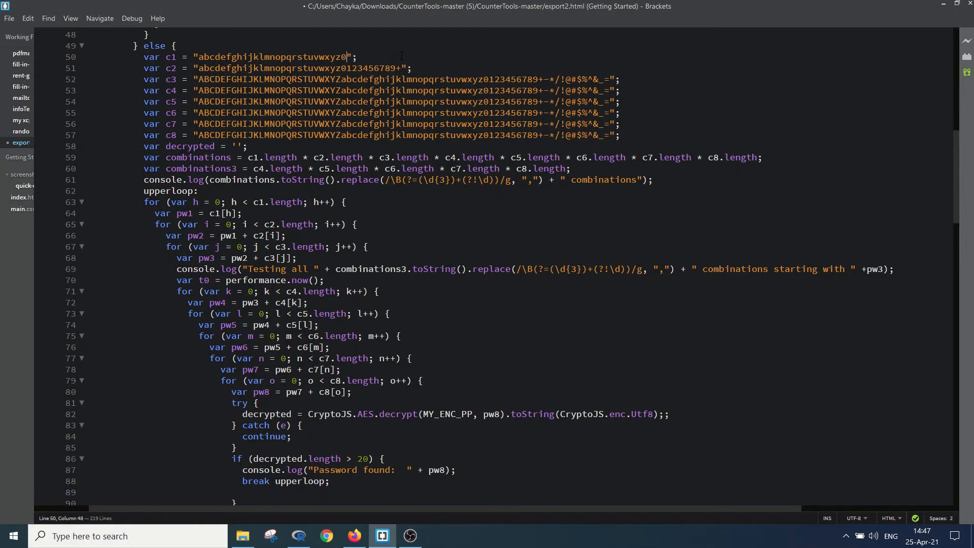
pyautogui.press('Backspace')
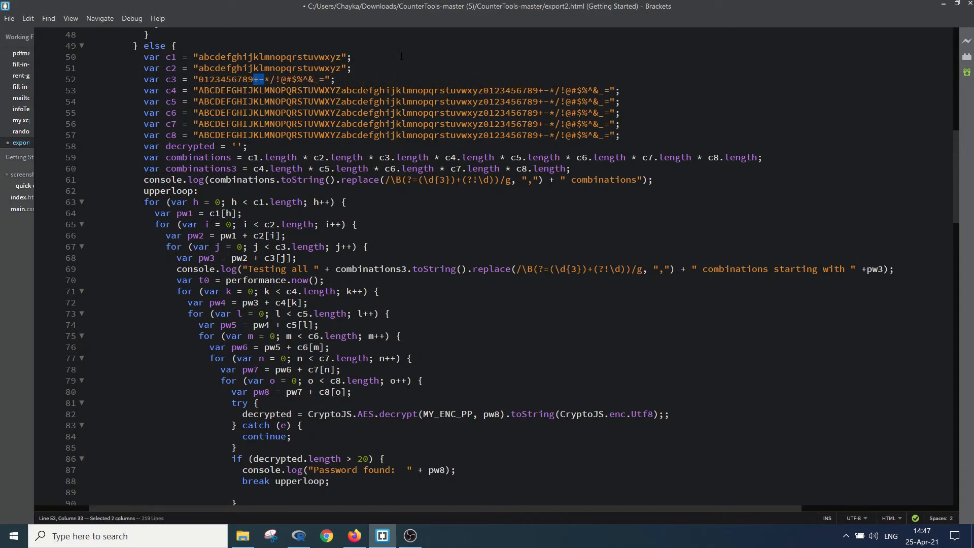
pyautogui.moveTo(255, 79); pyautogui.dragTo(325, 79)
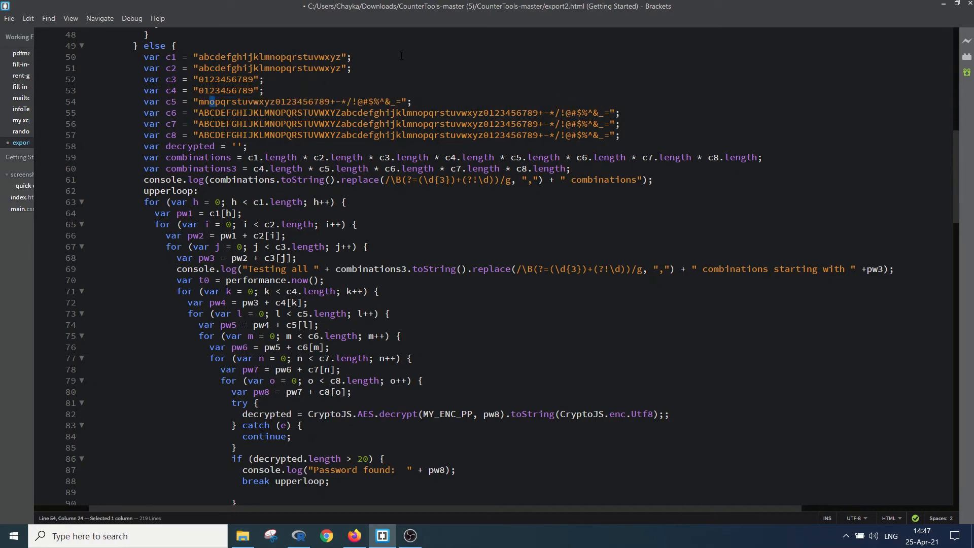
pyautogui.moveTo(213, 102); pyautogui.dragTo(402, 102)
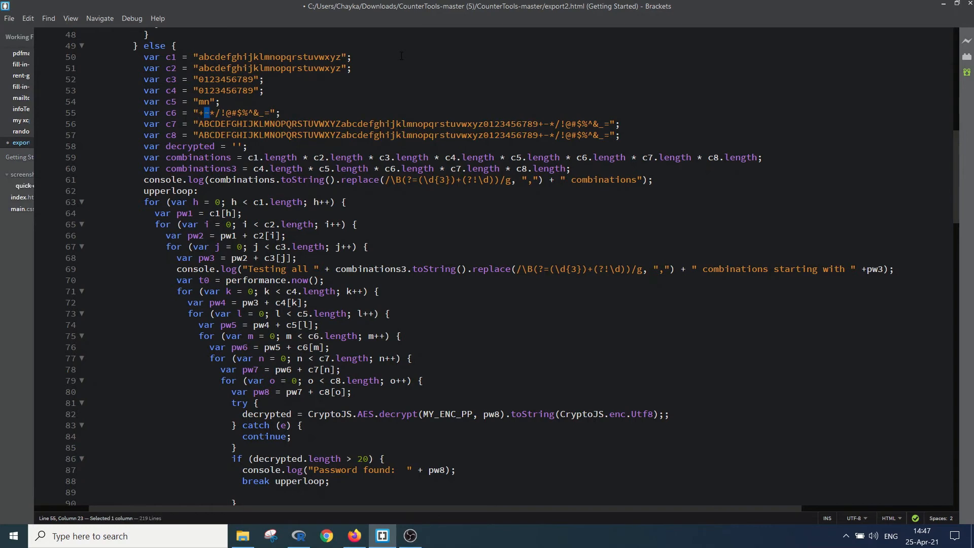
pyautogui.moveTo(204, 113); pyautogui.dragTo(268, 112)
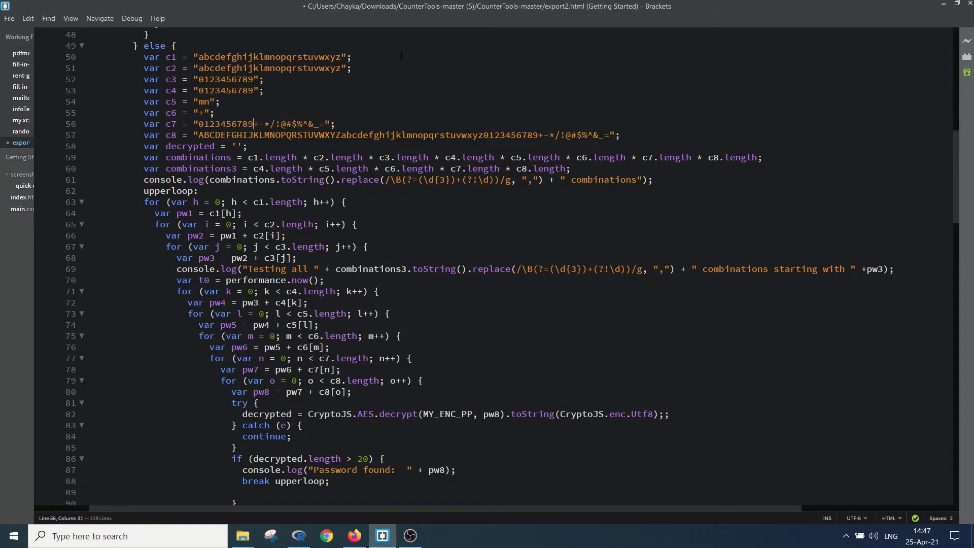
pyautogui.moveTo(255, 124); pyautogui.dragTo(316, 124)
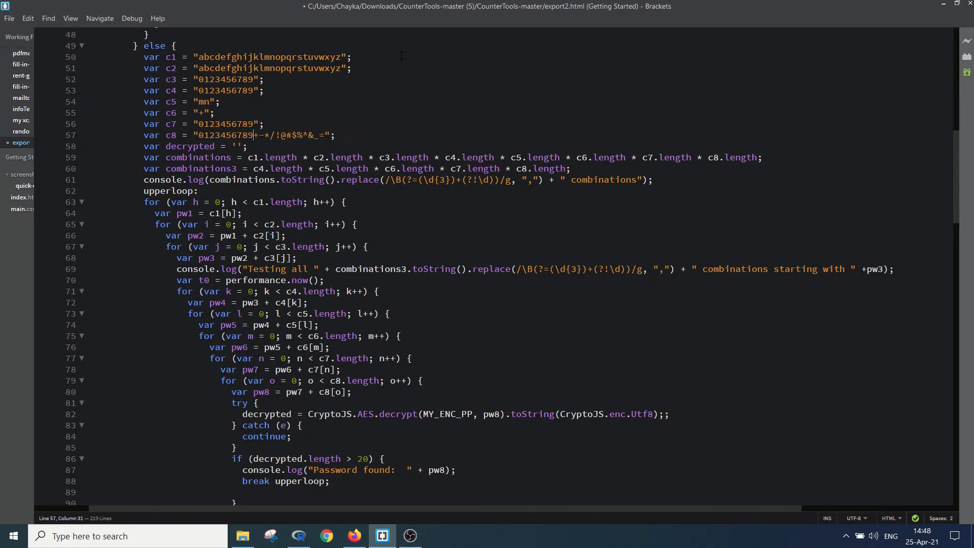
pyautogui.moveTo(256, 135); pyautogui.dragTo(323, 135)
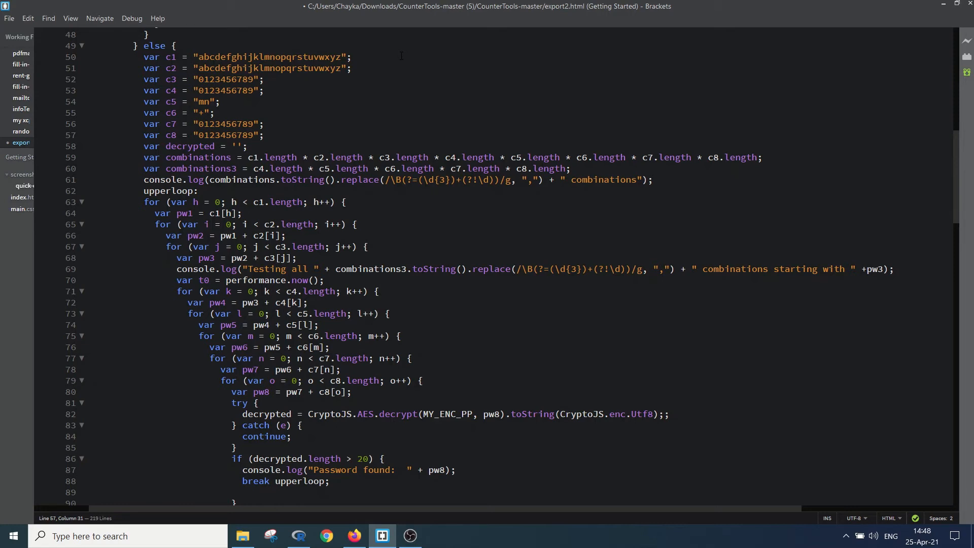
# - Save the edited export2.html and bring Firefox back to the front
pyautogui.click(255, 135)
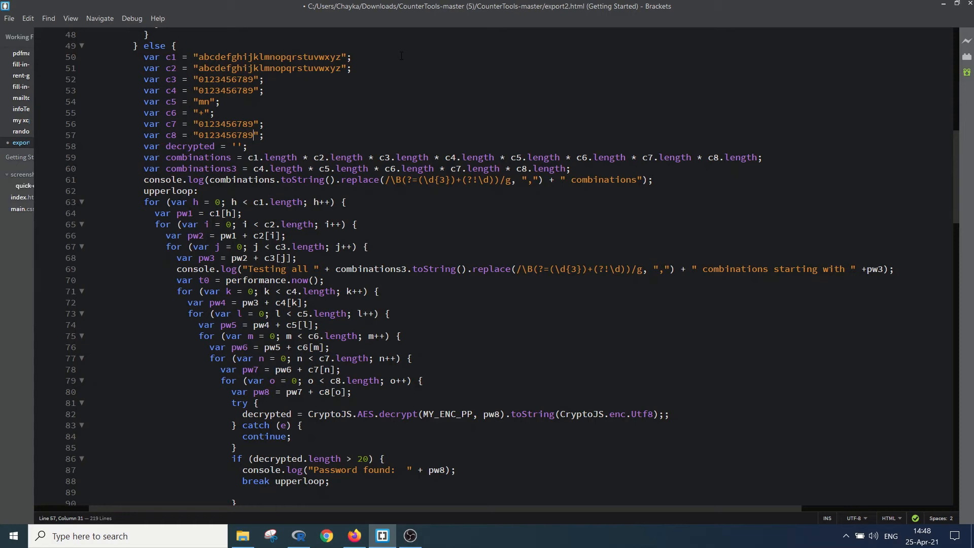
pyautogui.press('ctrl+s')
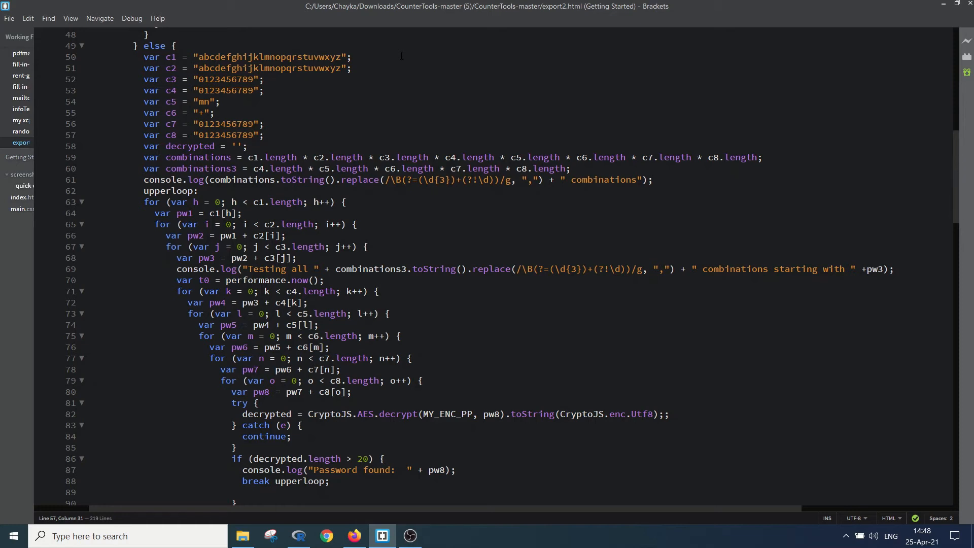
pyautogui.click(254, 135)
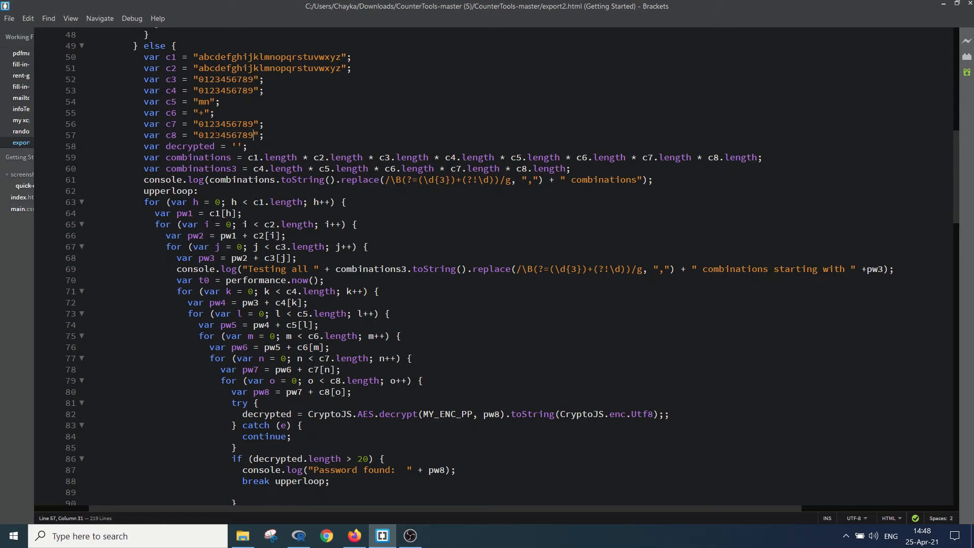
pyautogui.click(353, 536)
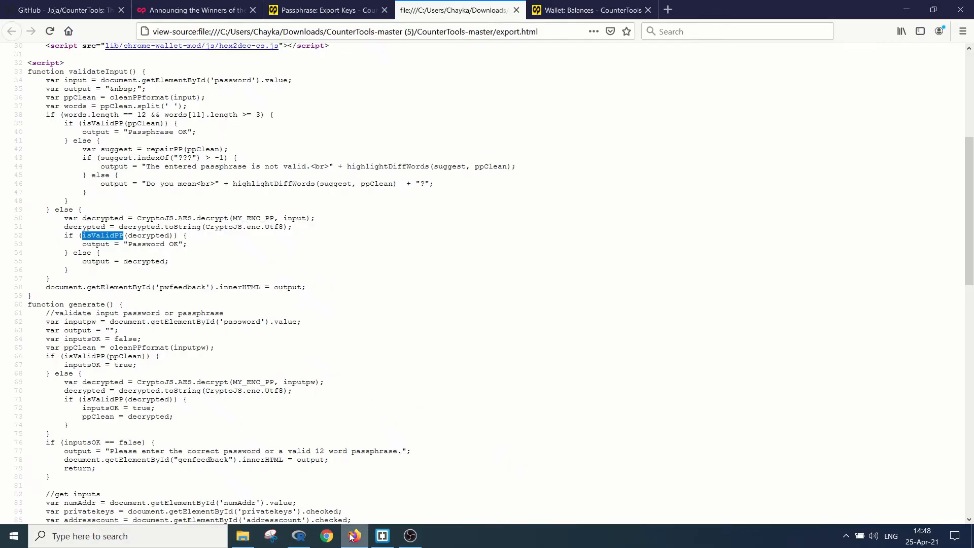
# - Load the edited export2.html page with the developer console log showing beneath it
pyautogui.click(323, 11)
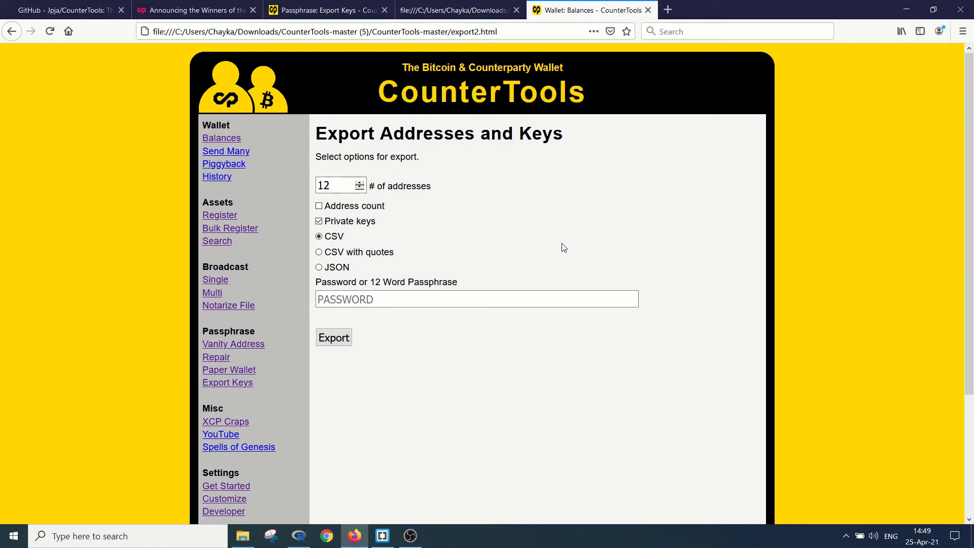
pyautogui.moveTo(645, 261)
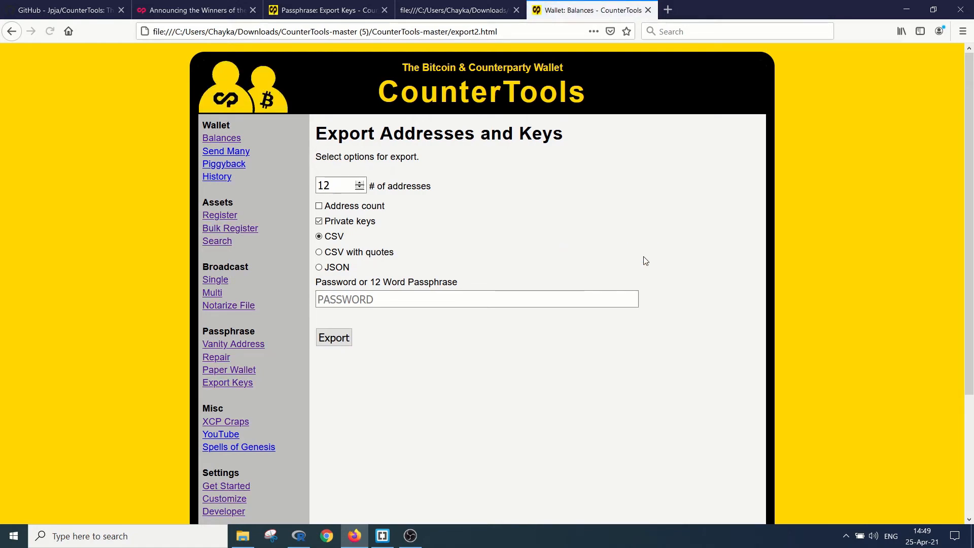
pyautogui.moveTo(661, 262)
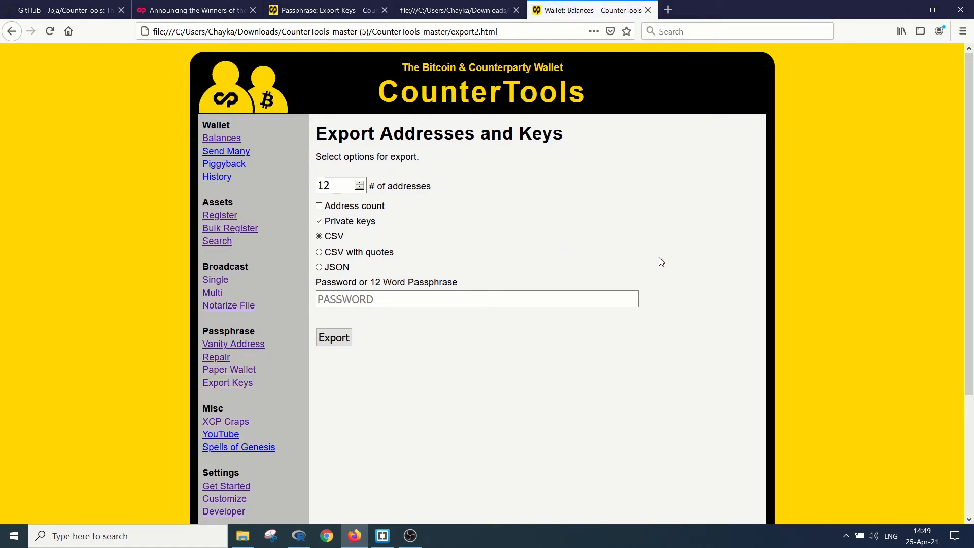
pyautogui.press('F12')
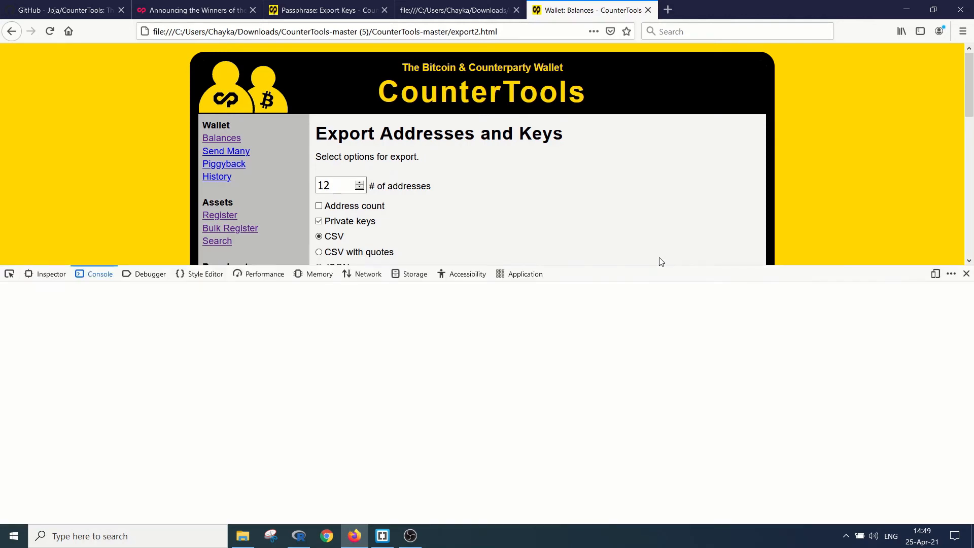
pyautogui.click(99, 274)
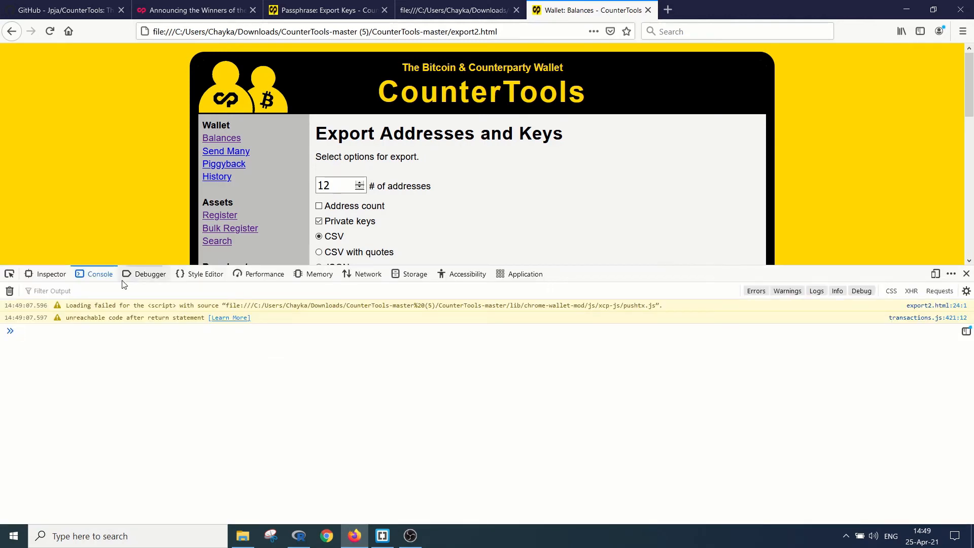
pyautogui.scroll(-3)
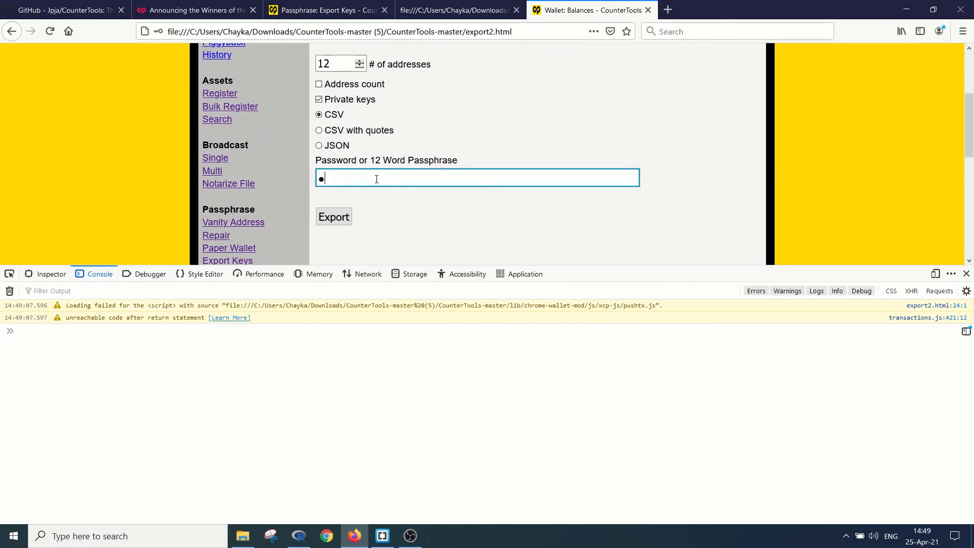
pyautogui.click(334, 217)
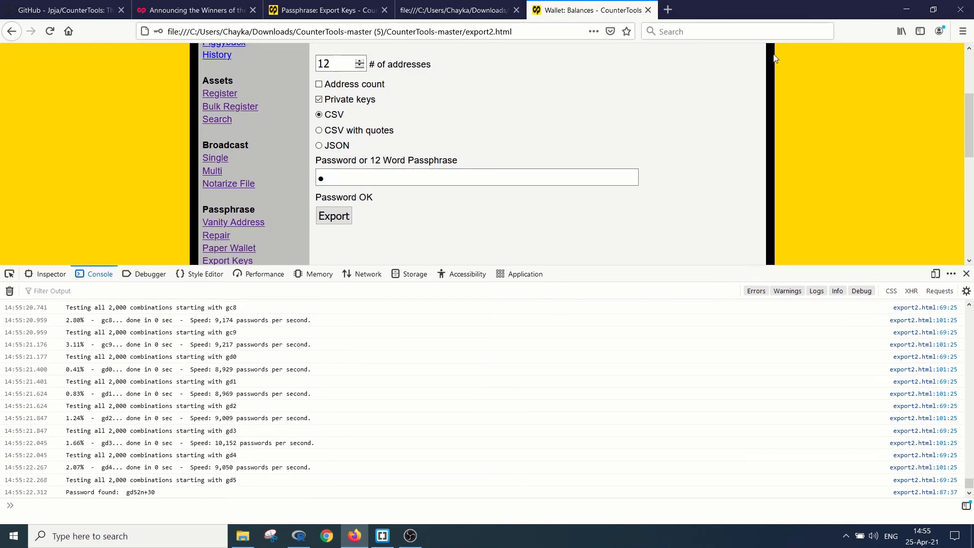
pyautogui.moveTo(2, 243)
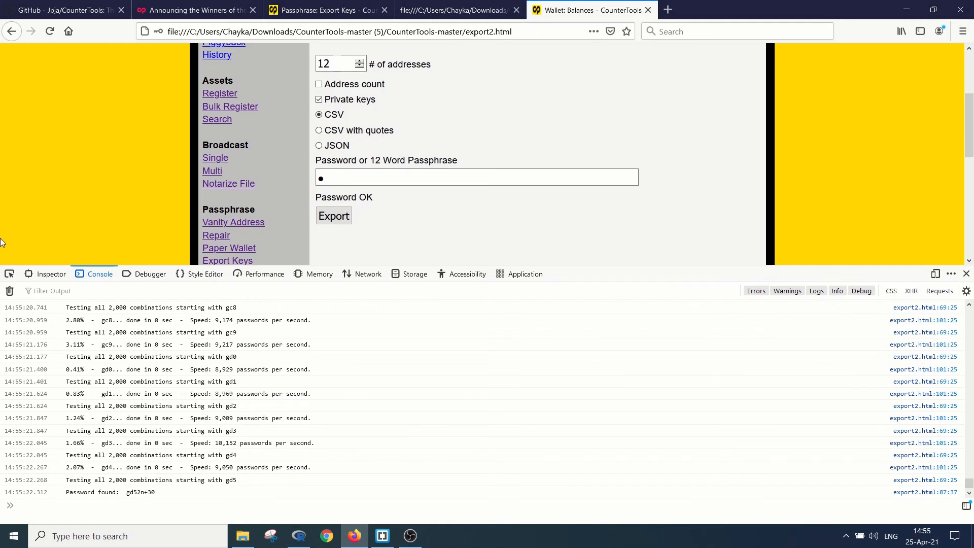
pyautogui.moveTo(137, 493)
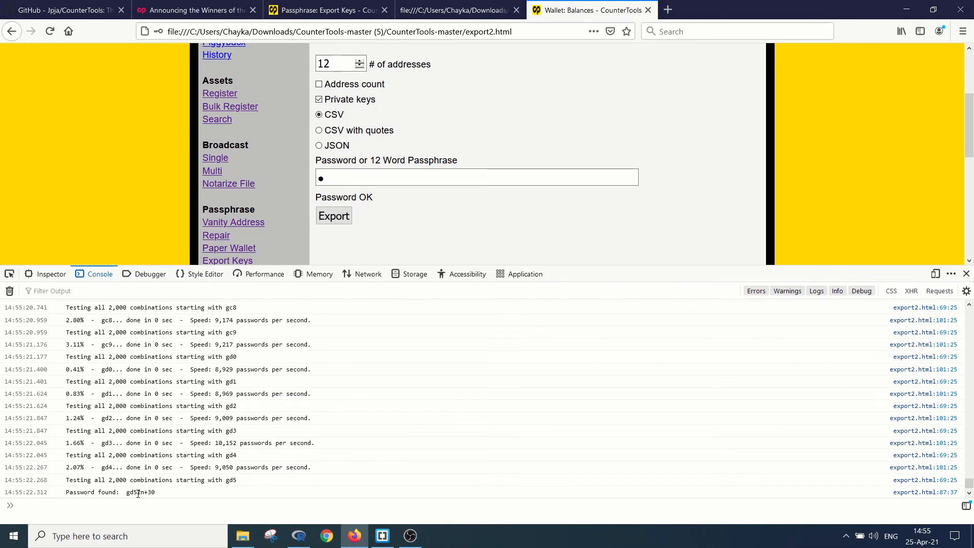
pyautogui.doubleClick(134, 492)
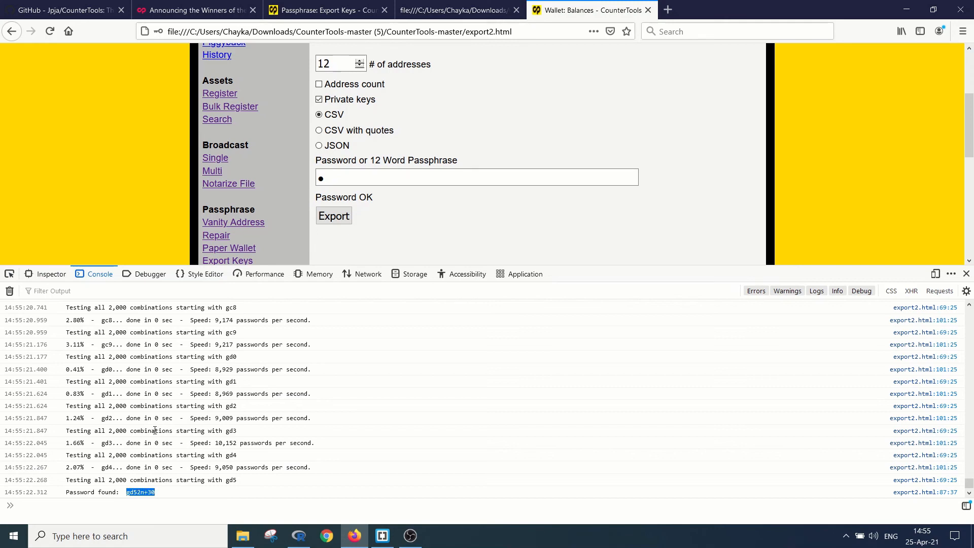
pyautogui.moveTo(226, 242)
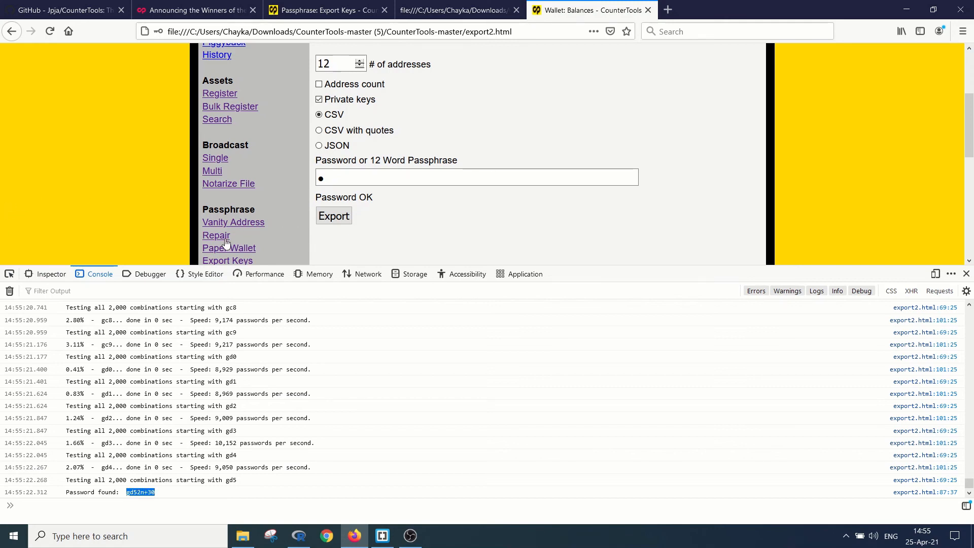
pyautogui.click(228, 248)
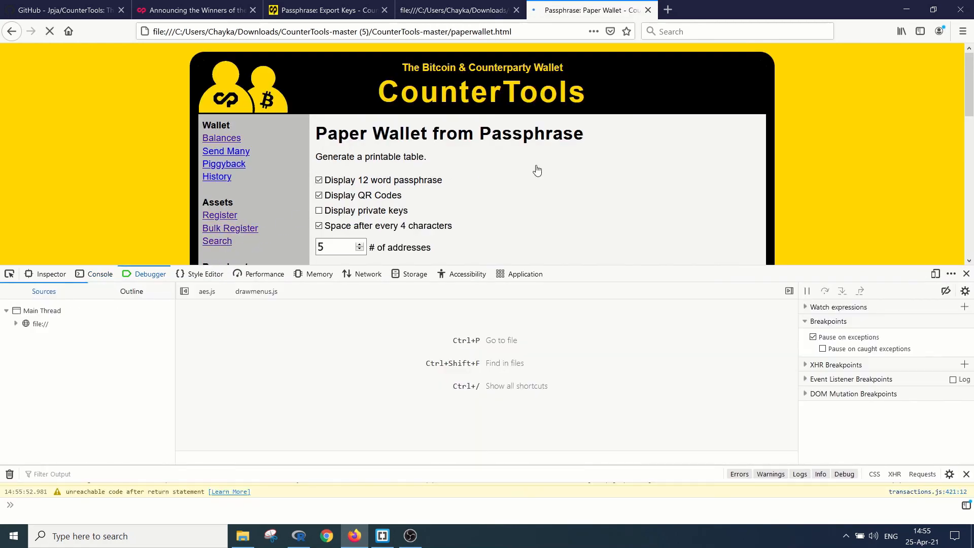
pyautogui.scroll(-3)
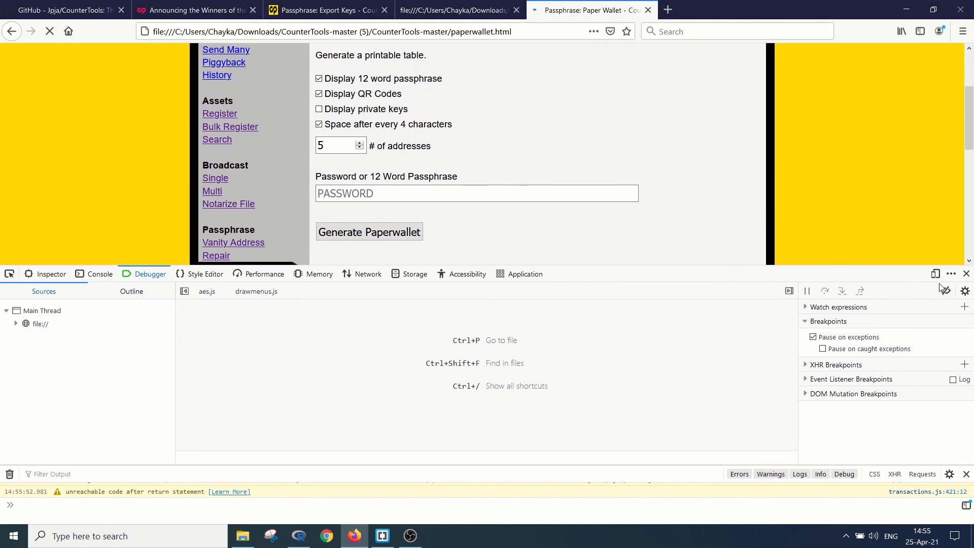
pyautogui.click(967, 273)
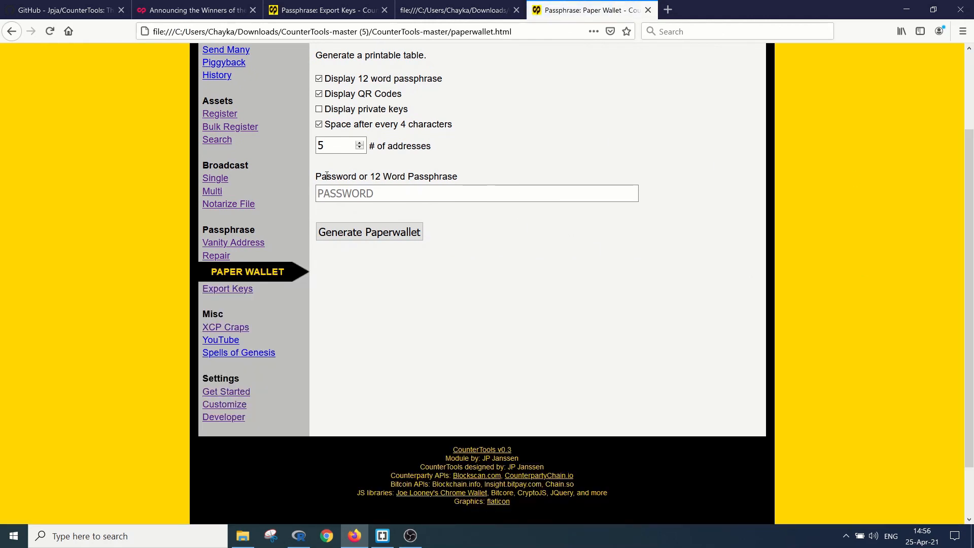
pyautogui.click(477, 193)
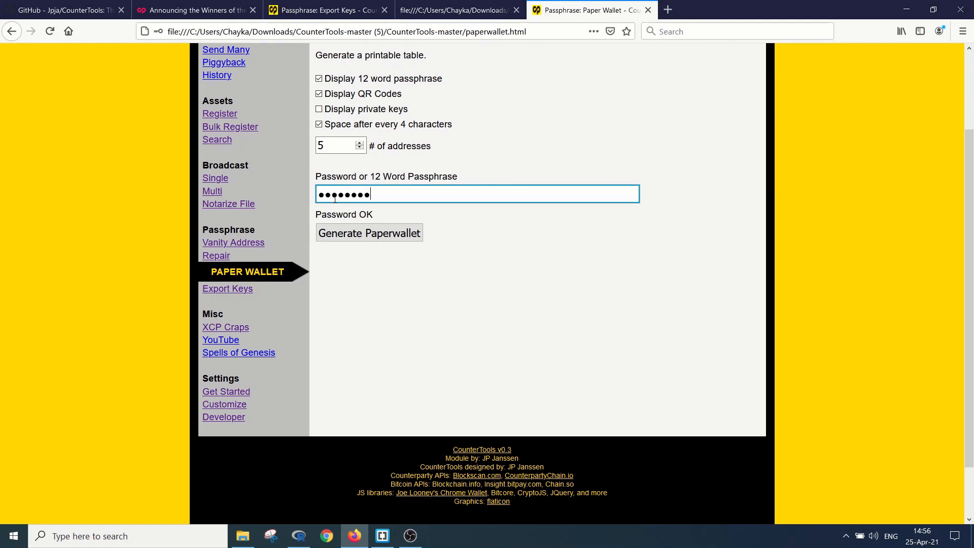
pyautogui.click(369, 232)
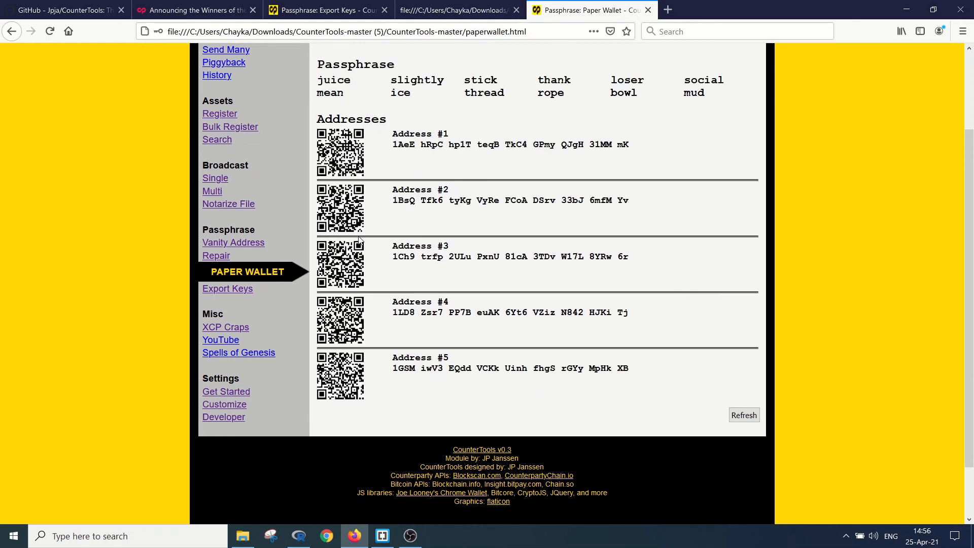
pyautogui.scroll(3)
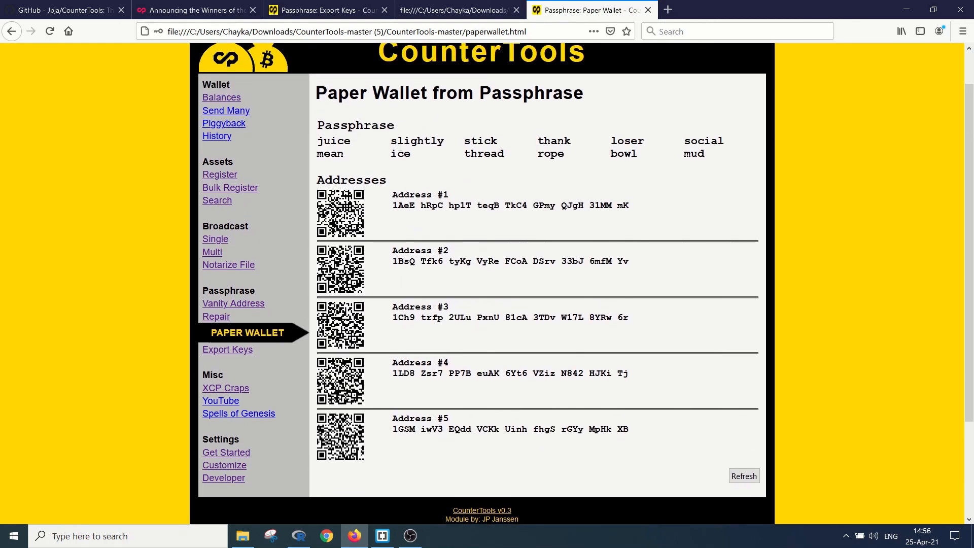
pyautogui.scroll(3)
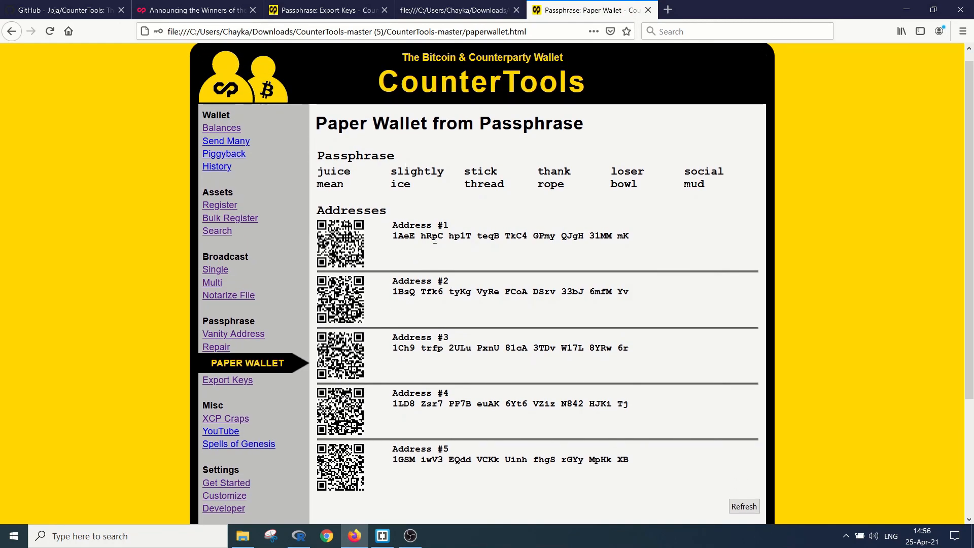
pyautogui.moveTo(444, 261)
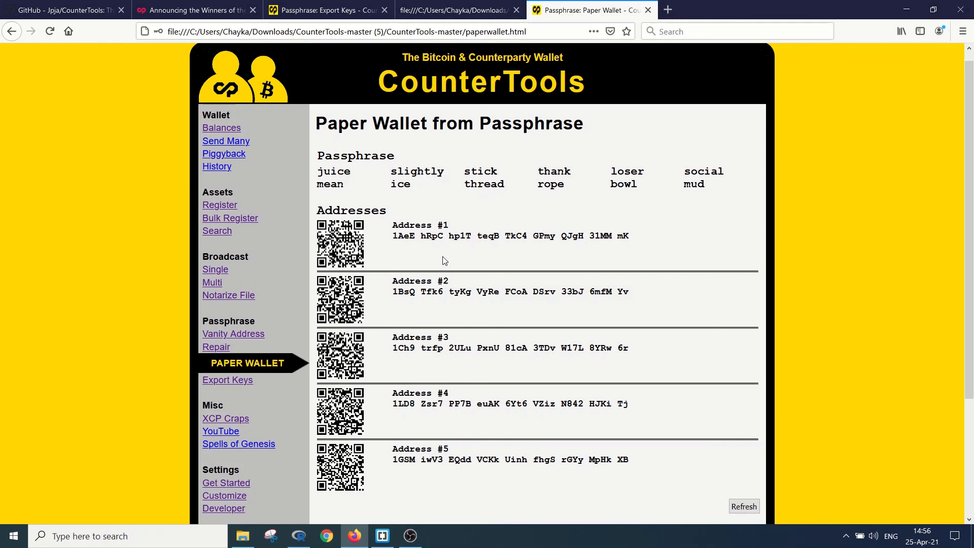